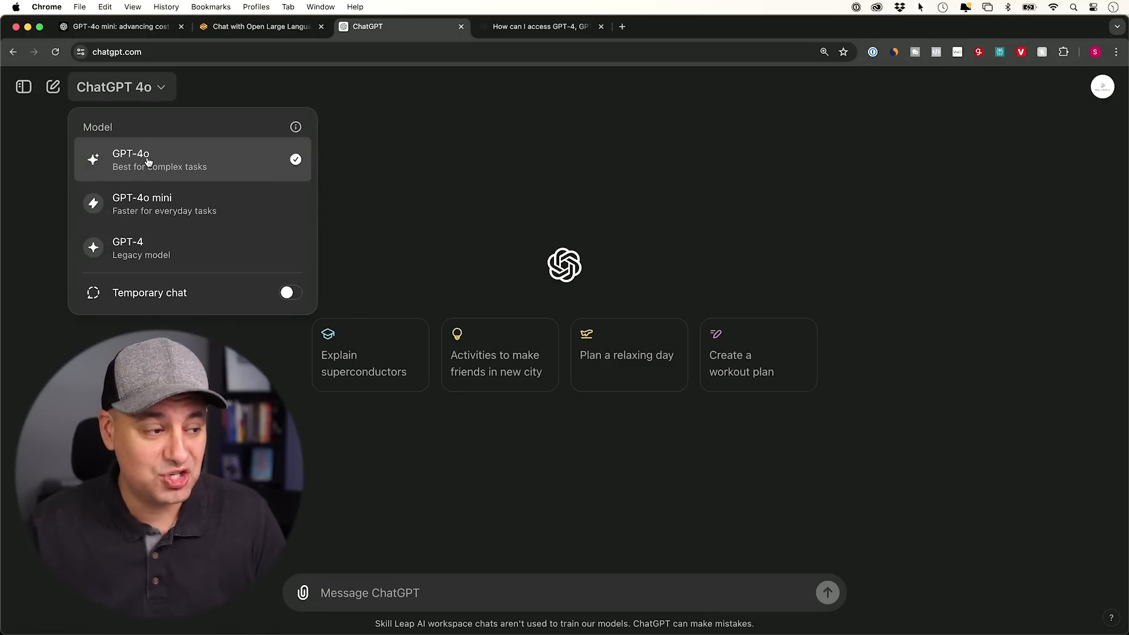
- Switch to the Help Center article on accessing GPT-4, GPT-4 Turbo, GPT-4o and GPT-4o mini
{"action": "left_click", "coordinate": [538, 28]}
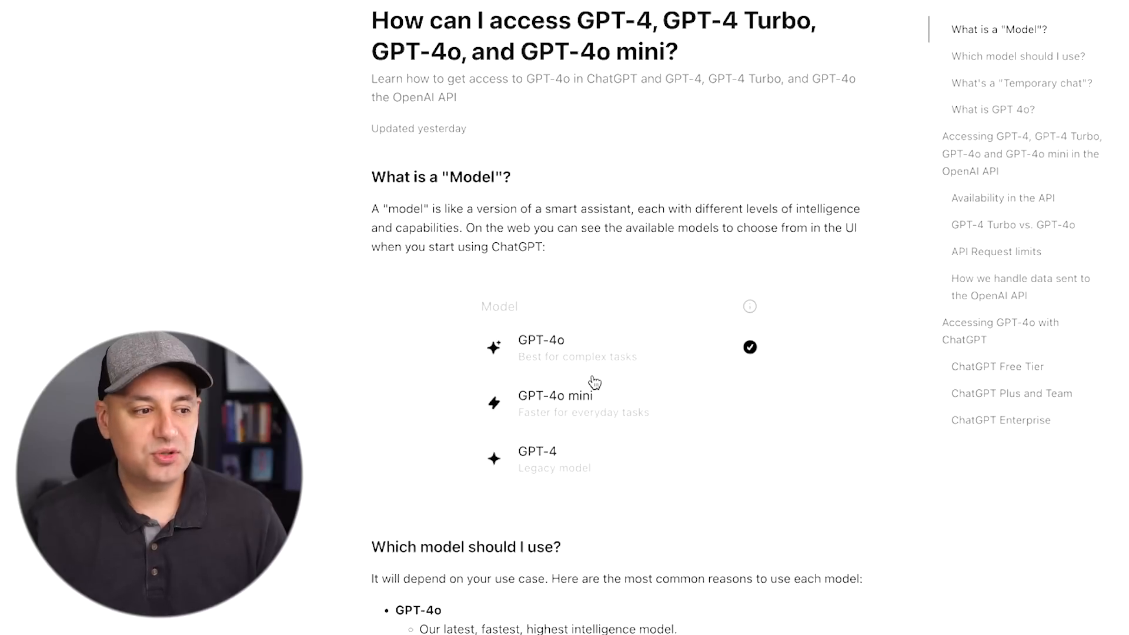
{"action": "mouse_move", "coordinate": [591, 434]}
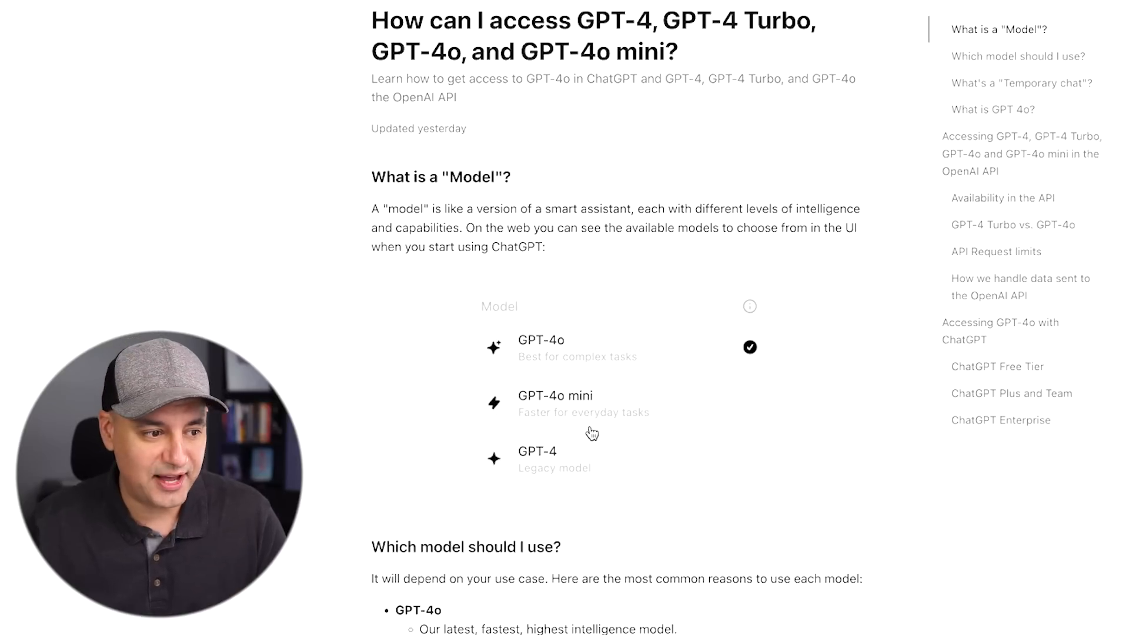
{"action": "mouse_move", "coordinate": [553, 355]}
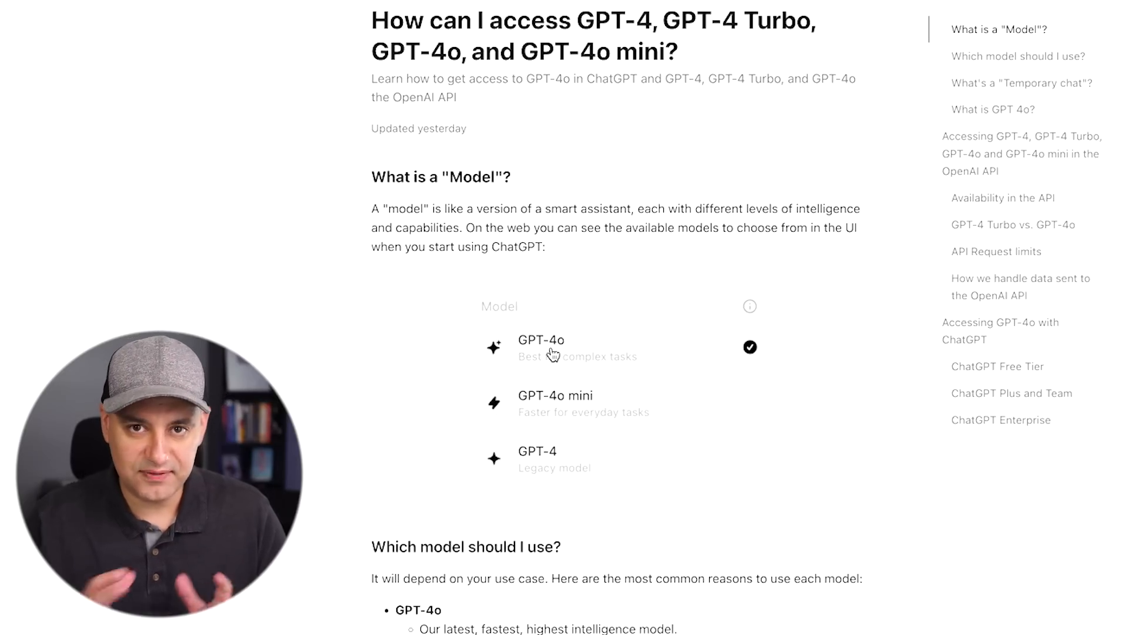
{"action": "mouse_move", "coordinate": [560, 361]}
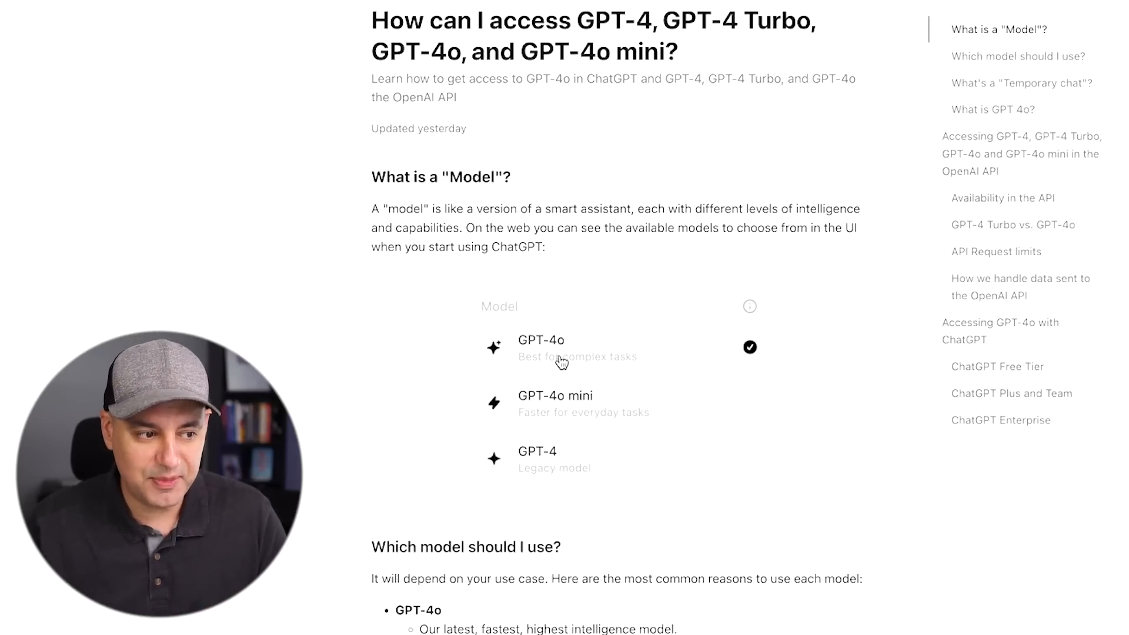
{"action": "mouse_move", "coordinate": [564, 423]}
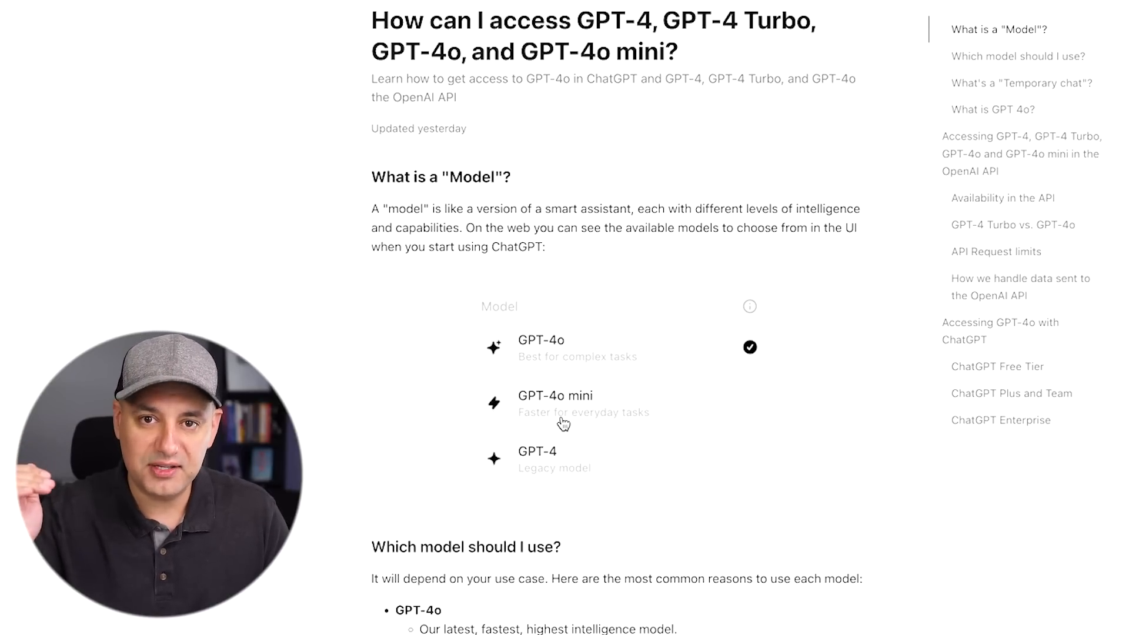
{"action": "mouse_move", "coordinate": [518, 425]}
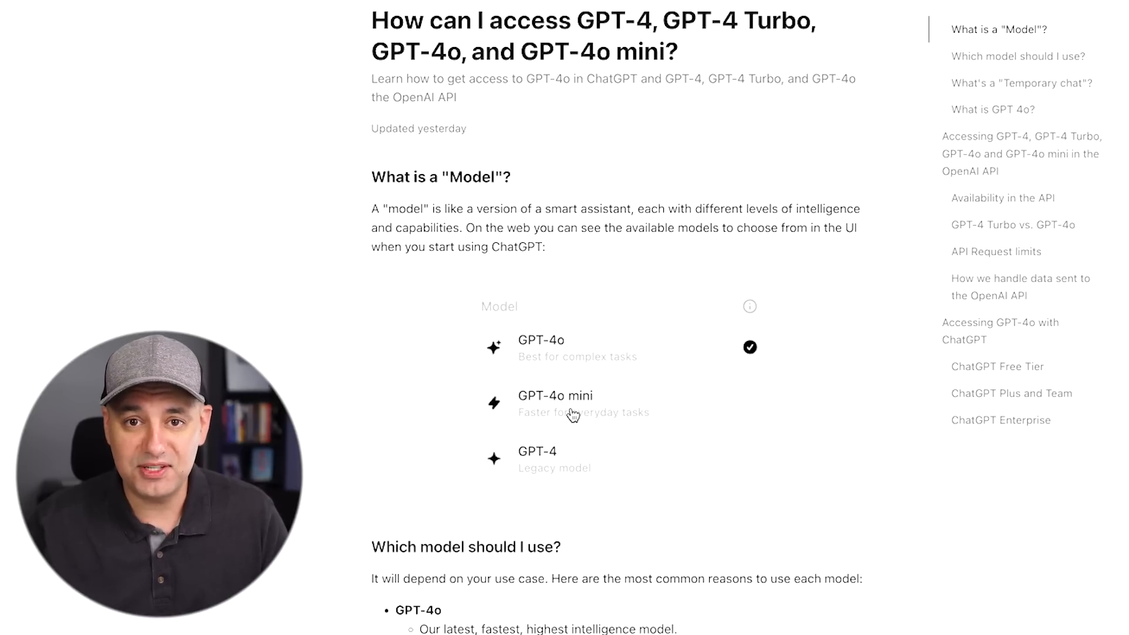
{"action": "mouse_move", "coordinate": [572, 369]}
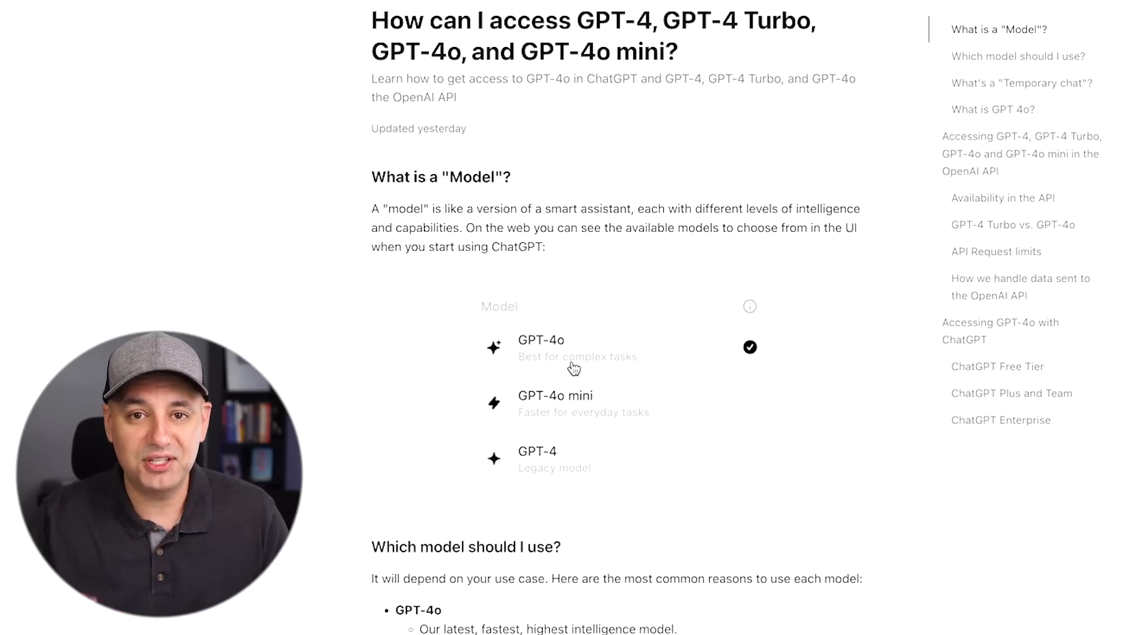
{"action": "mouse_move", "coordinate": [536, 356]}
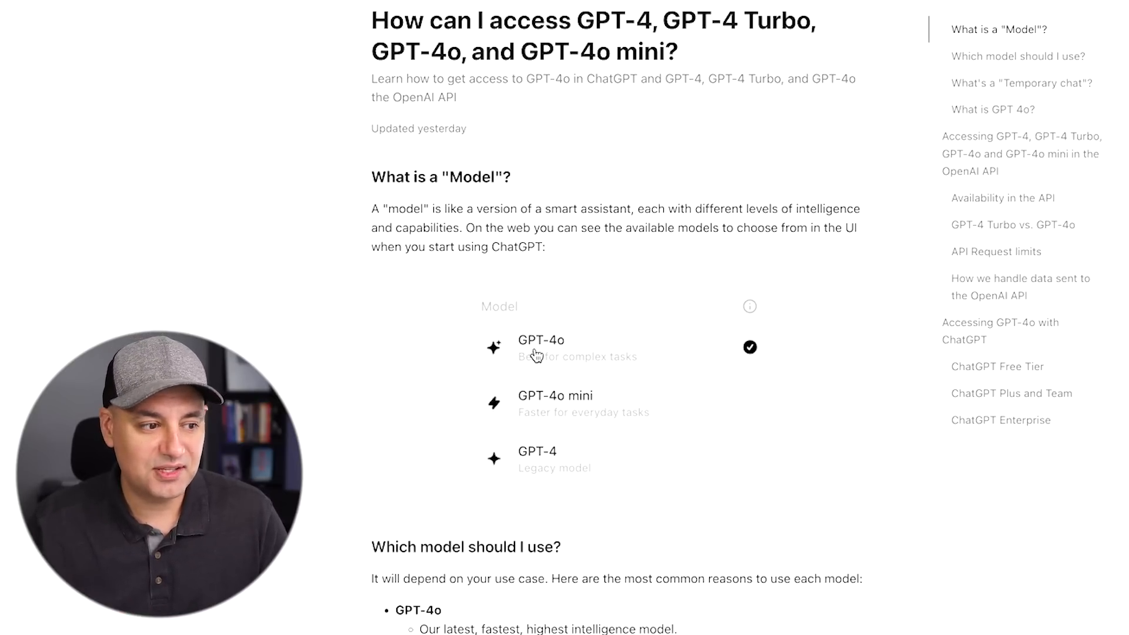
{"action": "mouse_move", "coordinate": [534, 402]}
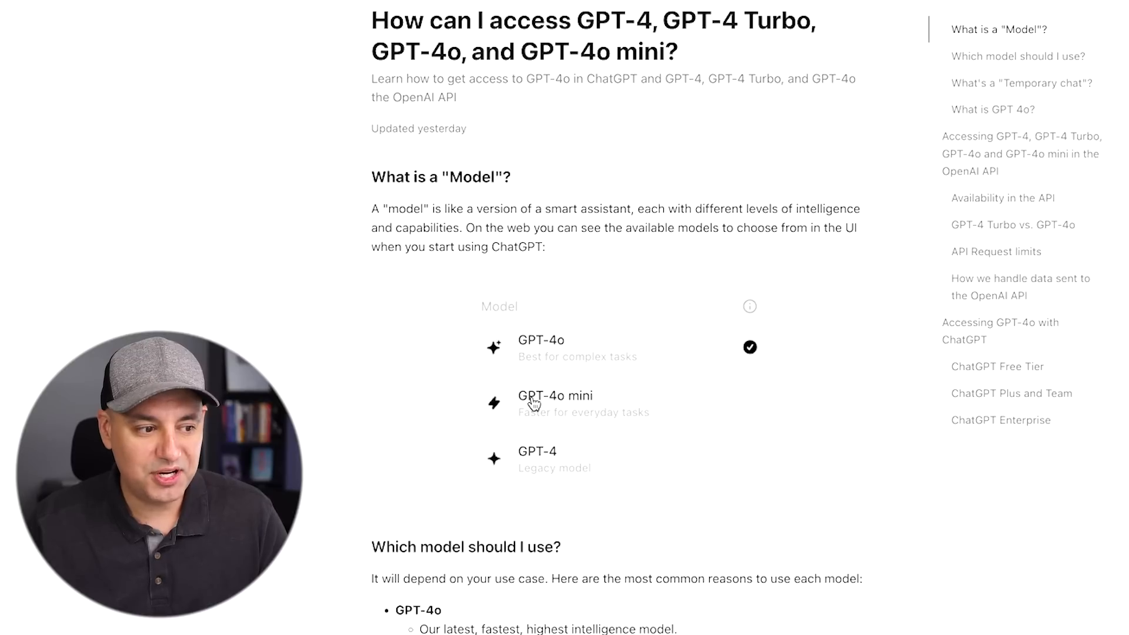
{"action": "mouse_move", "coordinate": [566, 413]}
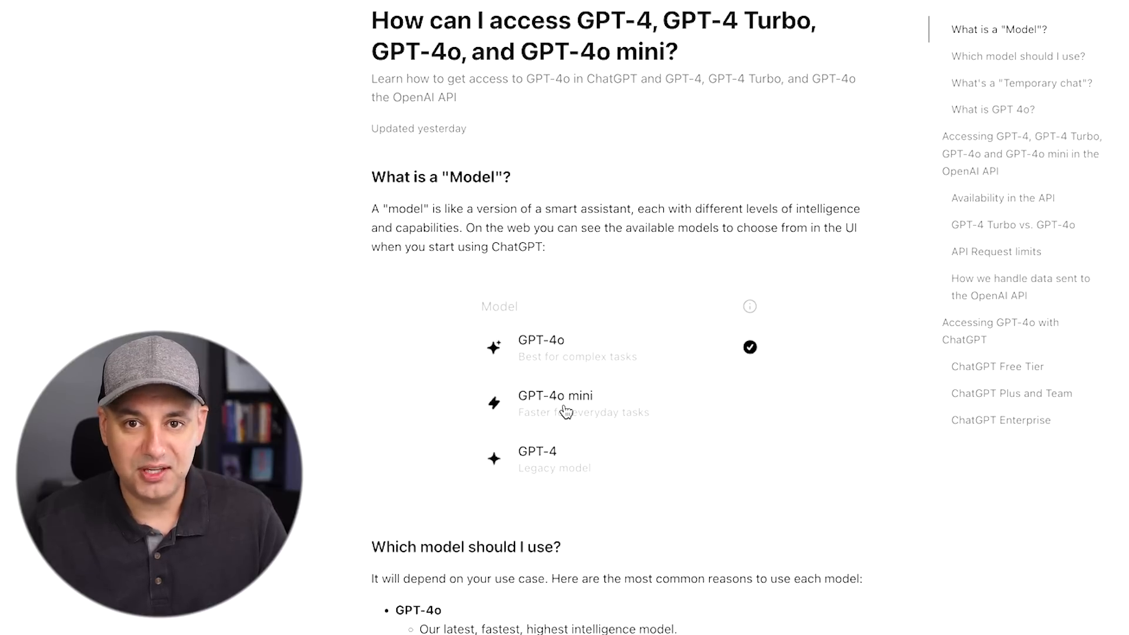
- Scroll the article to the 'Which model should I use?' feature comparison of the four models
{"action": "scroll", "scroll_direction": "down", "scroll_amount": 3}
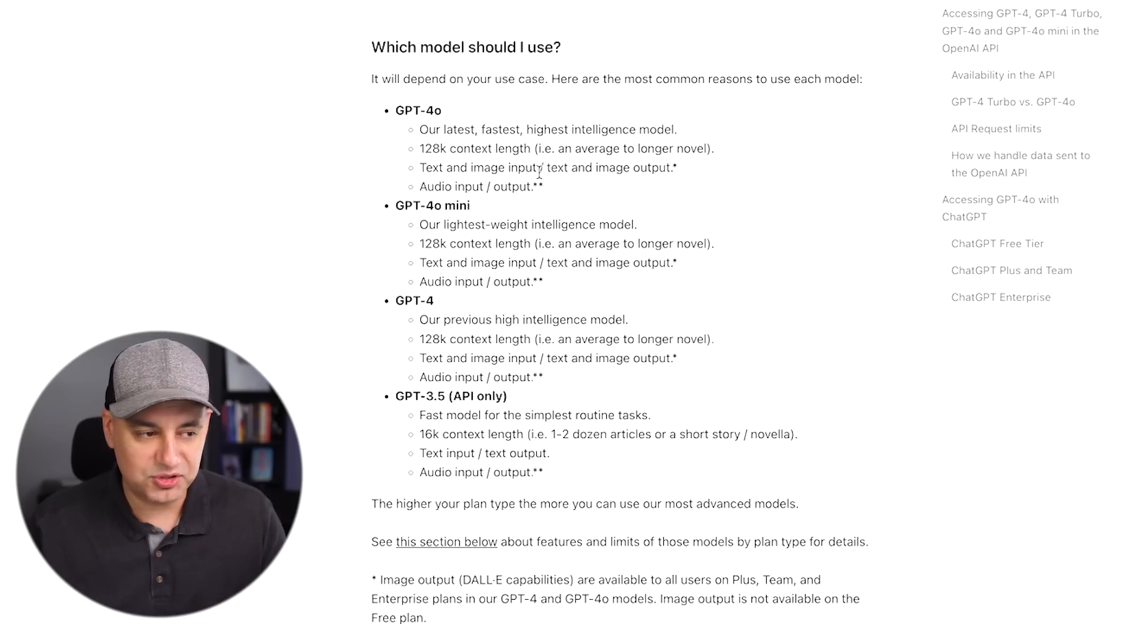
{"action": "mouse_move", "coordinate": [467, 125]}
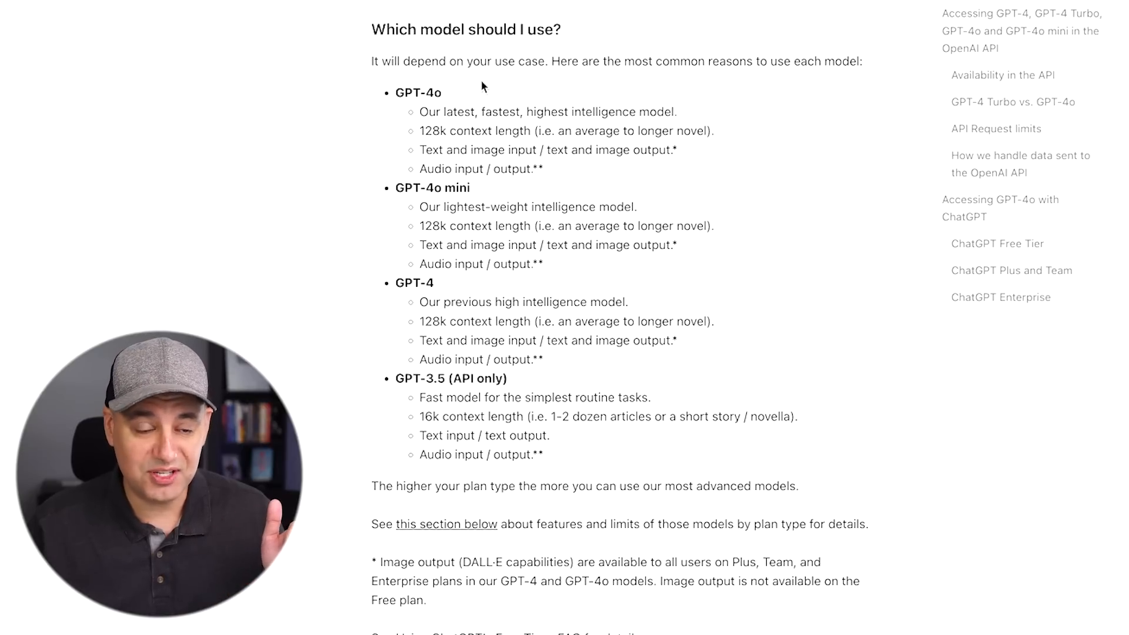
{"action": "scroll", "scroll_direction": "up", "scroll_amount": 3}
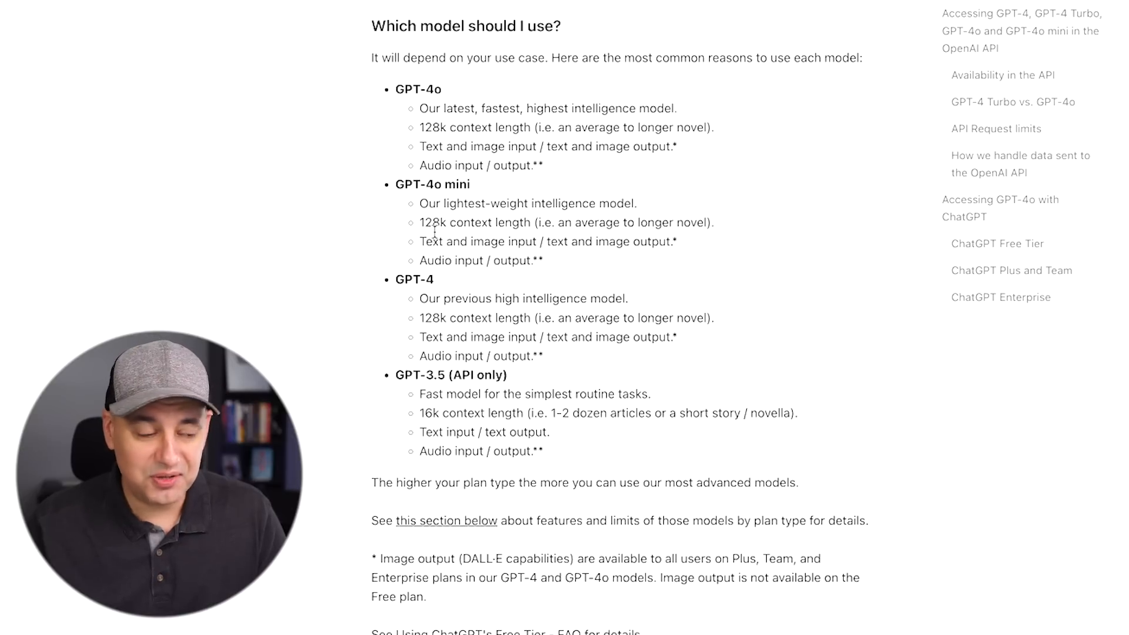
{"action": "mouse_move", "coordinate": [429, 172]}
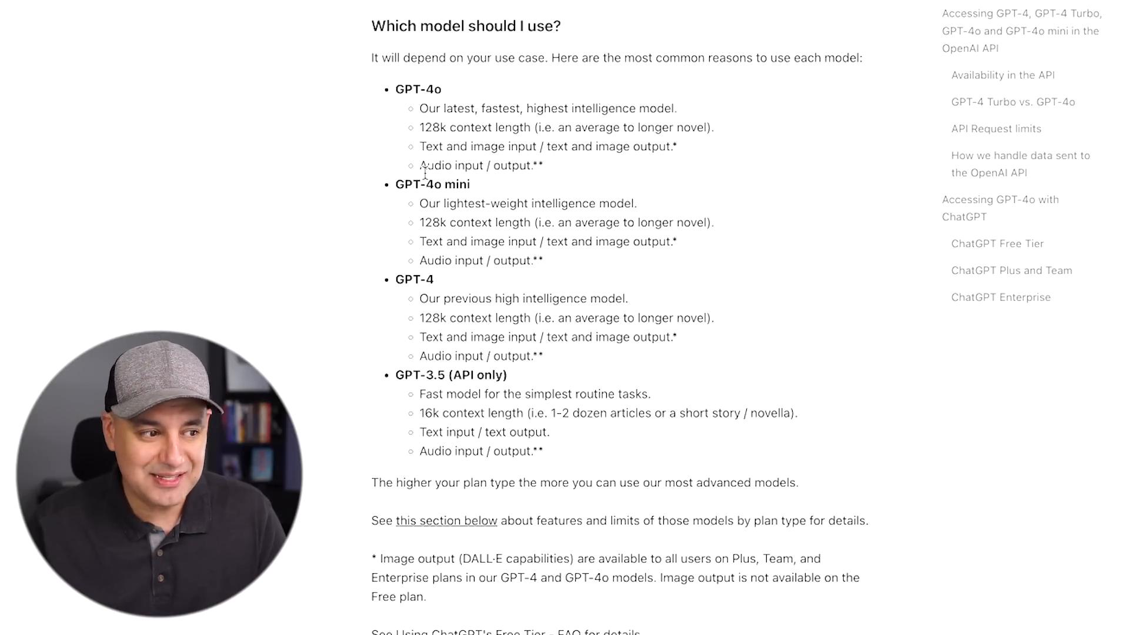
{"action": "mouse_move", "coordinate": [482, 140]}
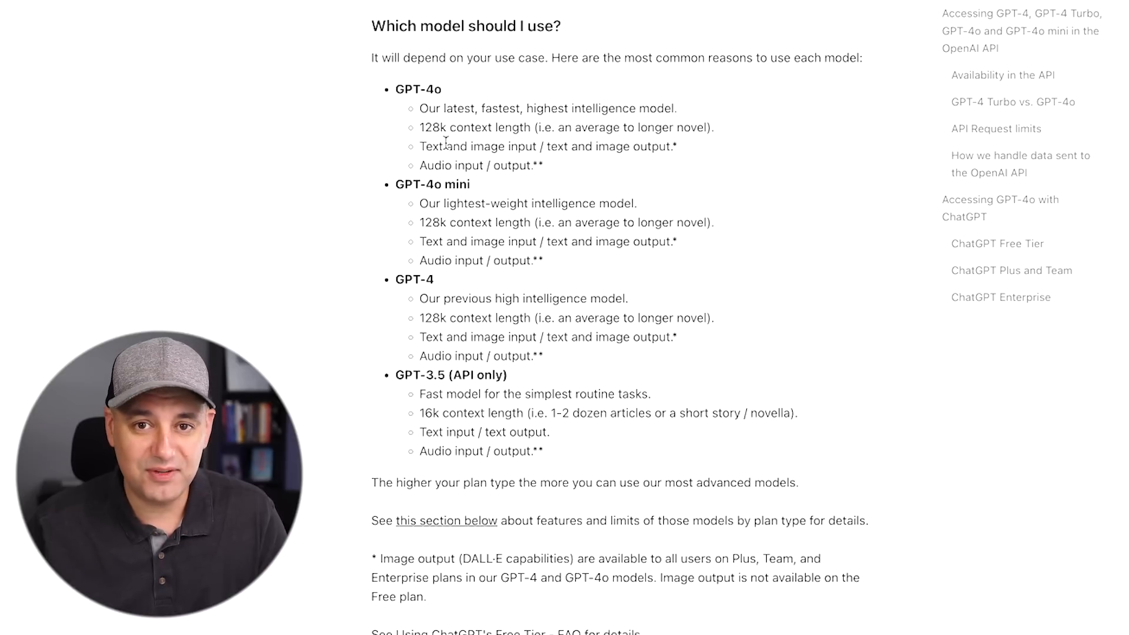
{"action": "mouse_move", "coordinate": [444, 95]}
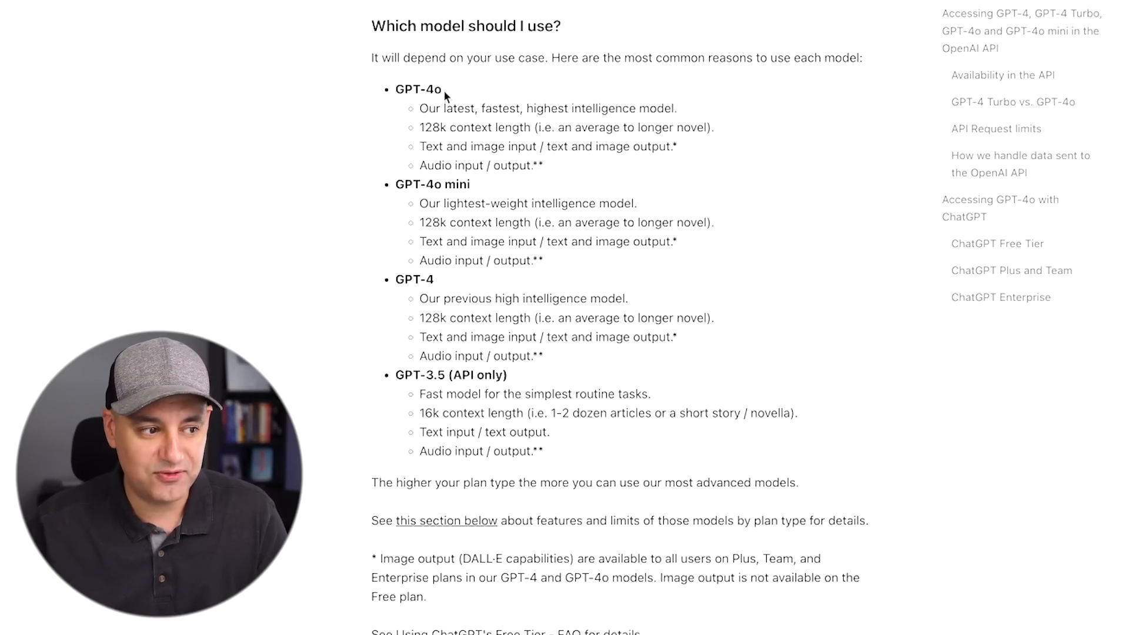
{"action": "mouse_move", "coordinate": [558, 187]}
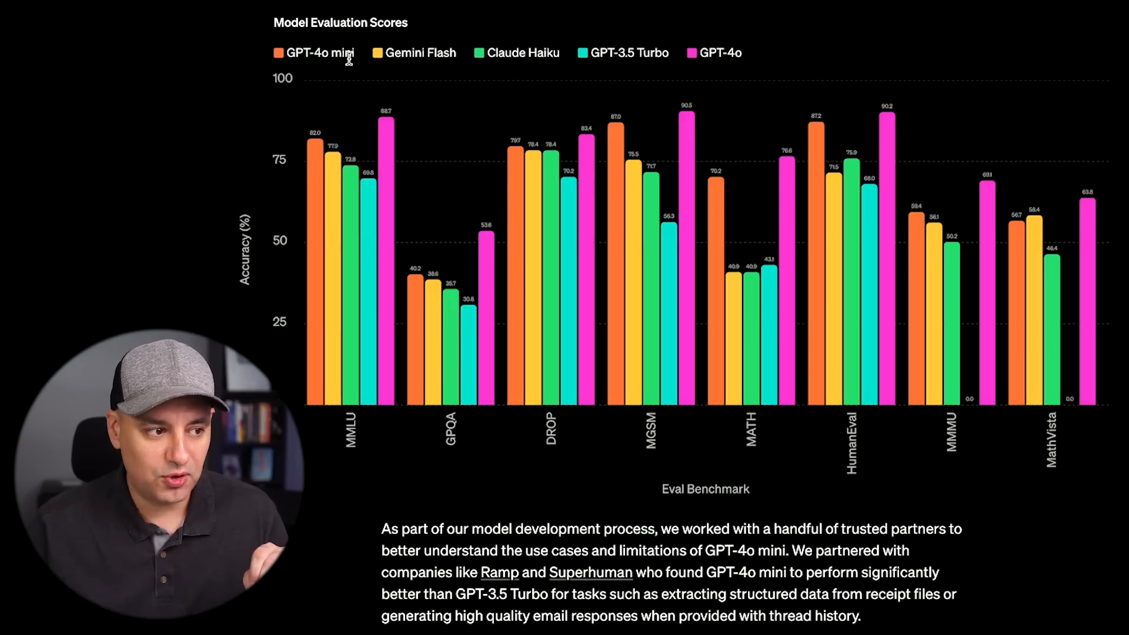
{"action": "mouse_move", "coordinate": [445, 63]}
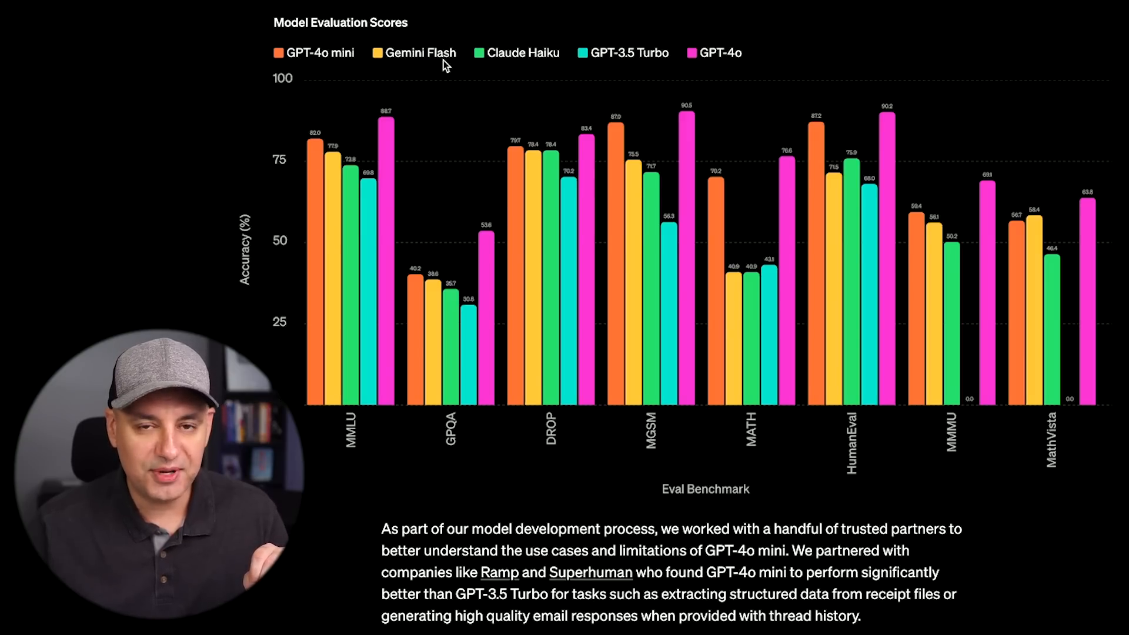
{"action": "mouse_move", "coordinate": [544, 78]}
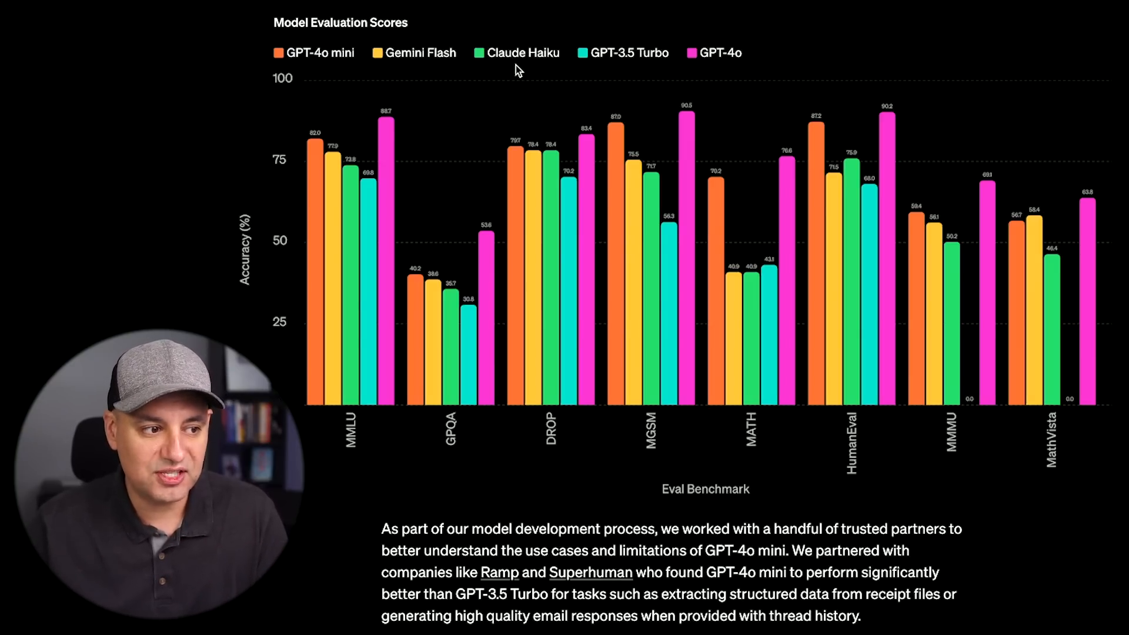
{"action": "mouse_move", "coordinate": [580, 50]}
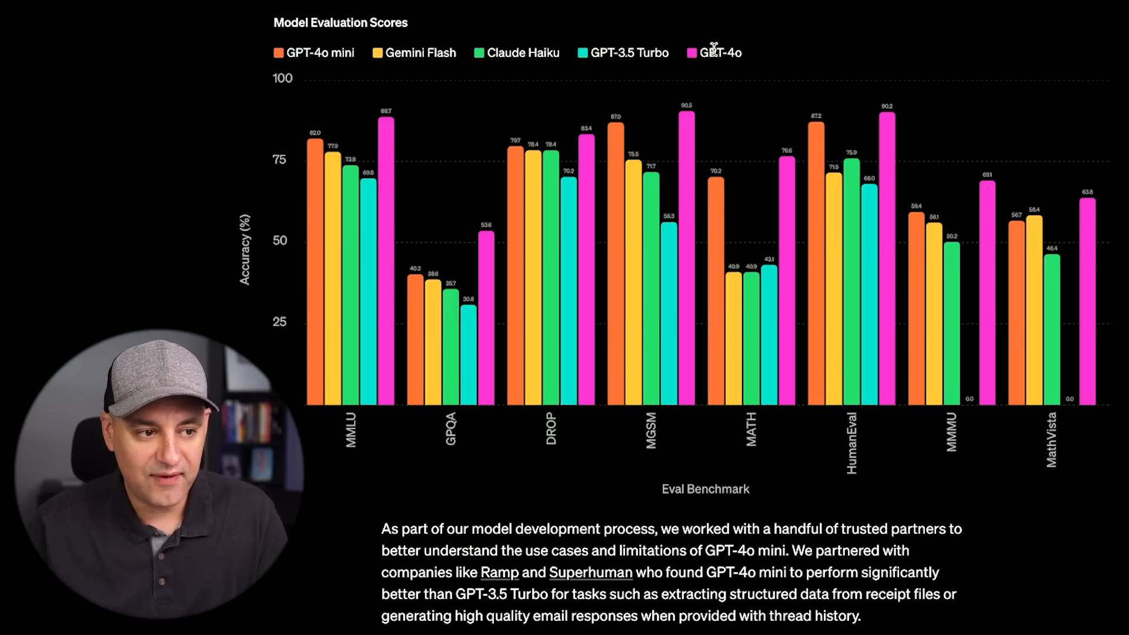
{"action": "mouse_move", "coordinate": [554, 64]}
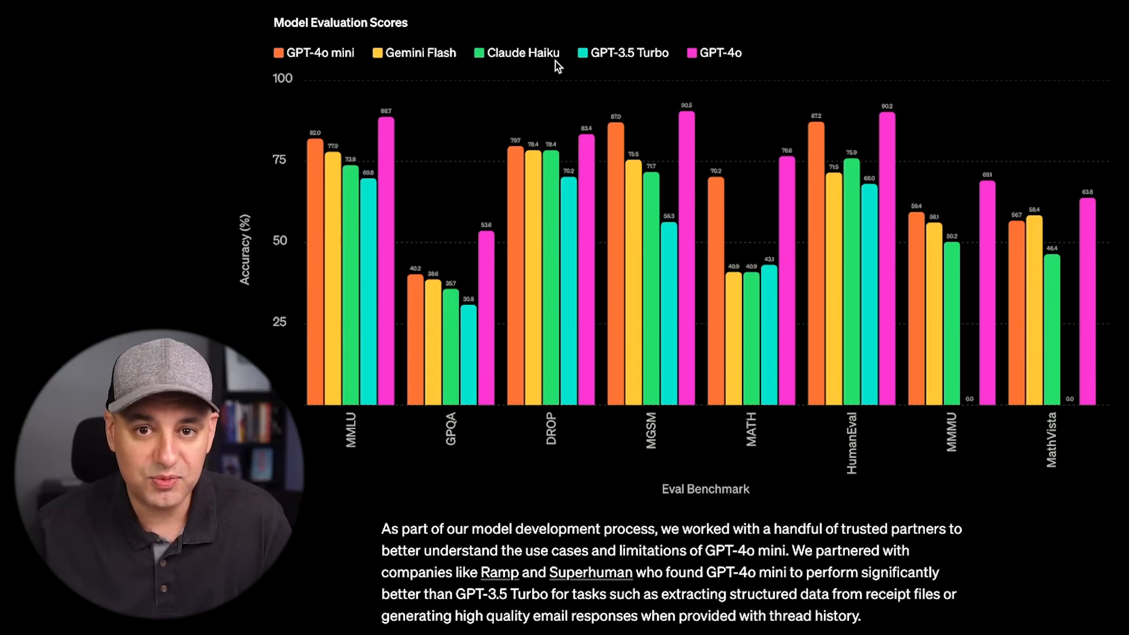
{"action": "mouse_move", "coordinate": [788, 58]}
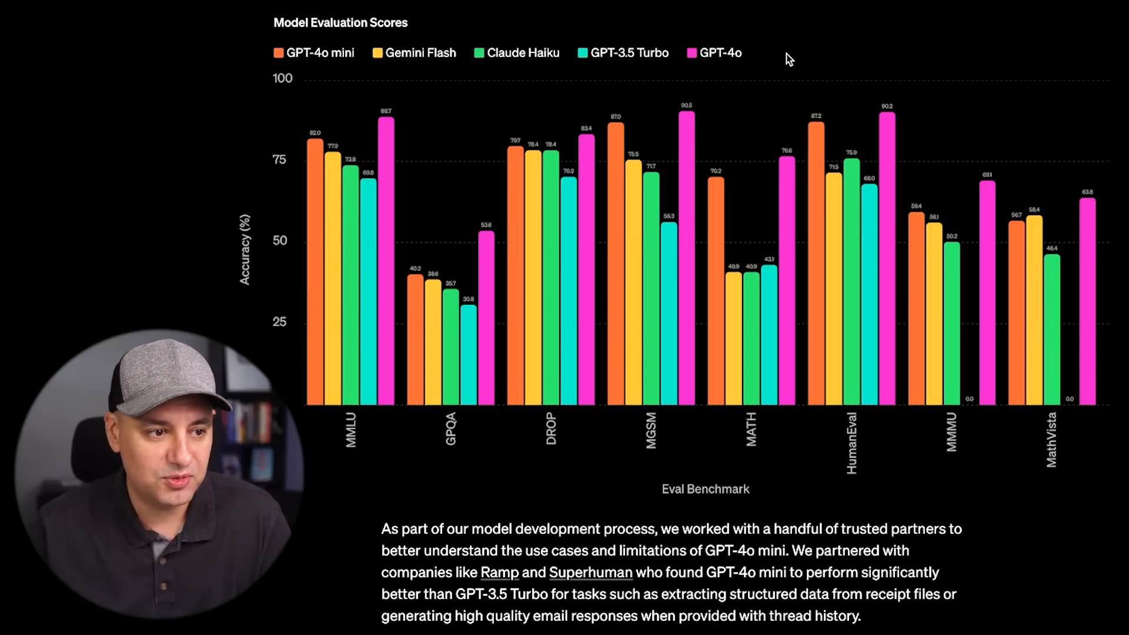
{"action": "mouse_move", "coordinate": [726, 66]}
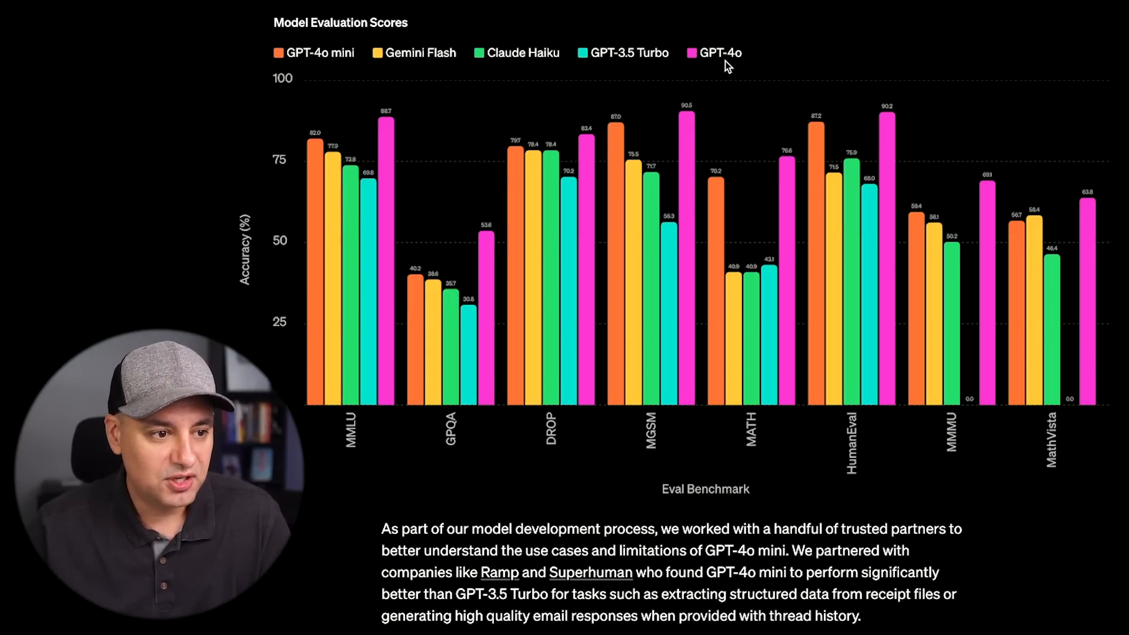
{"action": "mouse_move", "coordinate": [374, 149]}
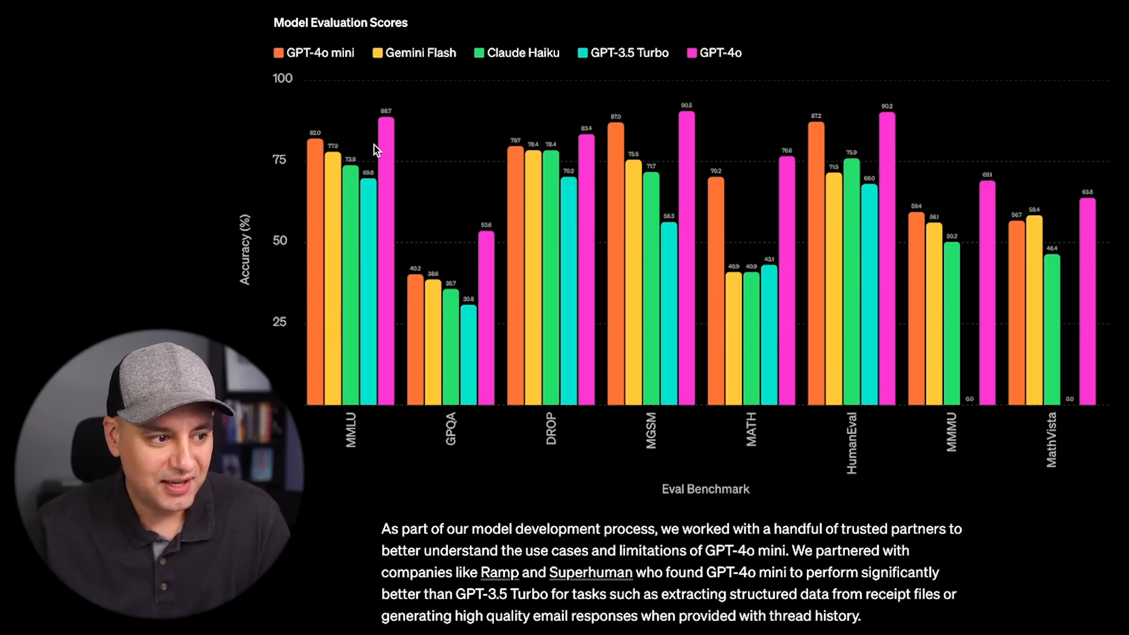
{"action": "mouse_move", "coordinate": [386, 144]}
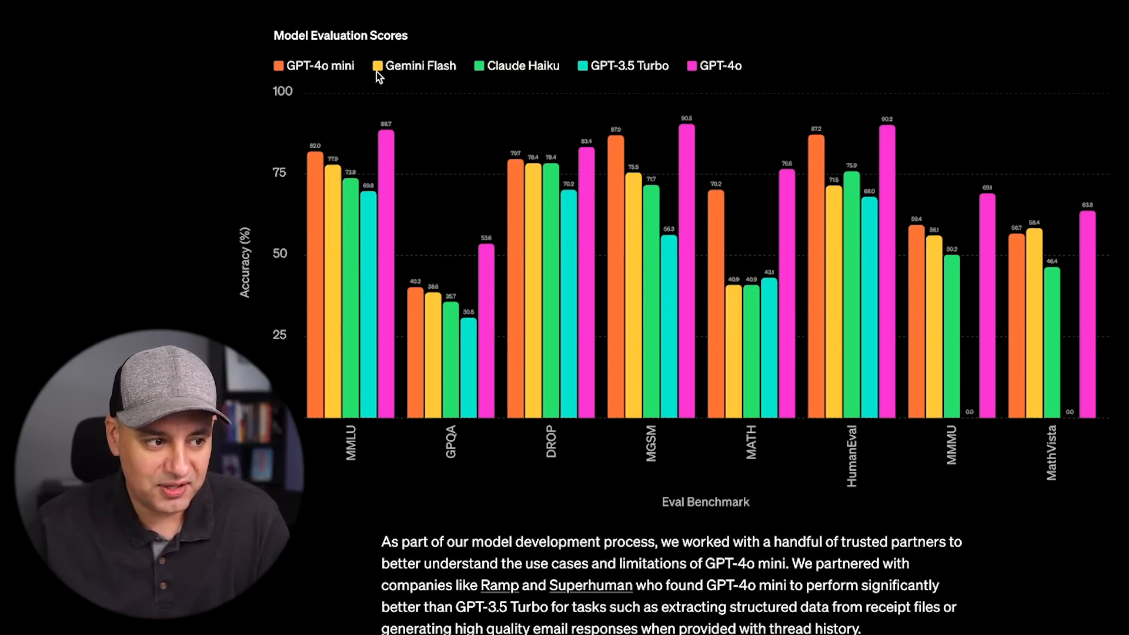
{"action": "mouse_move", "coordinate": [831, 170]}
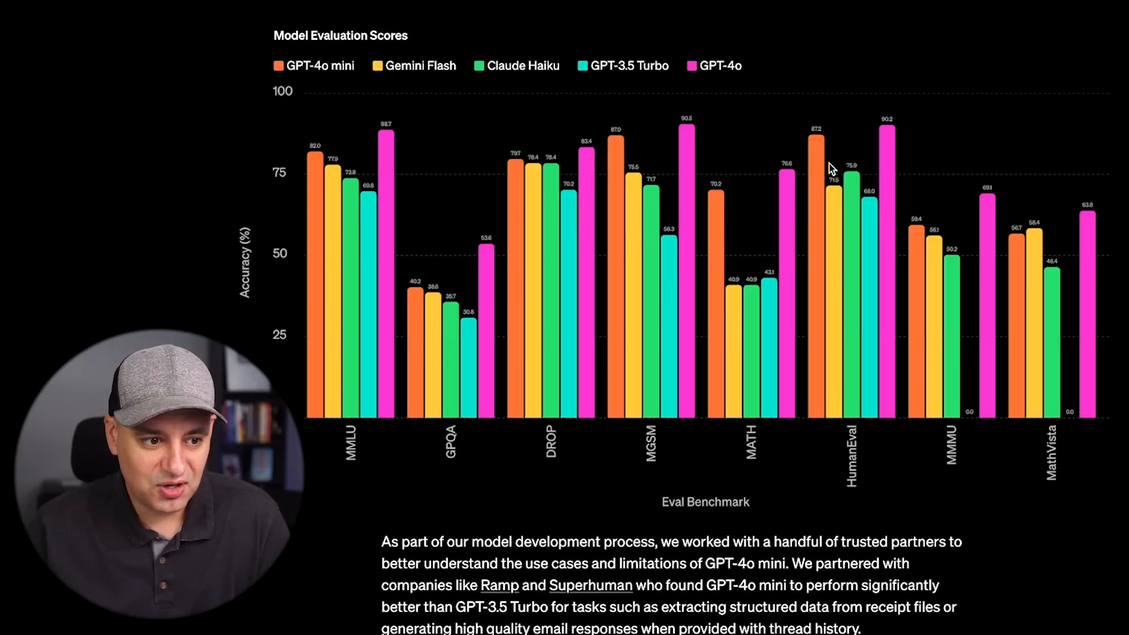
{"action": "mouse_move", "coordinate": [734, 134]}
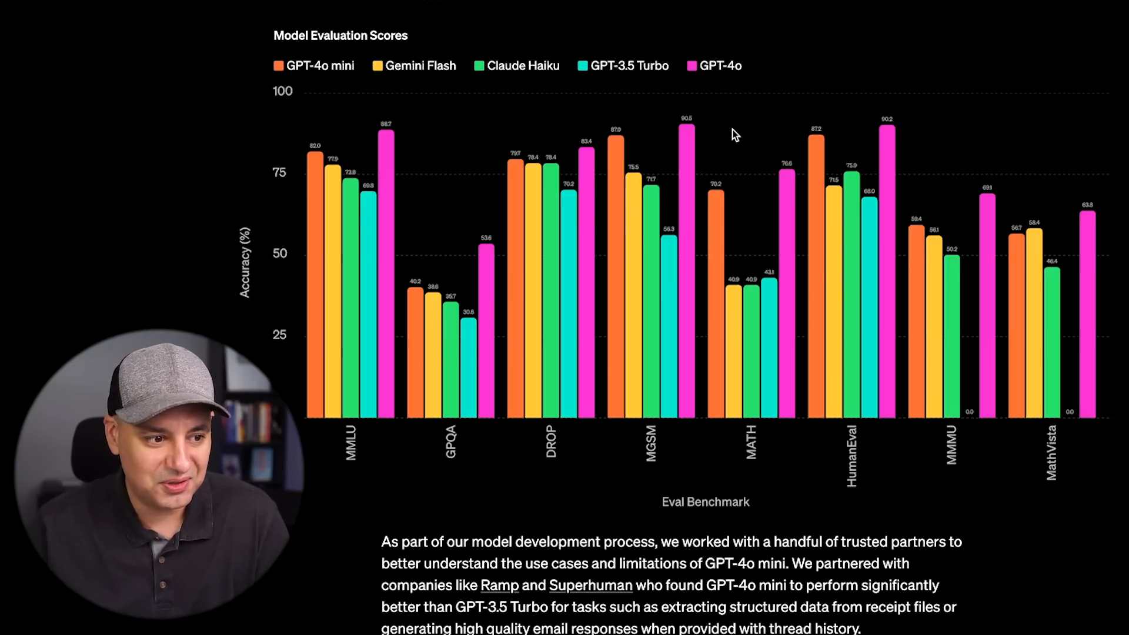
- Scroll the GPT-4o mini announcement down to its Model Evaluation Scores bar chart
{"action": "scroll", "scroll_direction": "down", "scroll_amount": 3}
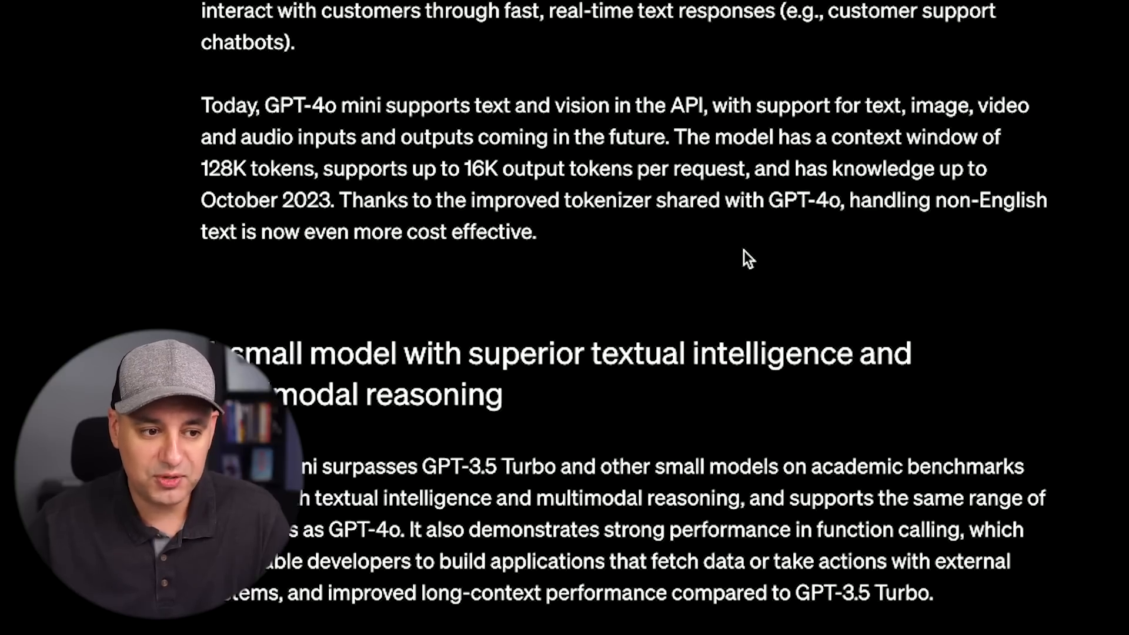
- Scroll to Availability and pricing: 15 cents per 1M input tokens, 60 cents output
{"action": "scroll", "scroll_direction": "down", "scroll_amount": 3}
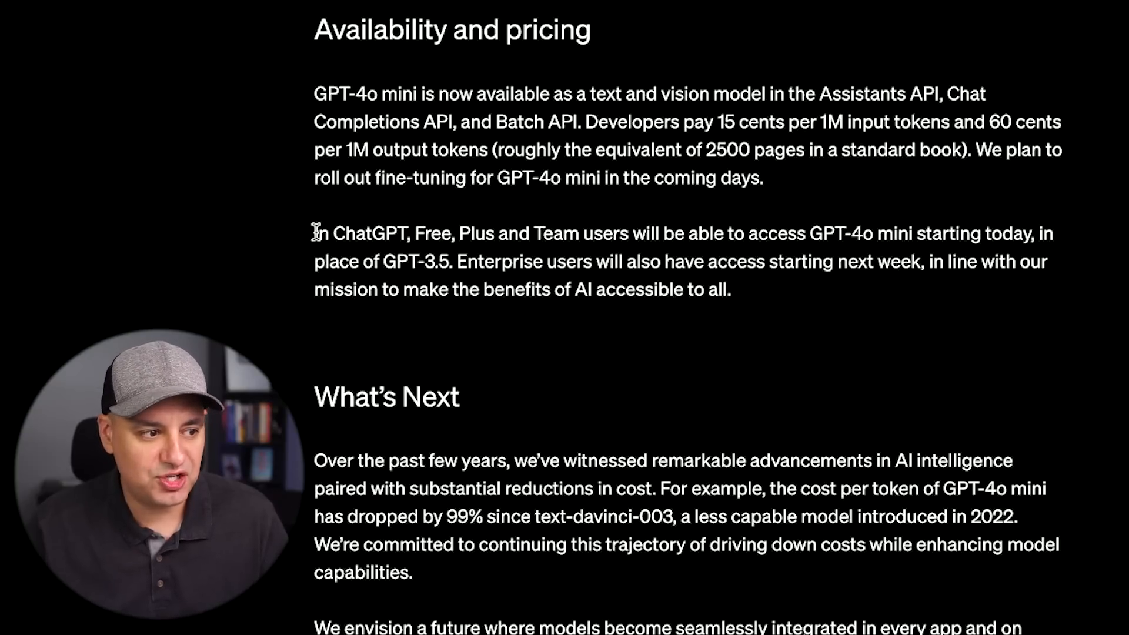
{"action": "mouse_move", "coordinate": [465, 238]}
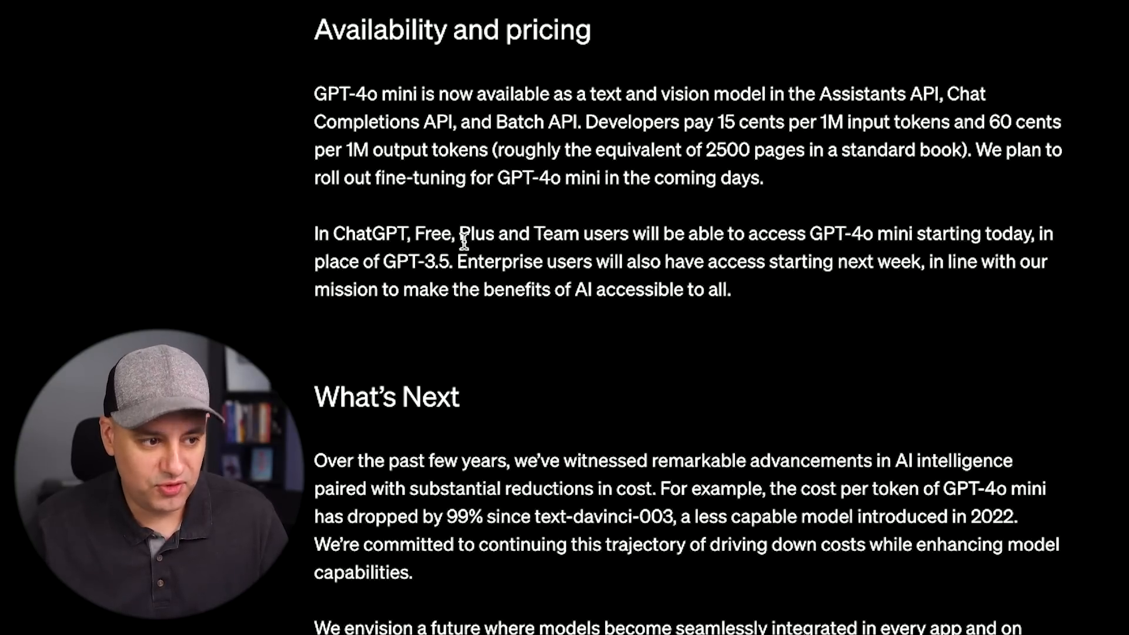
{"action": "mouse_move", "coordinate": [803, 245]}
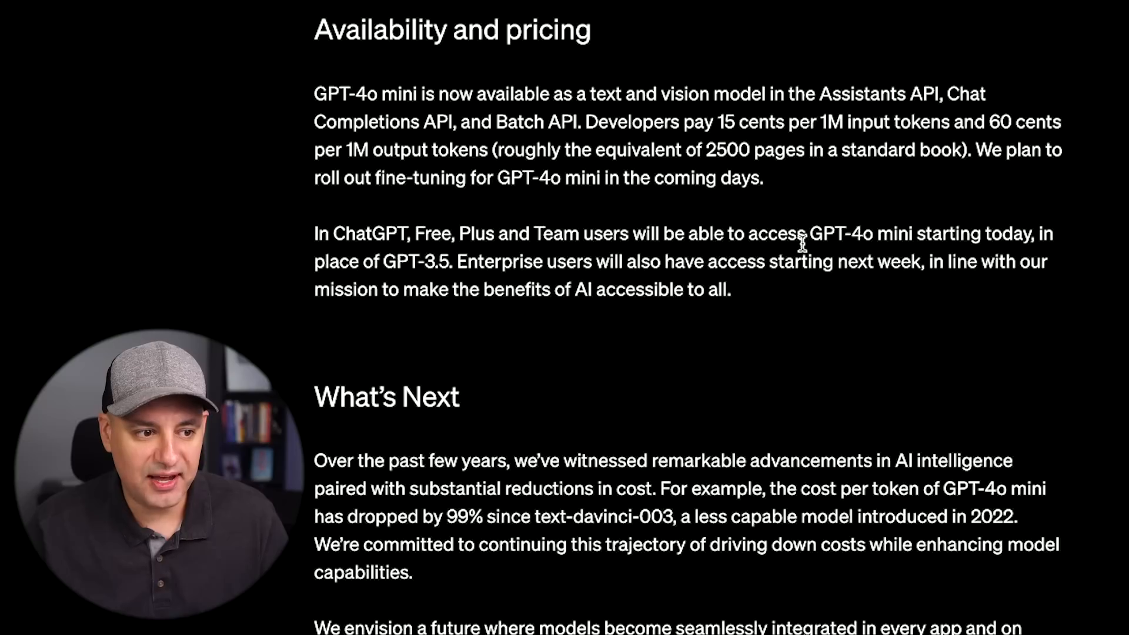
{"action": "mouse_move", "coordinate": [968, 237]}
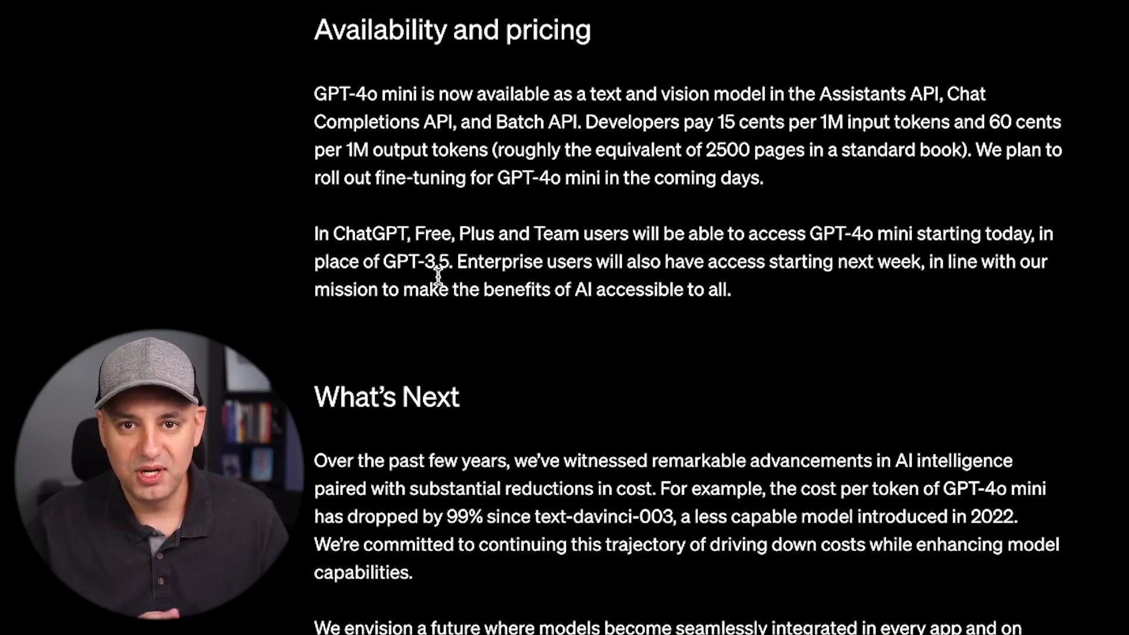
{"action": "mouse_move", "coordinate": [457, 281]}
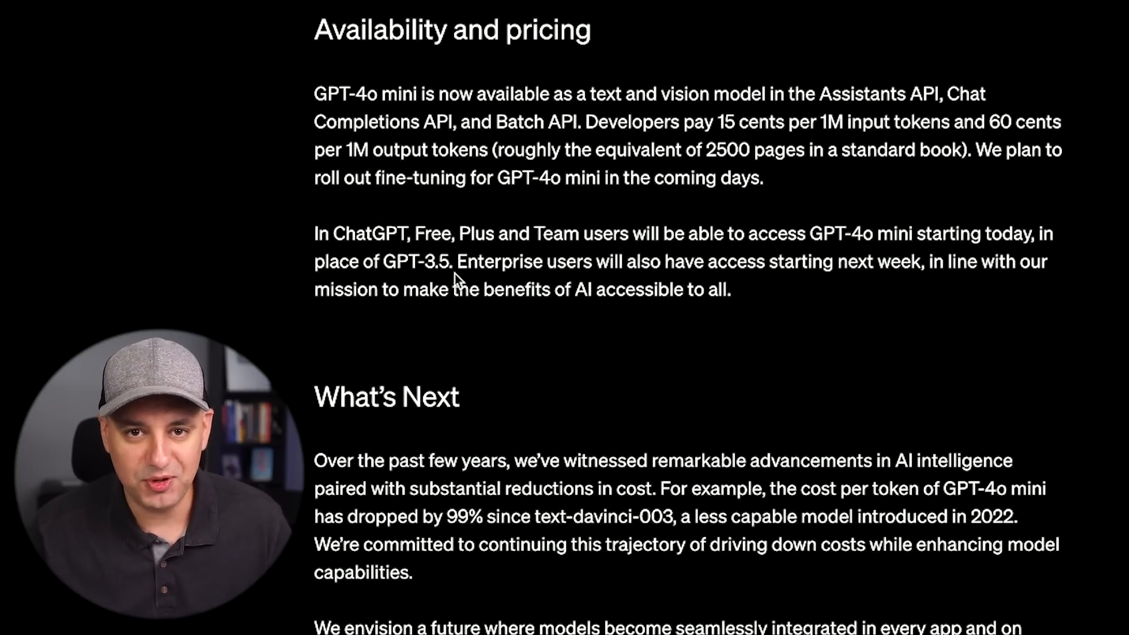
- Send the CRM product description prompt to GPT-4o and regenerate a second version
{"action": "left_click", "coordinate": [367, 27]}
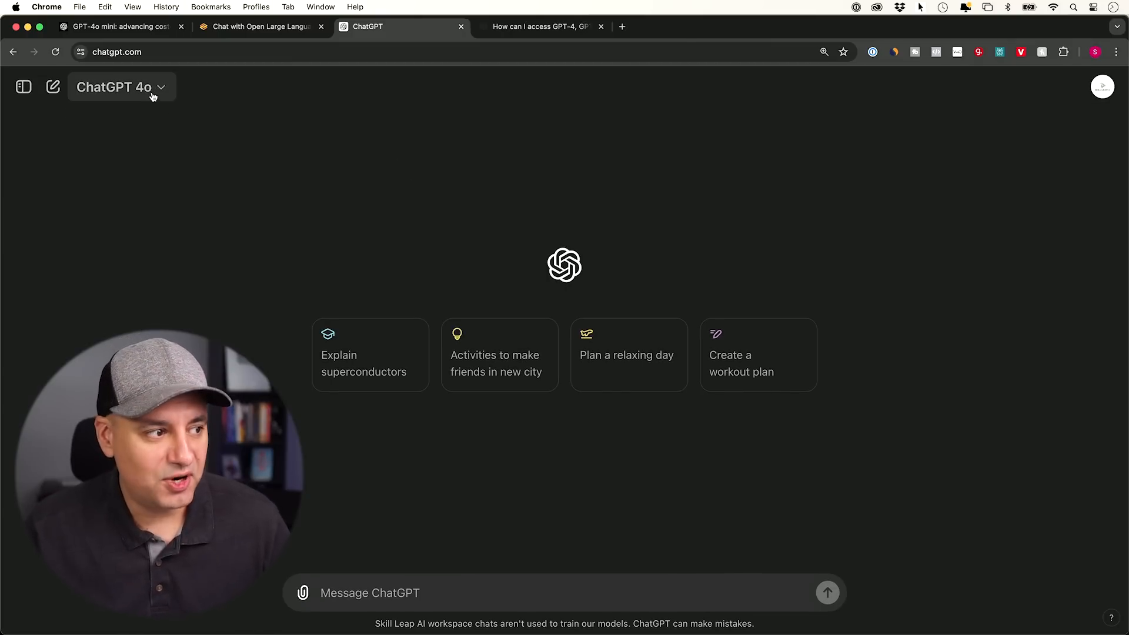
{"action": "mouse_move", "coordinate": [222, 261]}
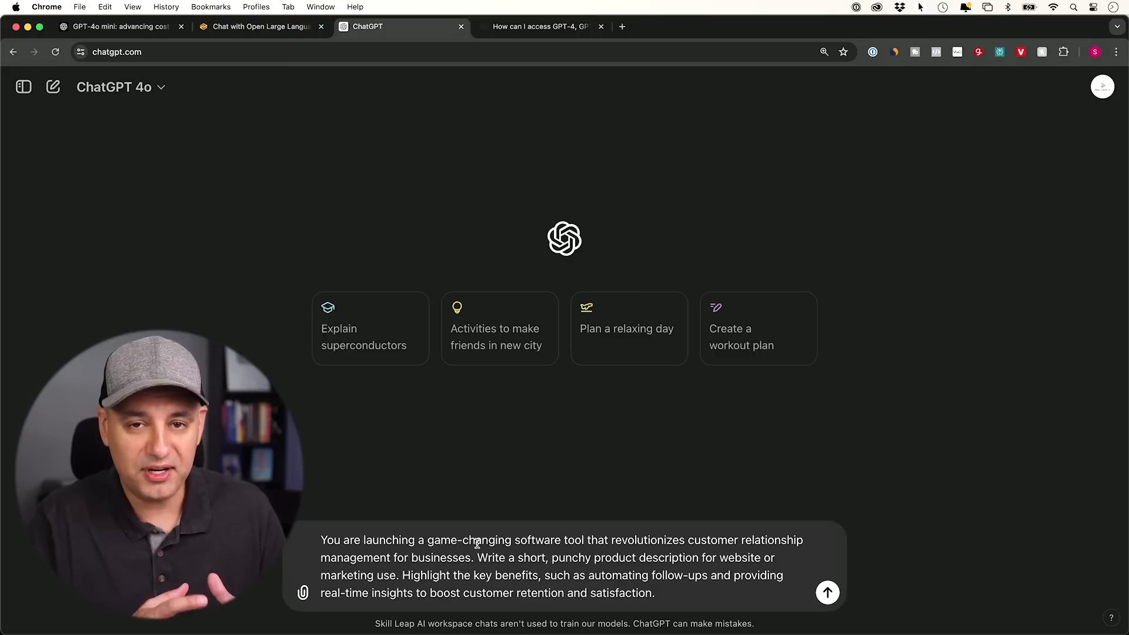
{"action": "left_click", "coordinate": [827, 593]}
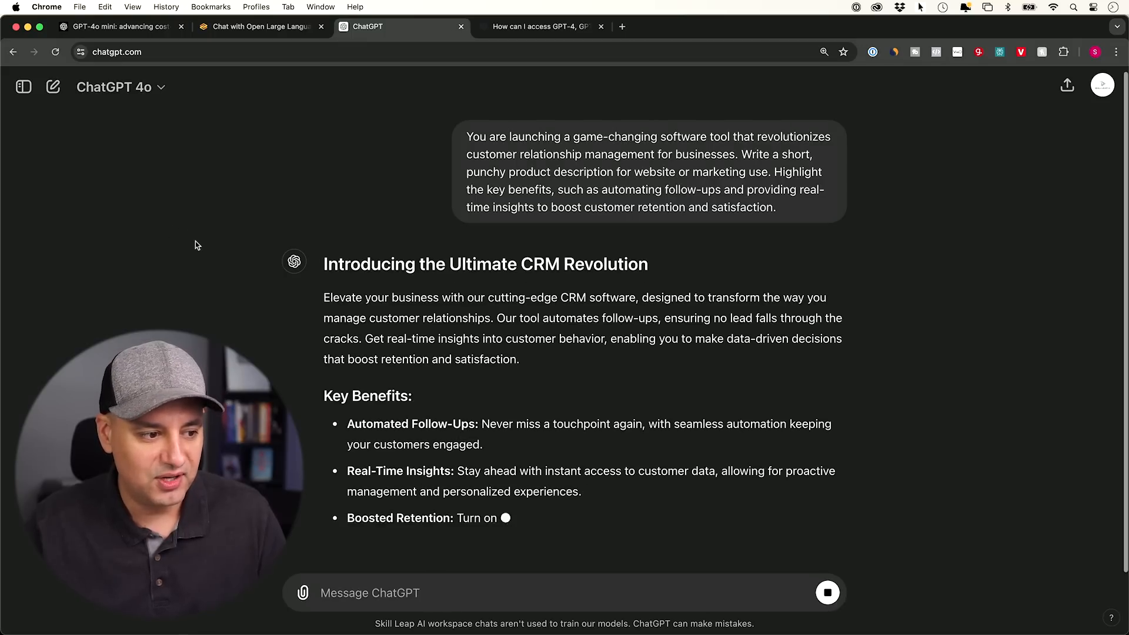
{"action": "left_click", "coordinate": [422, 510]}
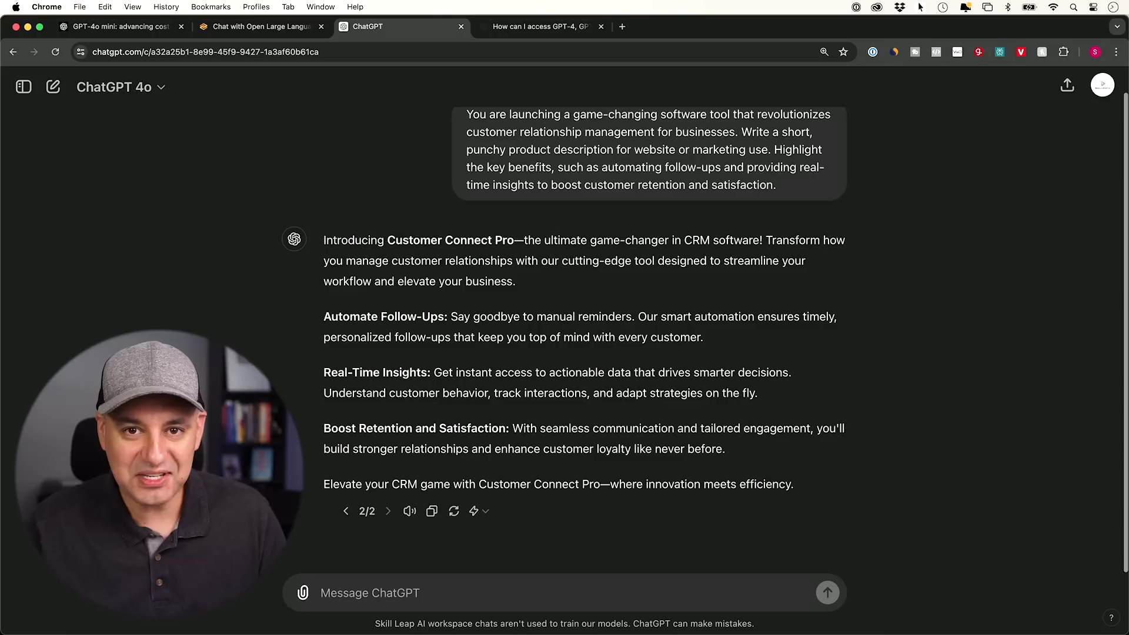
{"action": "scroll", "scroll_direction": "down", "scroll_amount": 3}
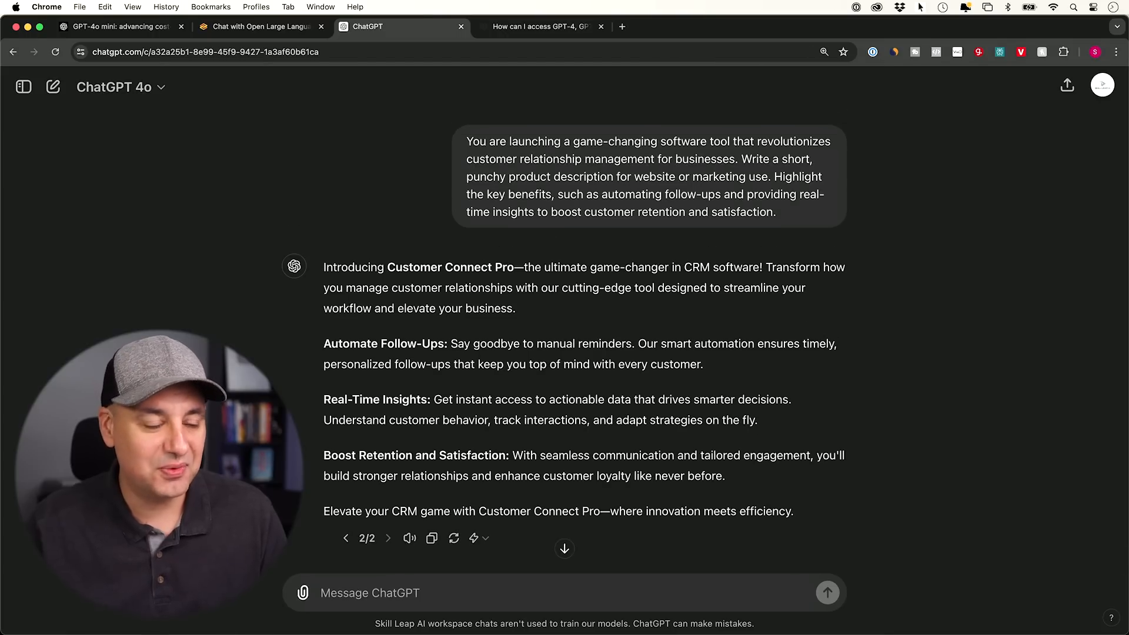
{"action": "mouse_move", "coordinate": [149, 194]}
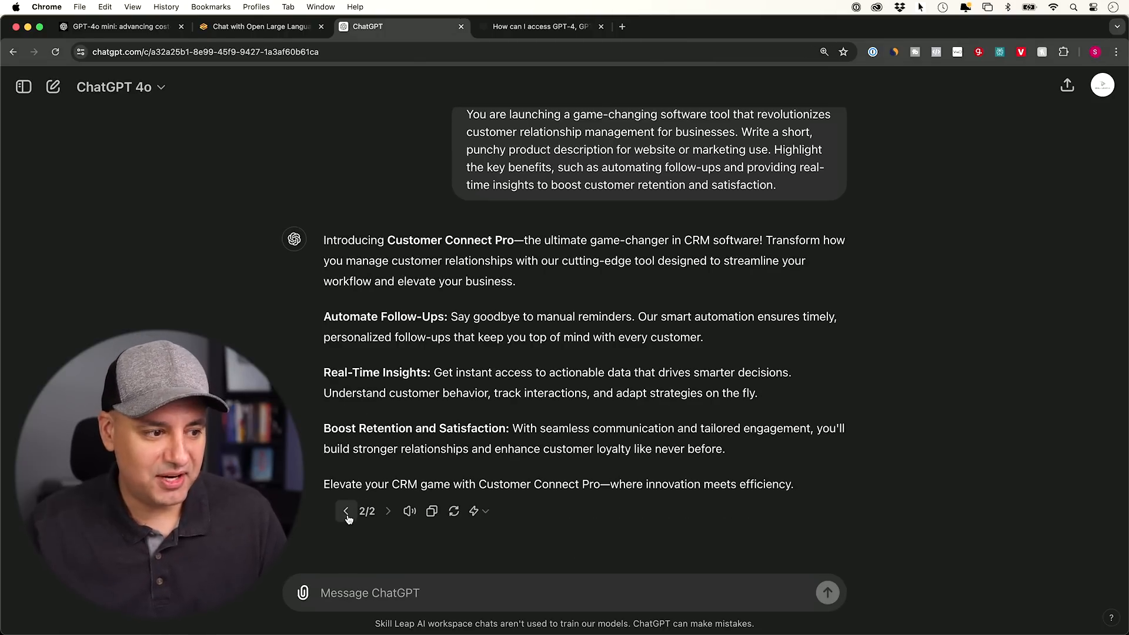
{"action": "left_click", "coordinate": [346, 511]}
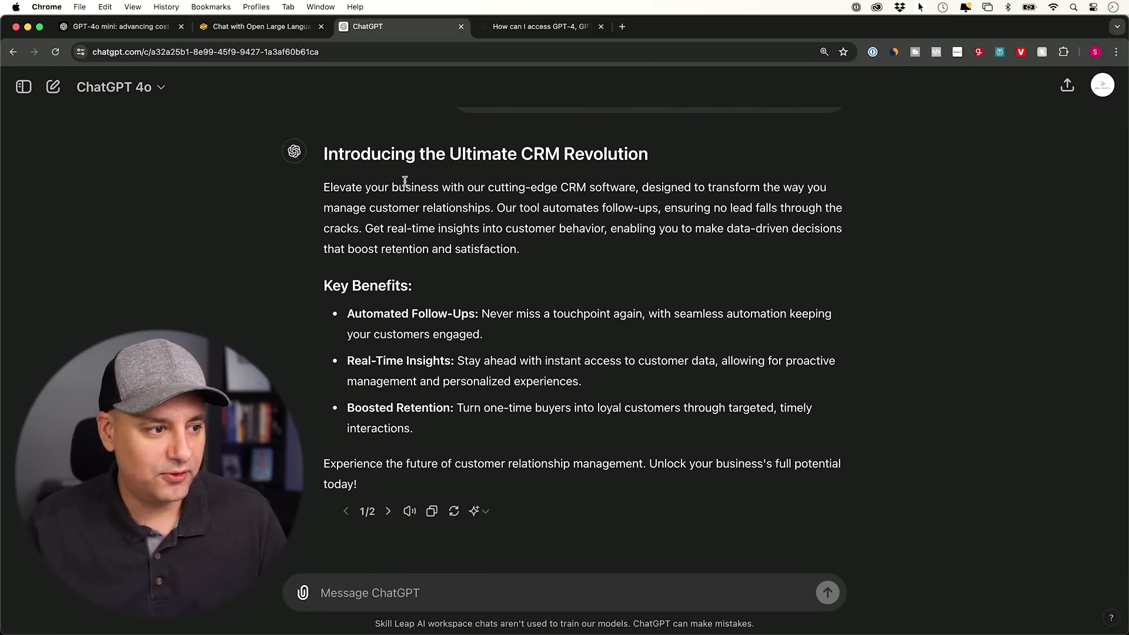
{"action": "mouse_move", "coordinate": [552, 175]}
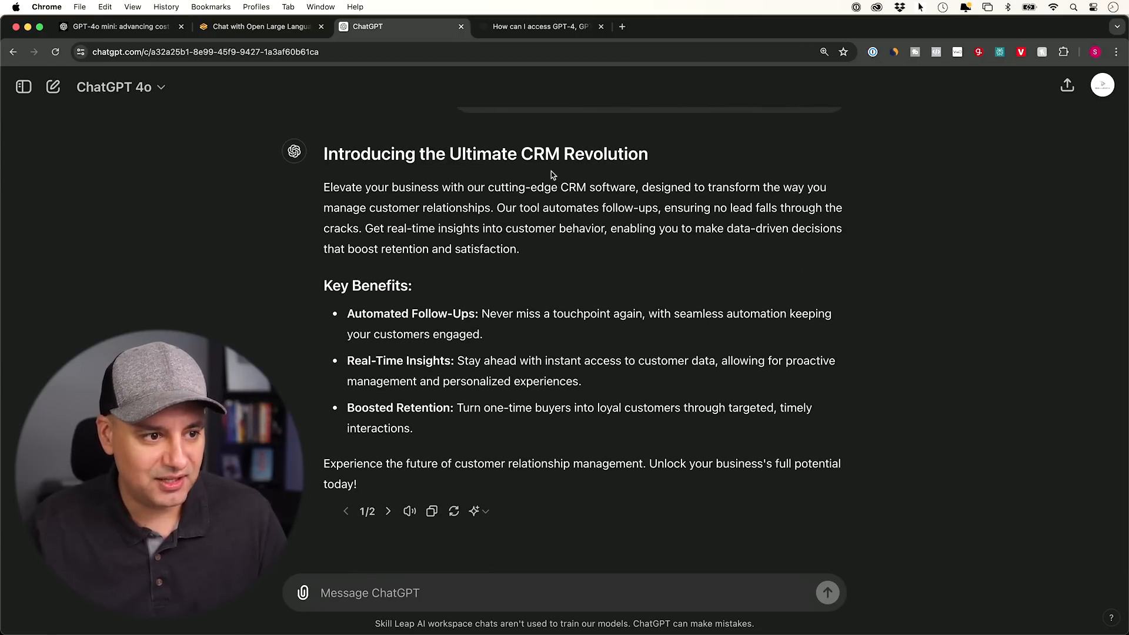
{"action": "left_click", "coordinate": [388, 512]}
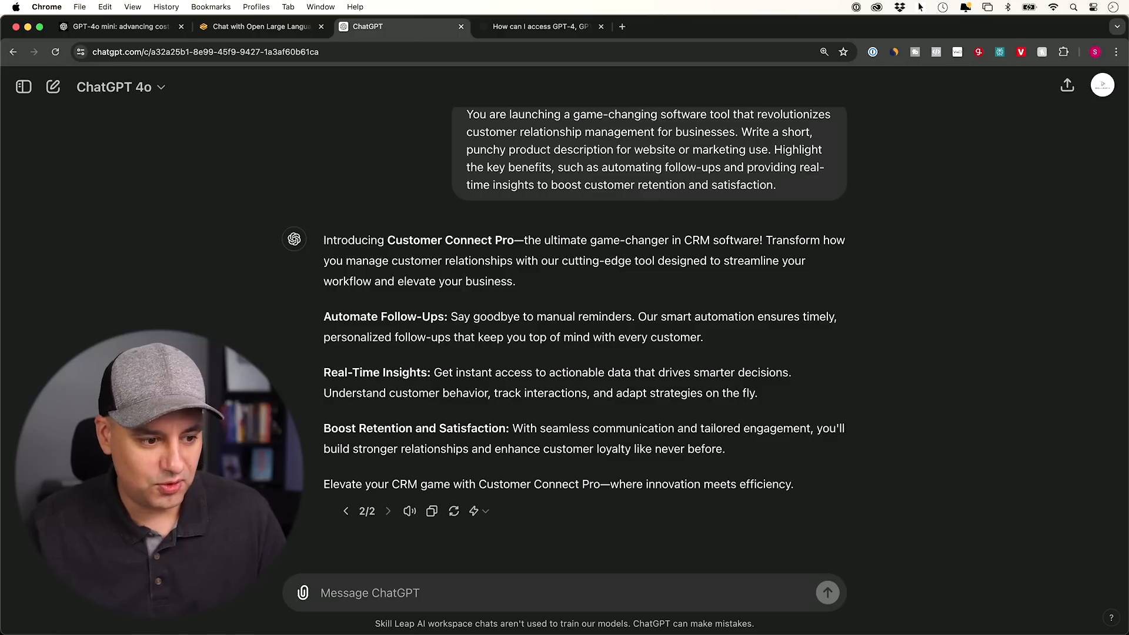
{"action": "mouse_move", "coordinate": [479, 511]}
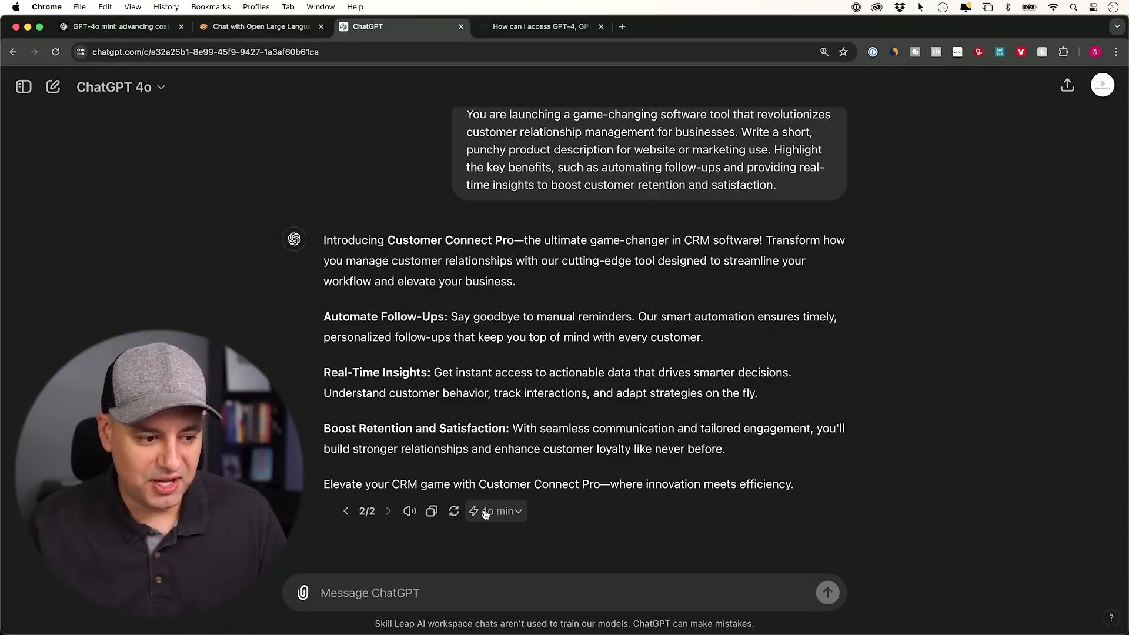
{"action": "left_click", "coordinate": [497, 511]}
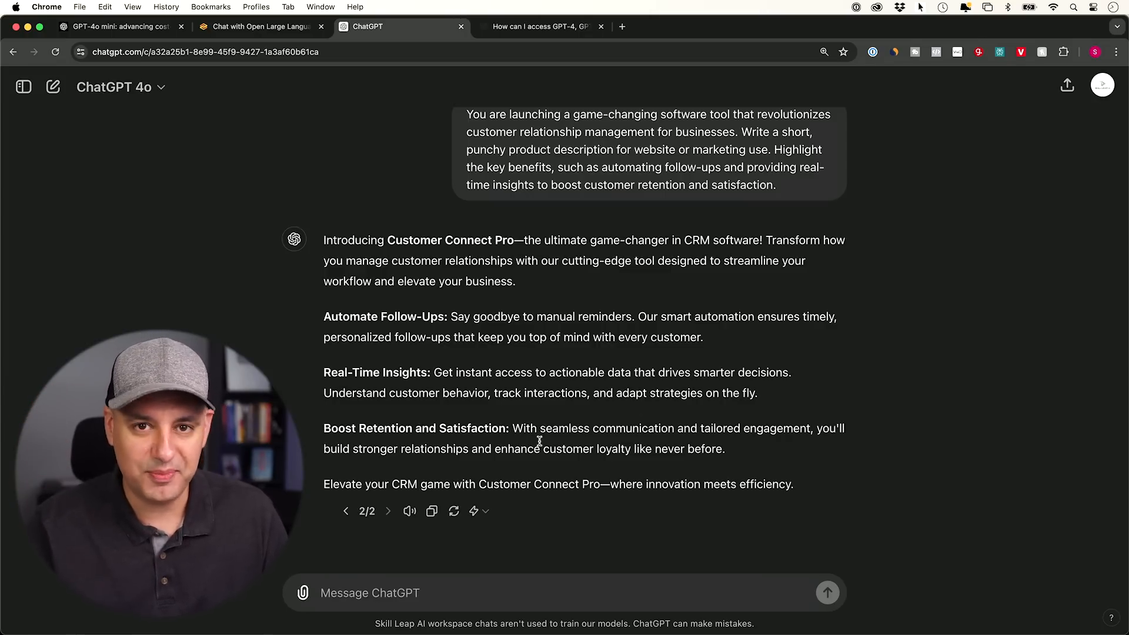
{"action": "left_click", "coordinate": [346, 512]}
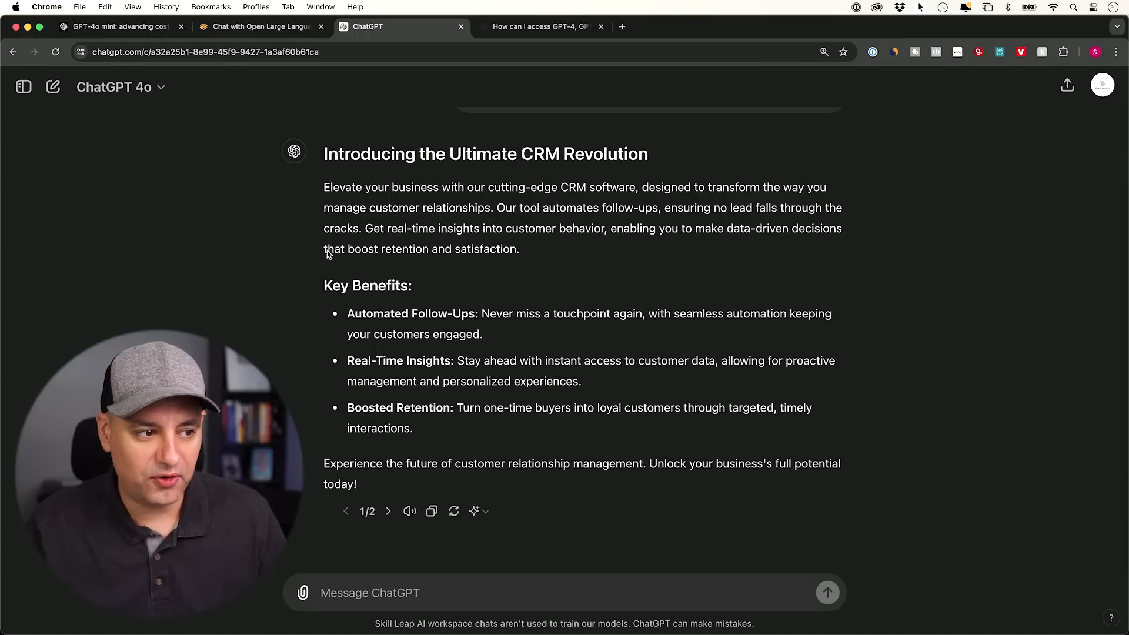
{"action": "mouse_move", "coordinate": [489, 310]}
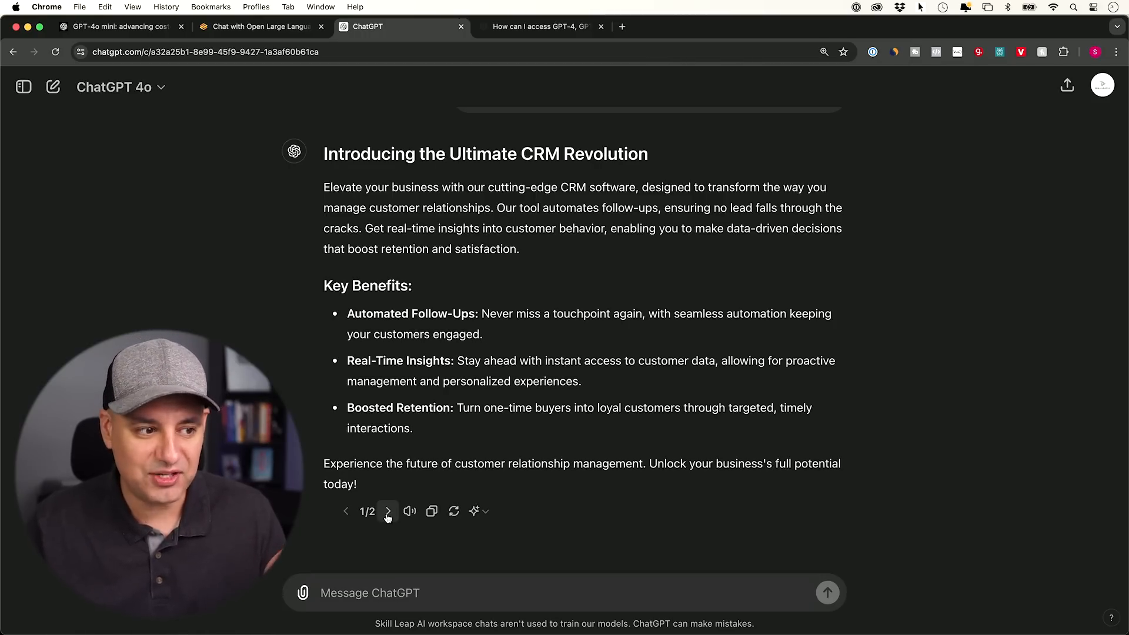
{"action": "left_click", "coordinate": [387, 512]}
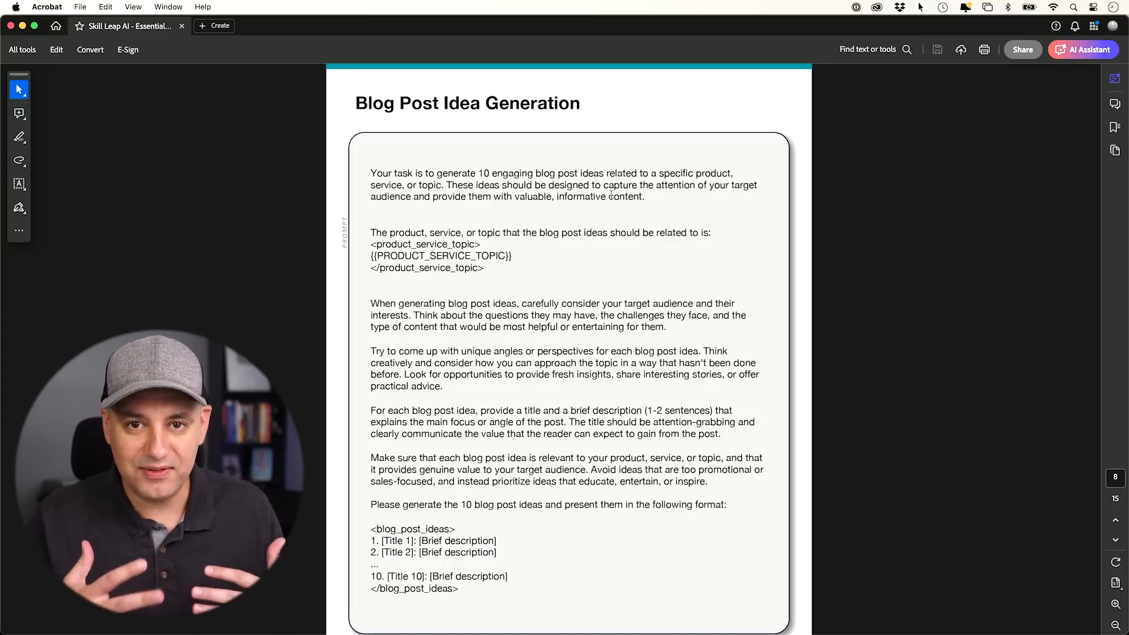
- Scroll the Essential AI Prompt Collection PDF back up to its cover page
{"action": "scroll", "scroll_direction": "up", "scroll_amount": 3}
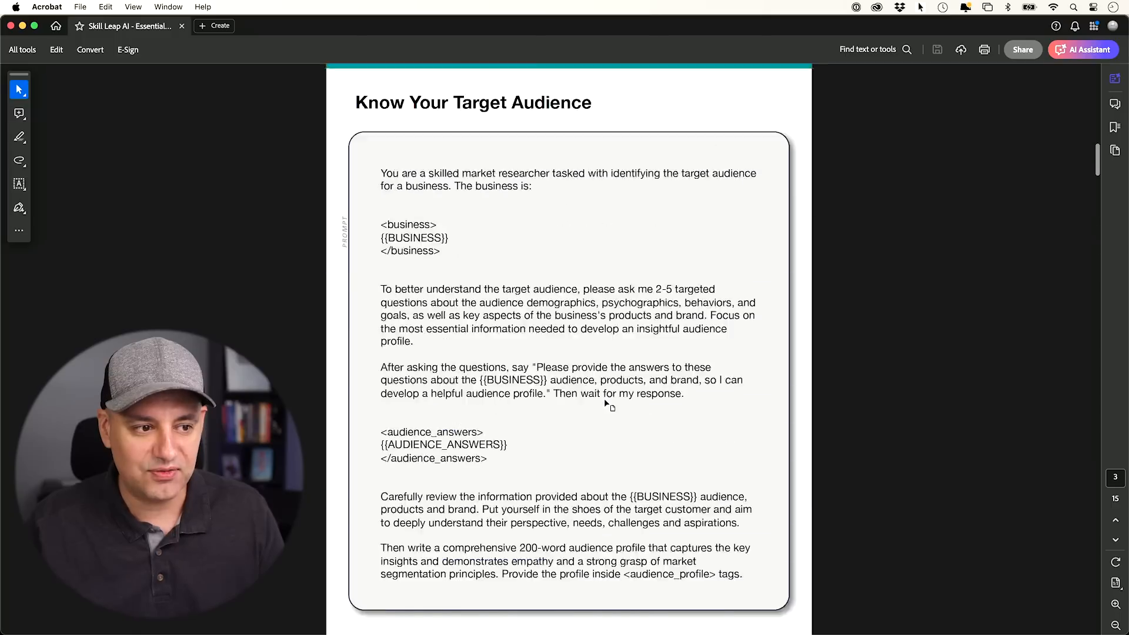
{"action": "scroll", "scroll_direction": "up", "scroll_amount": 3}
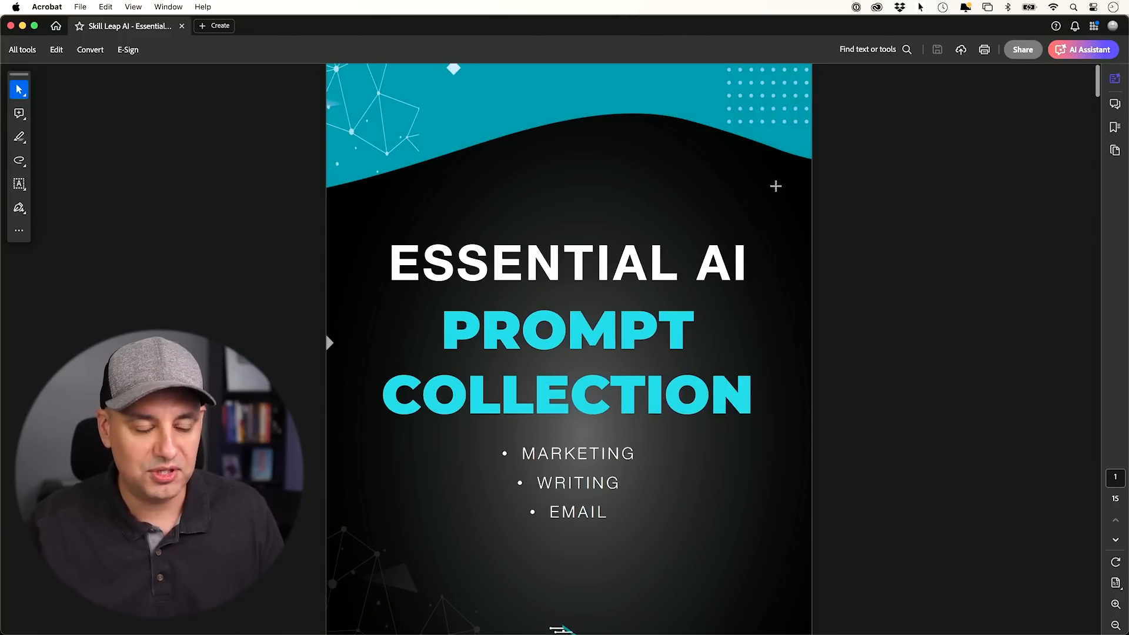
{"action": "mouse_move", "coordinate": [828, 230]}
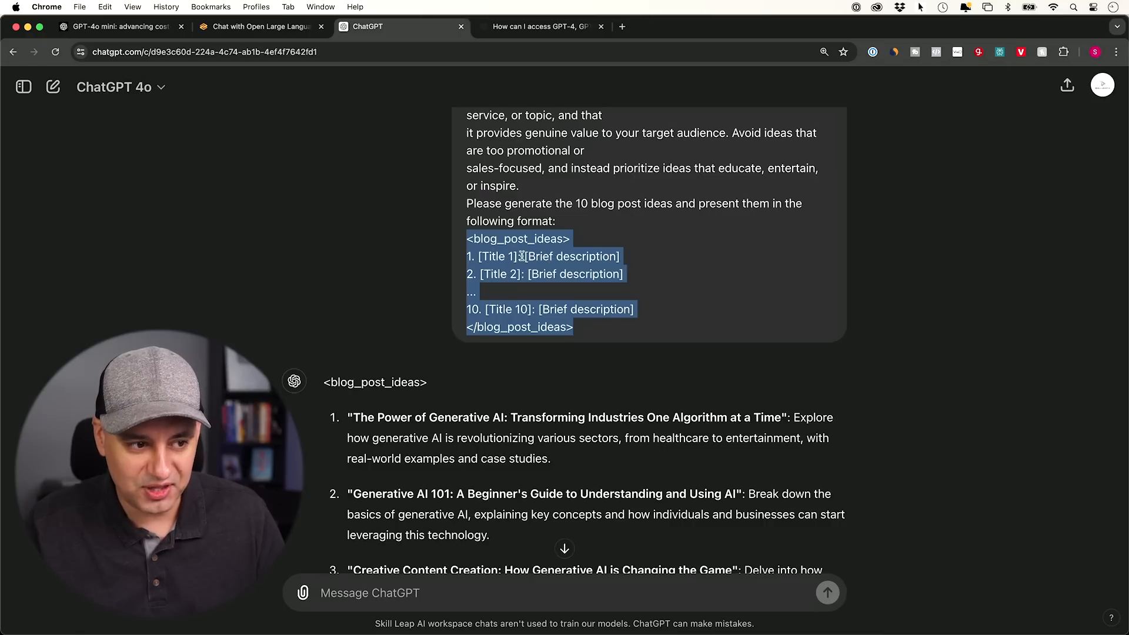
- Scroll through GPT-4o's ten generative AI blog post ideas, such as 'Unlocking Creativity'
{"action": "scroll", "scroll_direction": "down", "scroll_amount": 3}
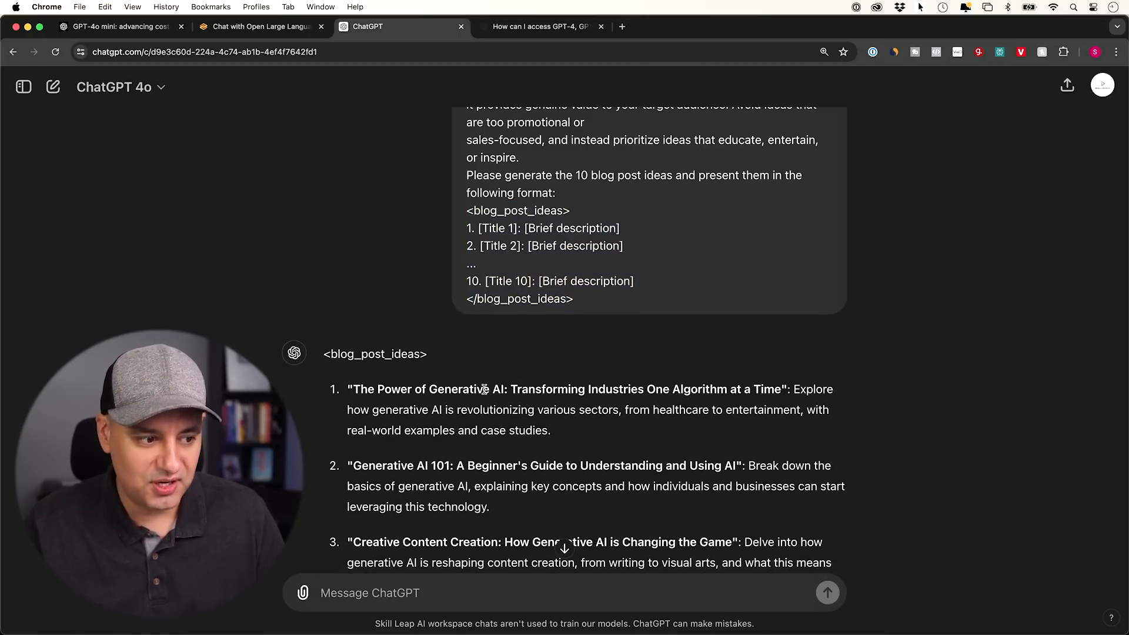
{"action": "scroll", "scroll_direction": "up", "scroll_amount": 3}
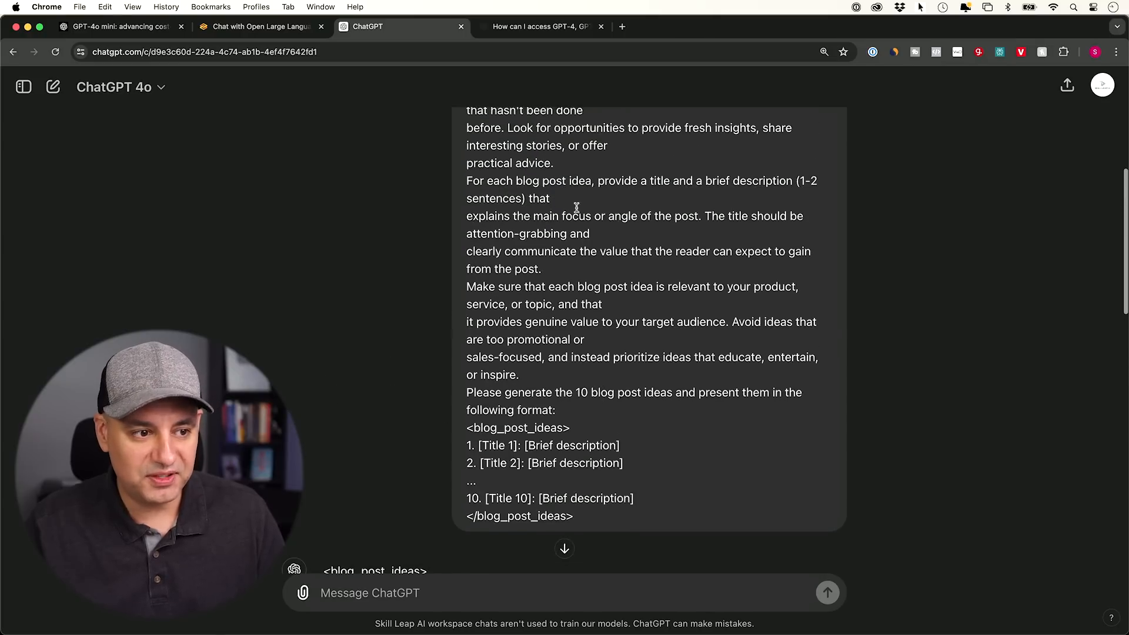
{"action": "scroll", "scroll_direction": "down", "scroll_amount": 3}
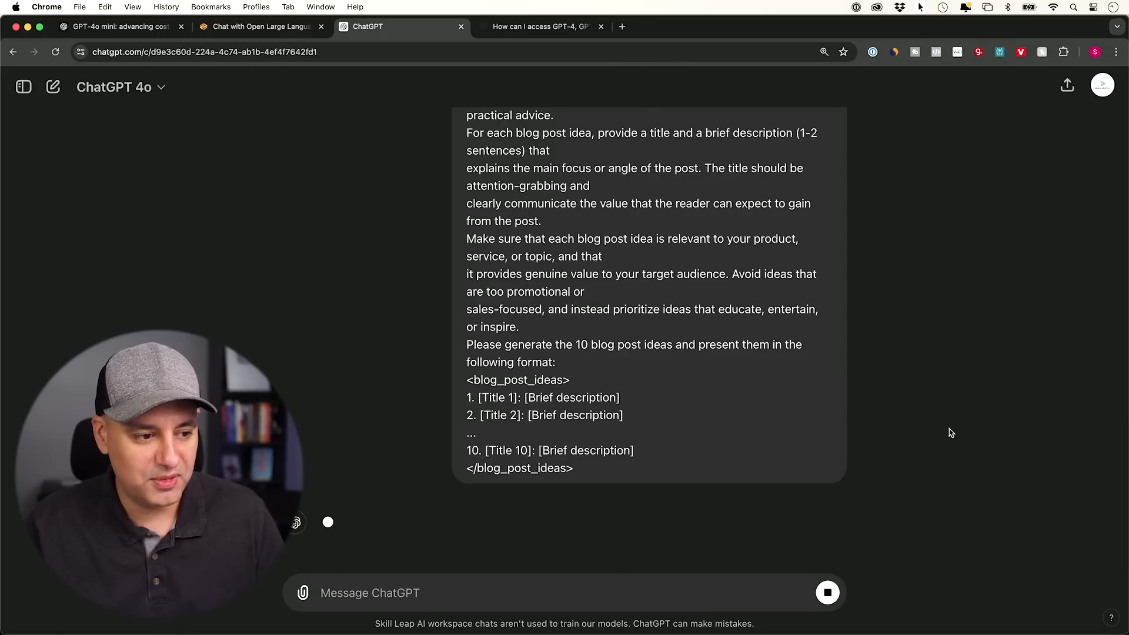
{"action": "scroll", "scroll_direction": "down", "scroll_amount": 3}
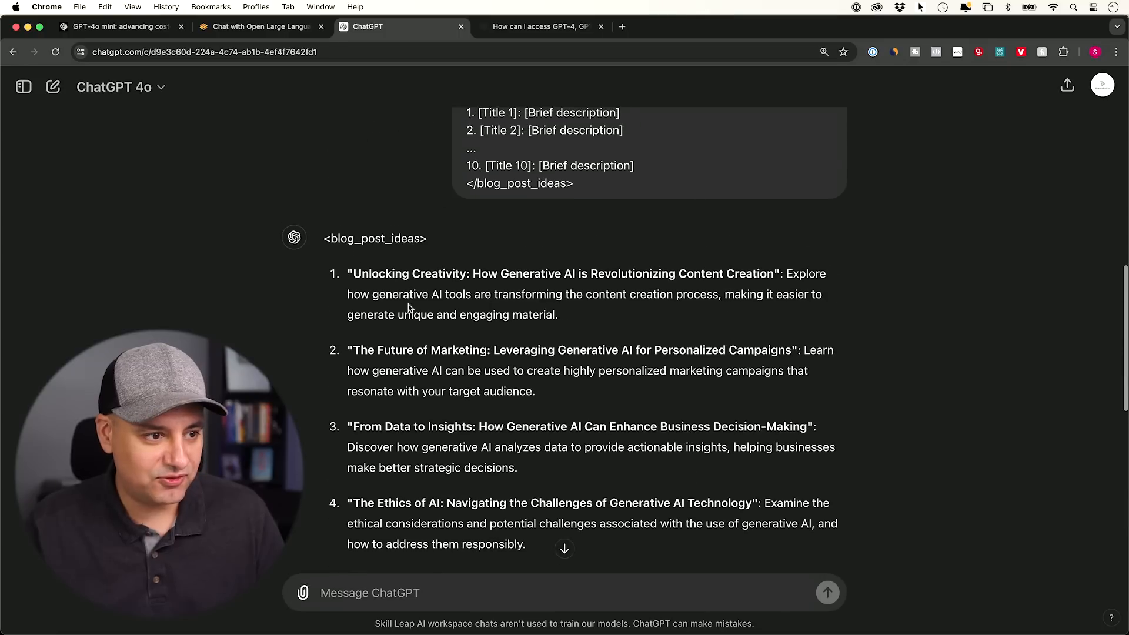
{"action": "scroll", "scroll_direction": "up", "scroll_amount": 3}
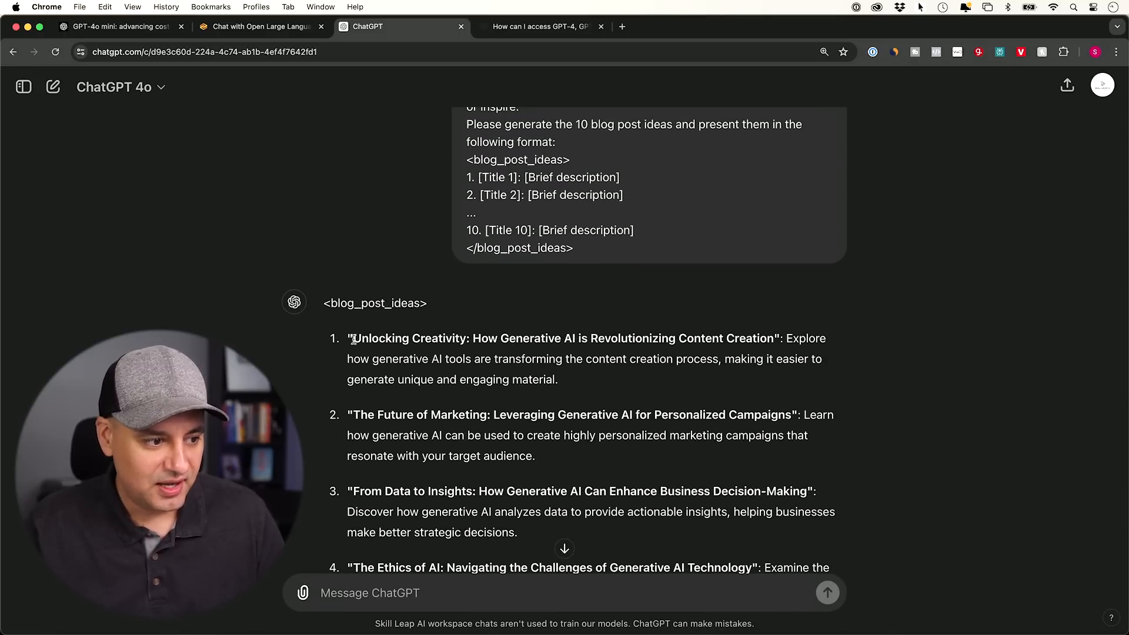
{"action": "scroll", "scroll_direction": "down", "scroll_amount": 3}
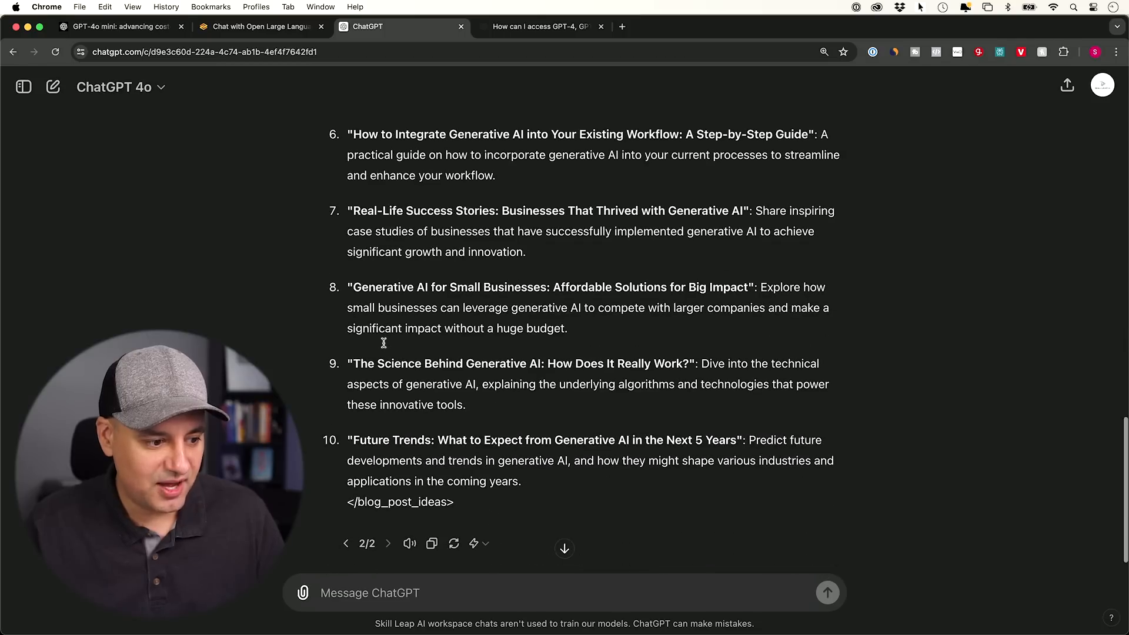
{"action": "scroll", "scroll_direction": "up", "scroll_amount": 3}
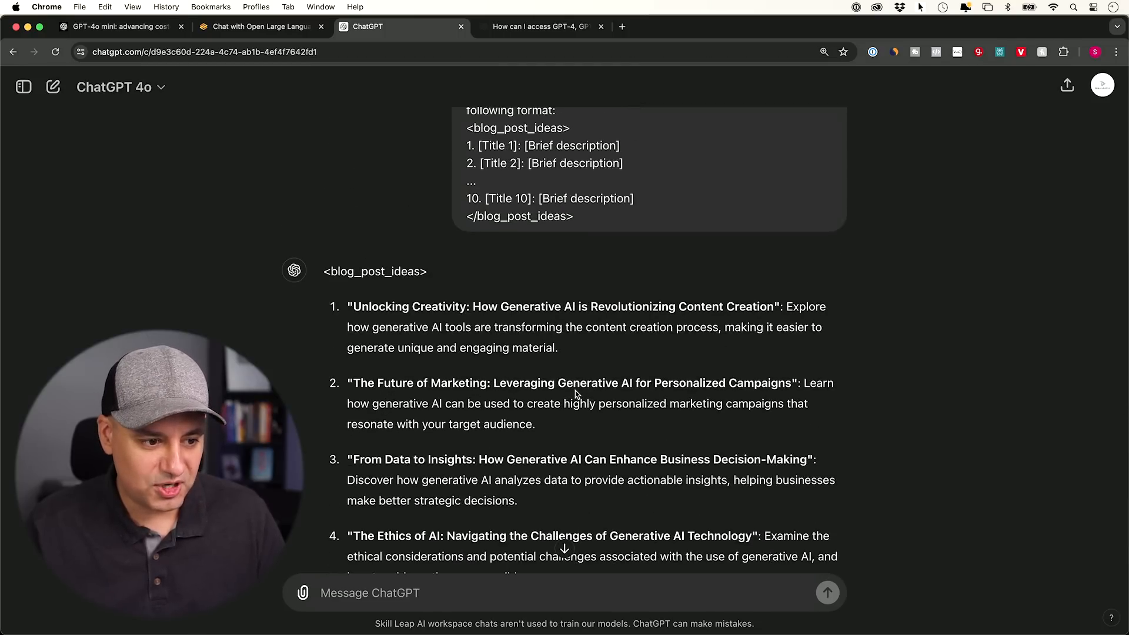
{"action": "scroll", "scroll_direction": "down", "scroll_amount": 3}
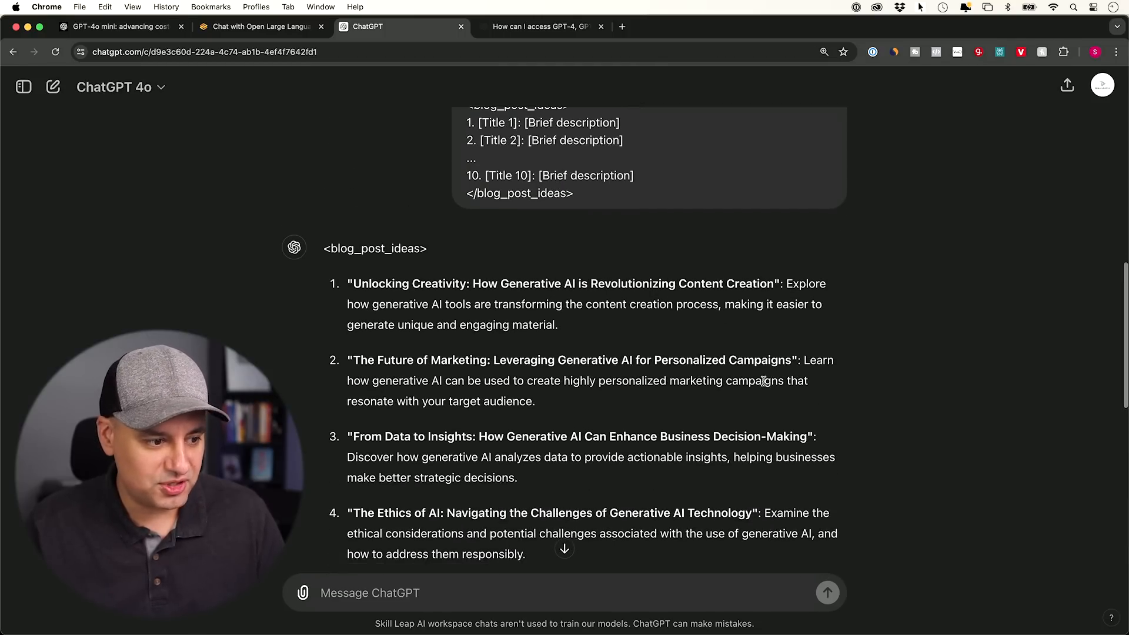
{"action": "scroll", "scroll_direction": "down", "scroll_amount": 3}
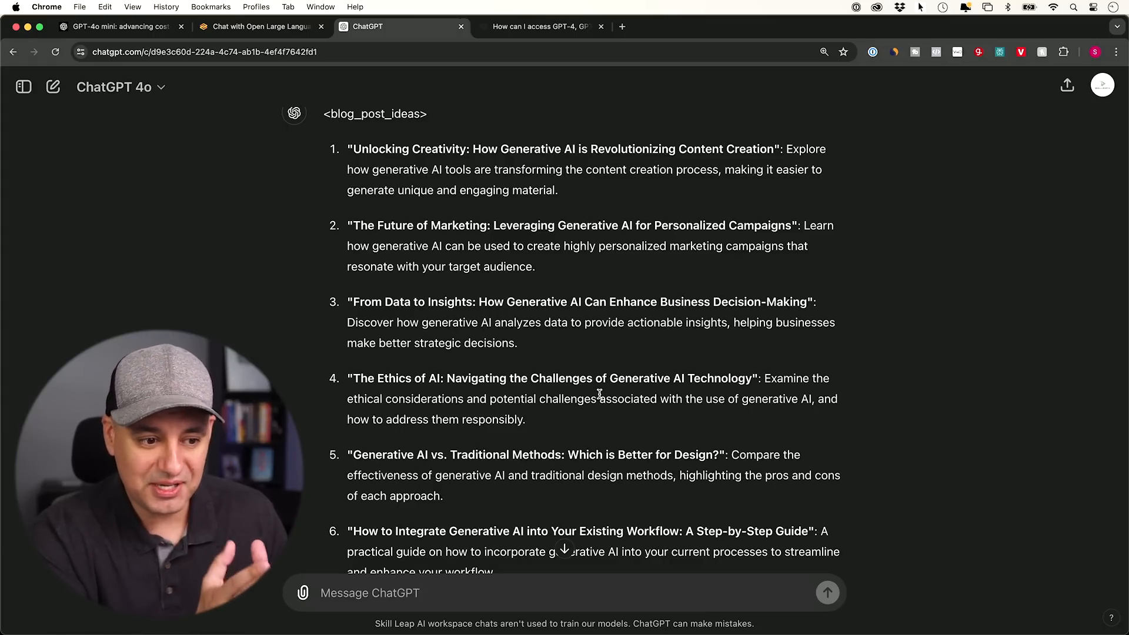
{"action": "scroll", "scroll_direction": "up", "scroll_amount": 3}
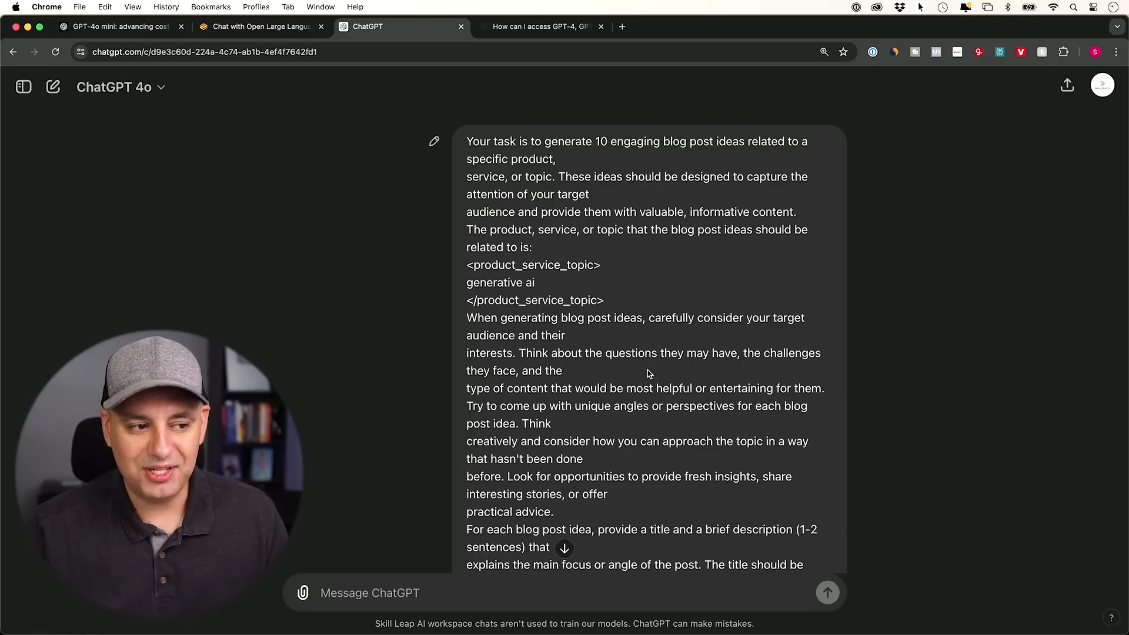
{"action": "mouse_move", "coordinate": [649, 425]}
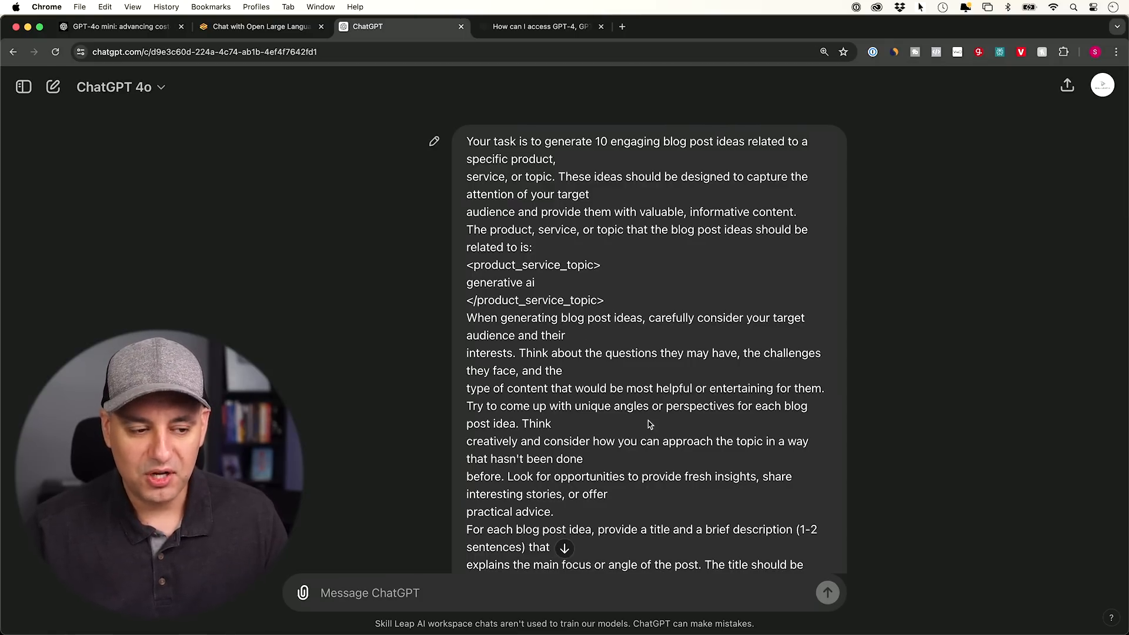
{"action": "scroll", "scroll_direction": "down", "scroll_amount": 3}
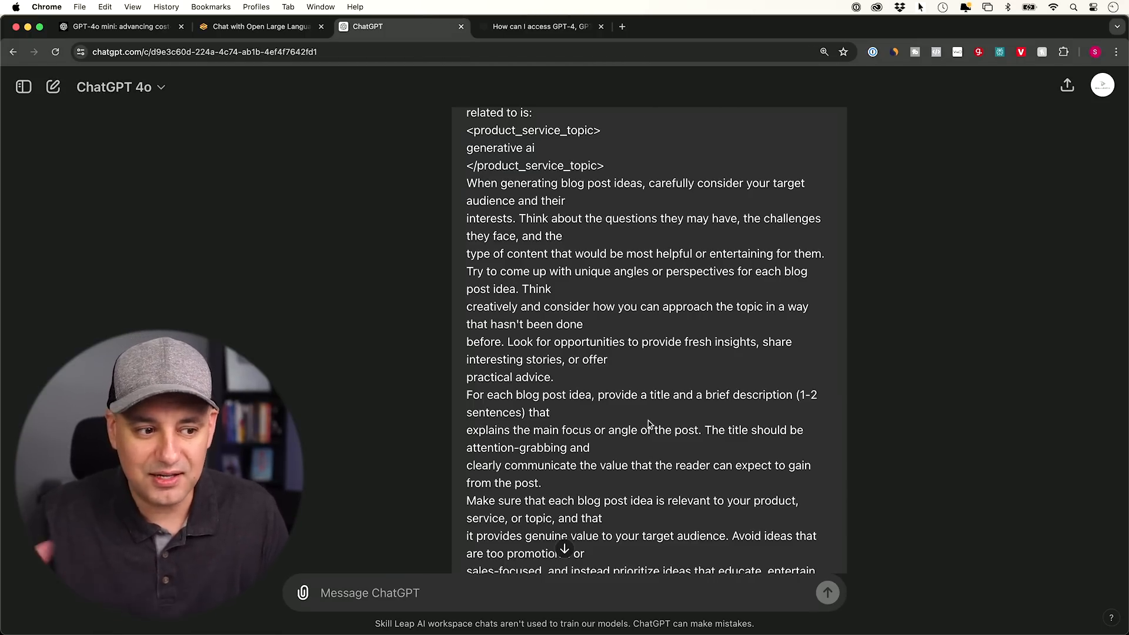
{"action": "scroll", "scroll_direction": "down", "scroll_amount": 3}
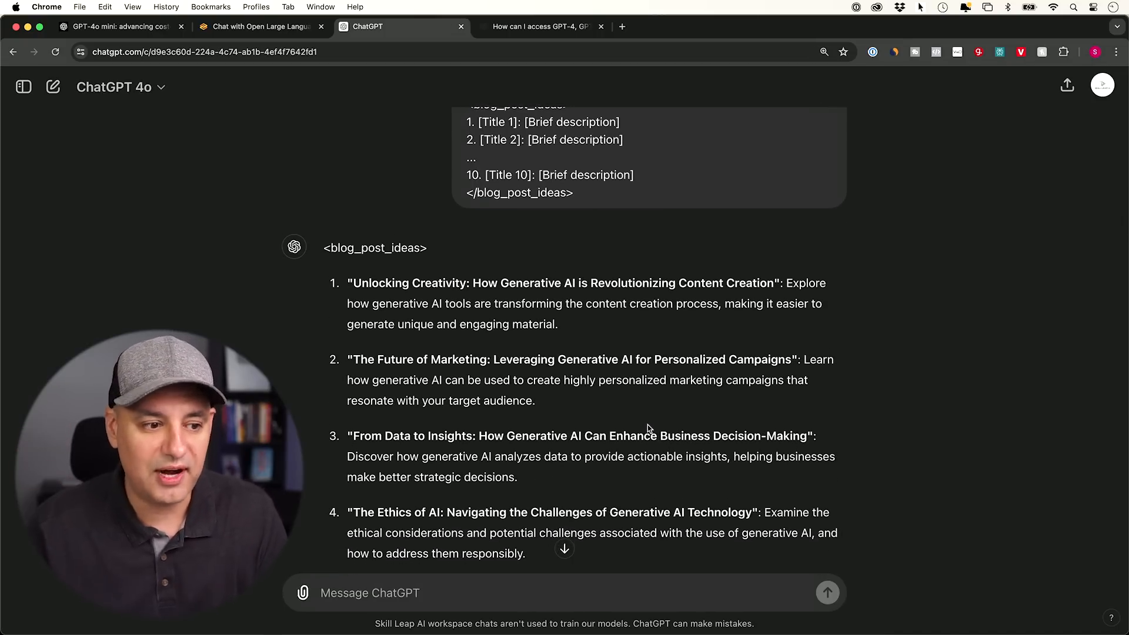
{"action": "scroll", "scroll_direction": "down", "scroll_amount": 3}
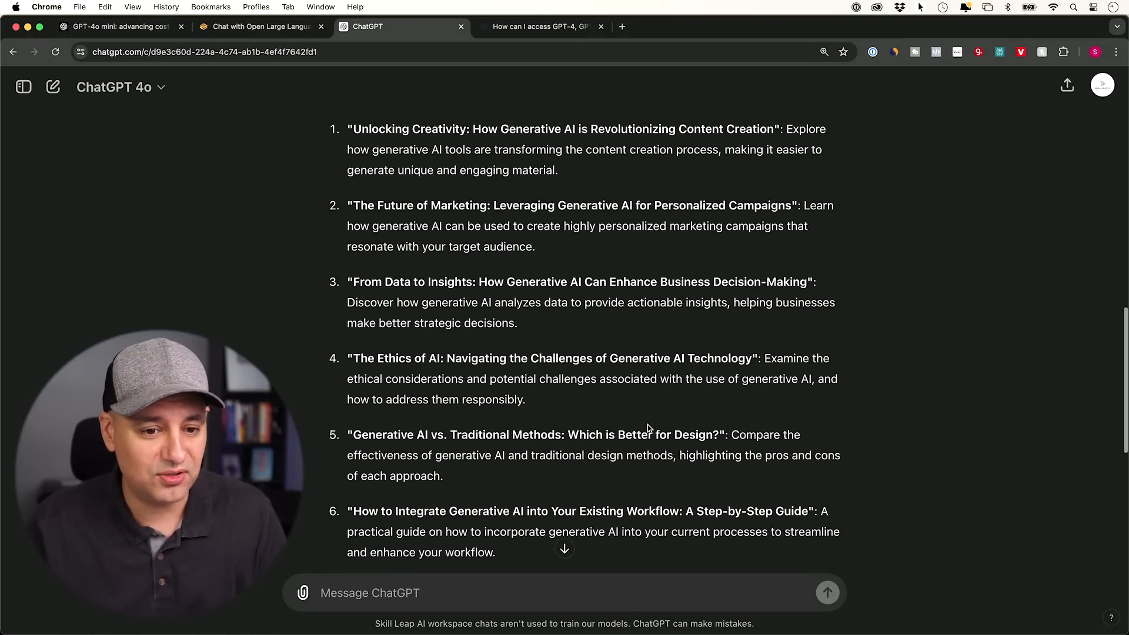
{"action": "scroll", "scroll_direction": "down", "scroll_amount": 3}
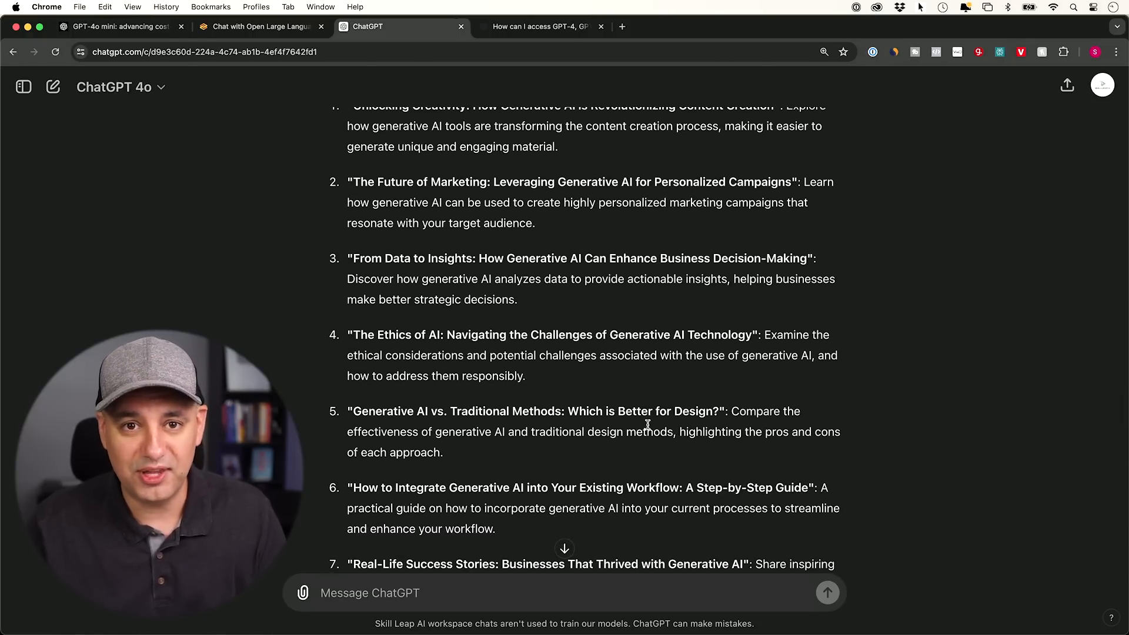
{"action": "left_click", "coordinate": [53, 86]}
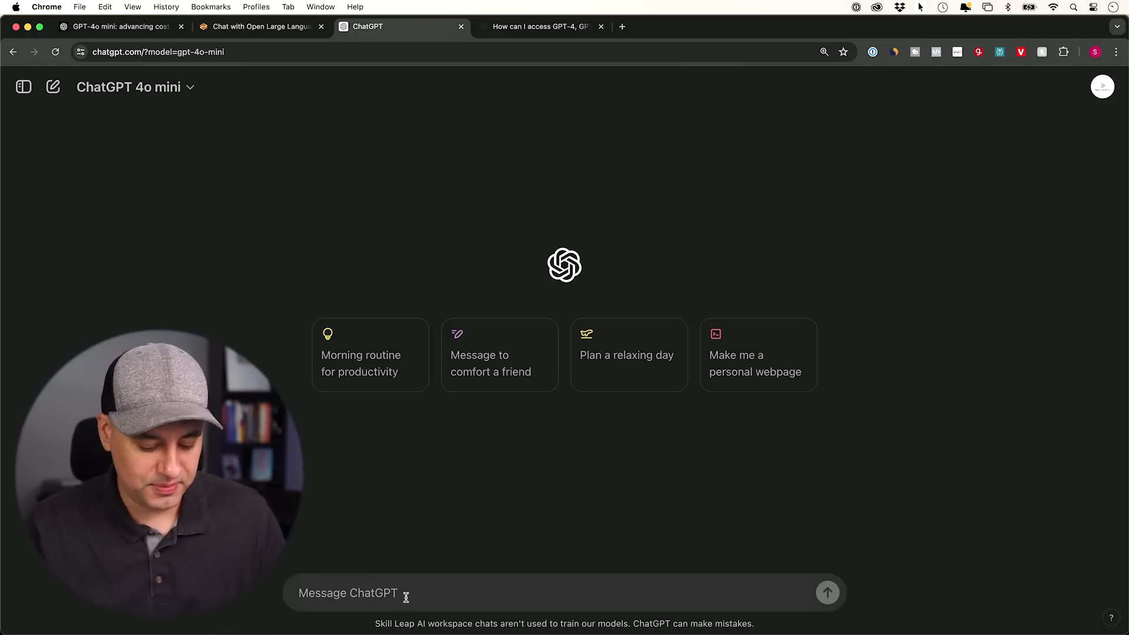
- Type the two-summaries prompt, copy the GPT-4o mini announcement text and return to the chat
{"action": "type", "text": "Provide two summaries of this article. The first summary should be 2-3 sentences long. The second summary should be 5-6 sentences long and include more detail."}
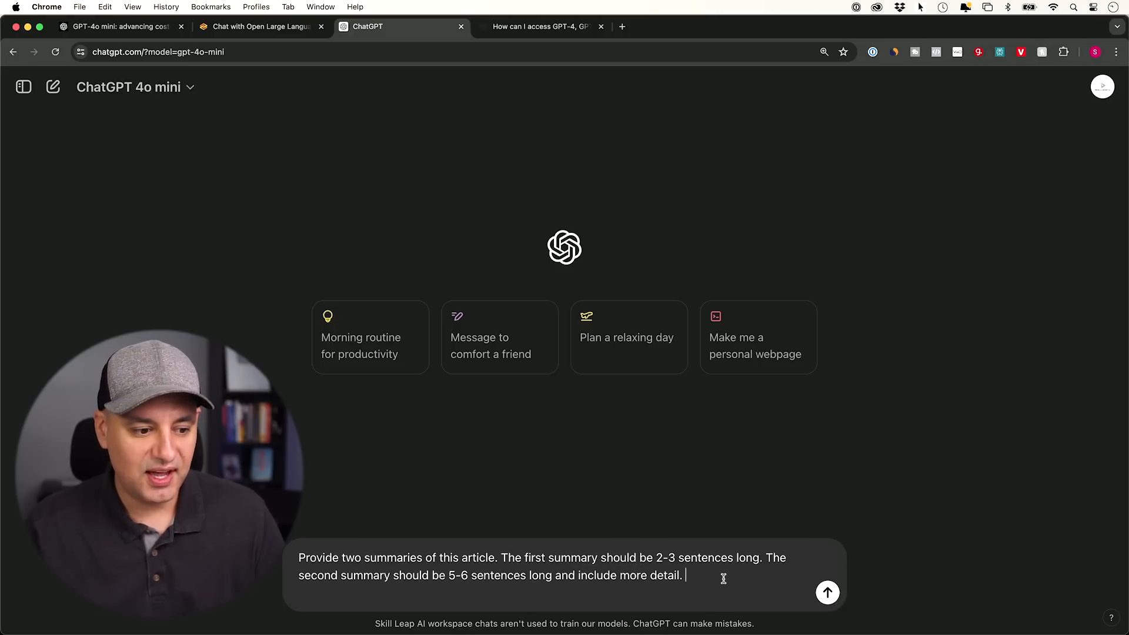
{"action": "left_click", "coordinate": [119, 27]}
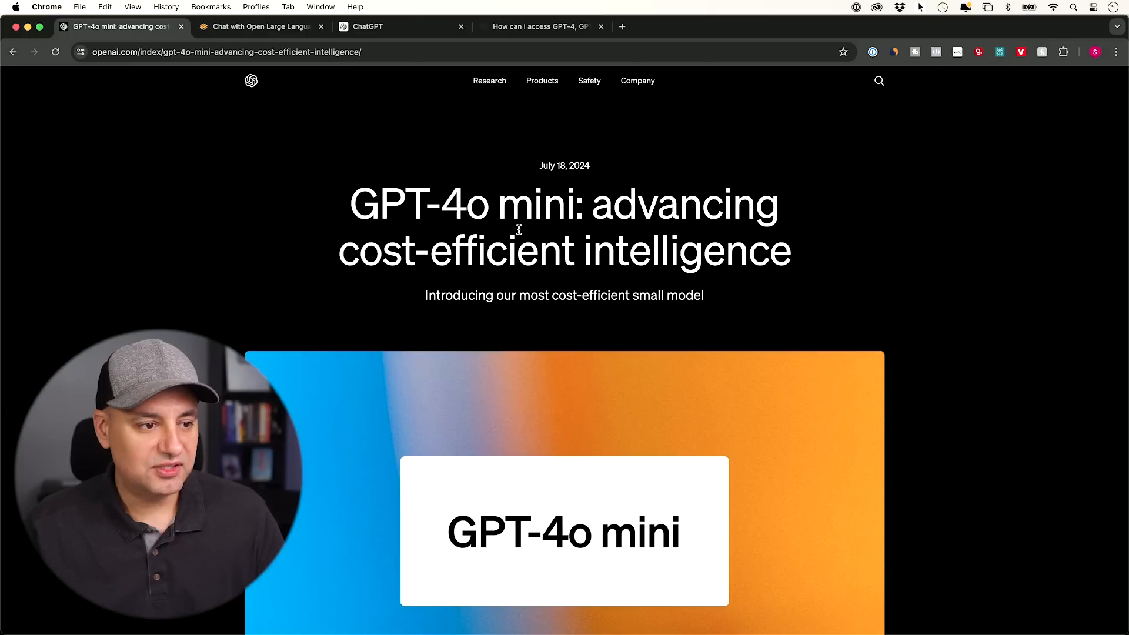
{"action": "scroll", "scroll_direction": "down", "scroll_amount": 3}
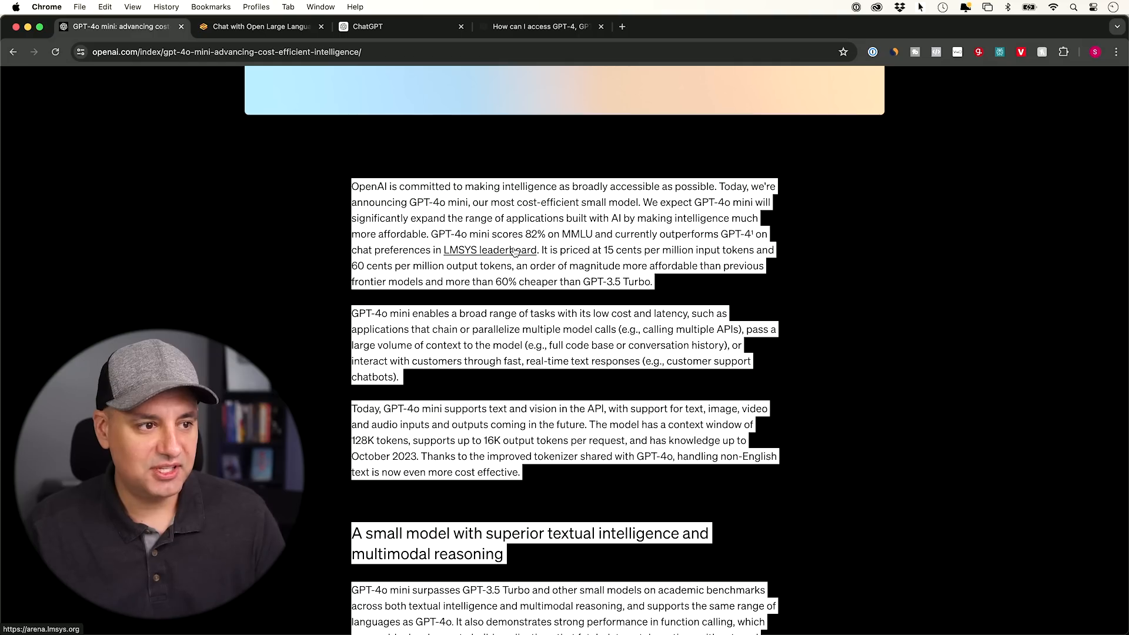
{"action": "left_click", "coordinate": [367, 27]}
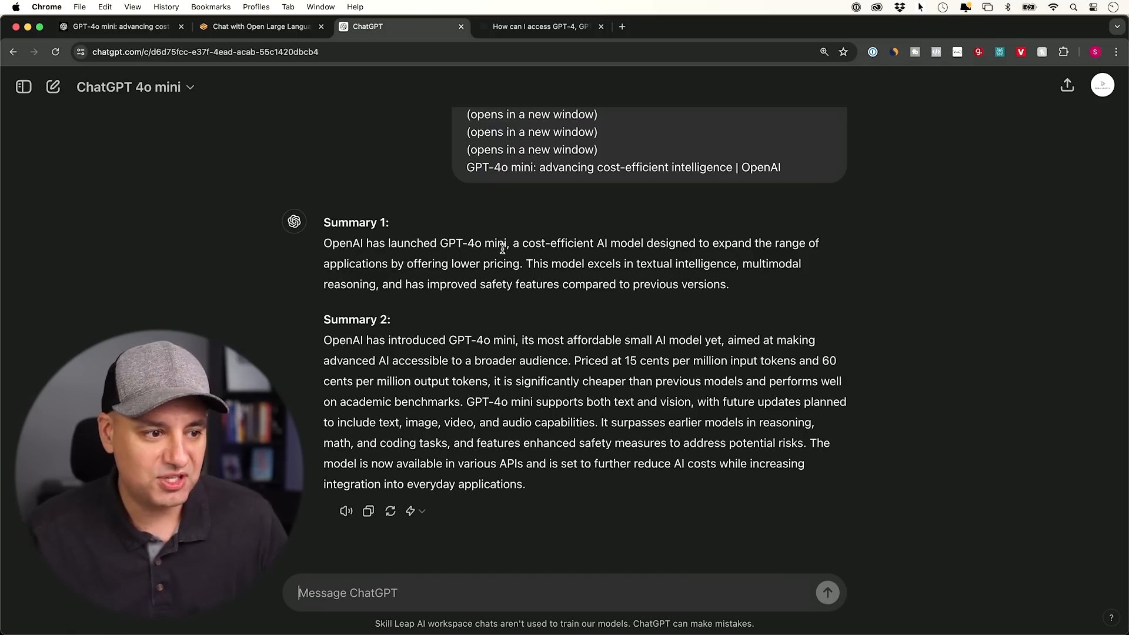
{"action": "mouse_move", "coordinate": [748, 254]}
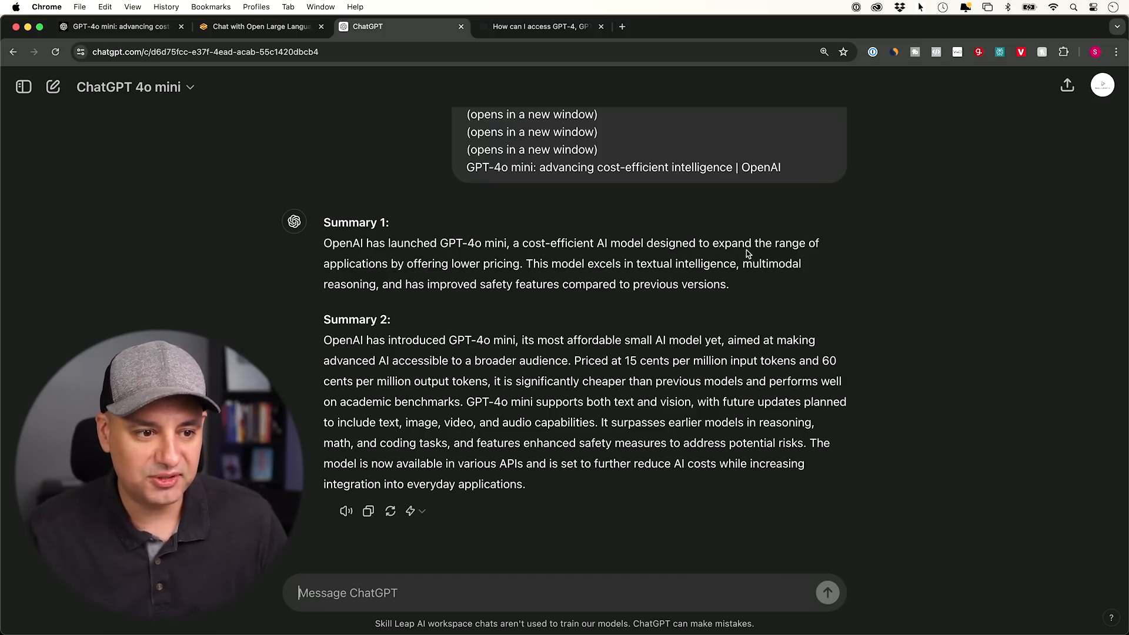
{"action": "mouse_move", "coordinate": [479, 276]}
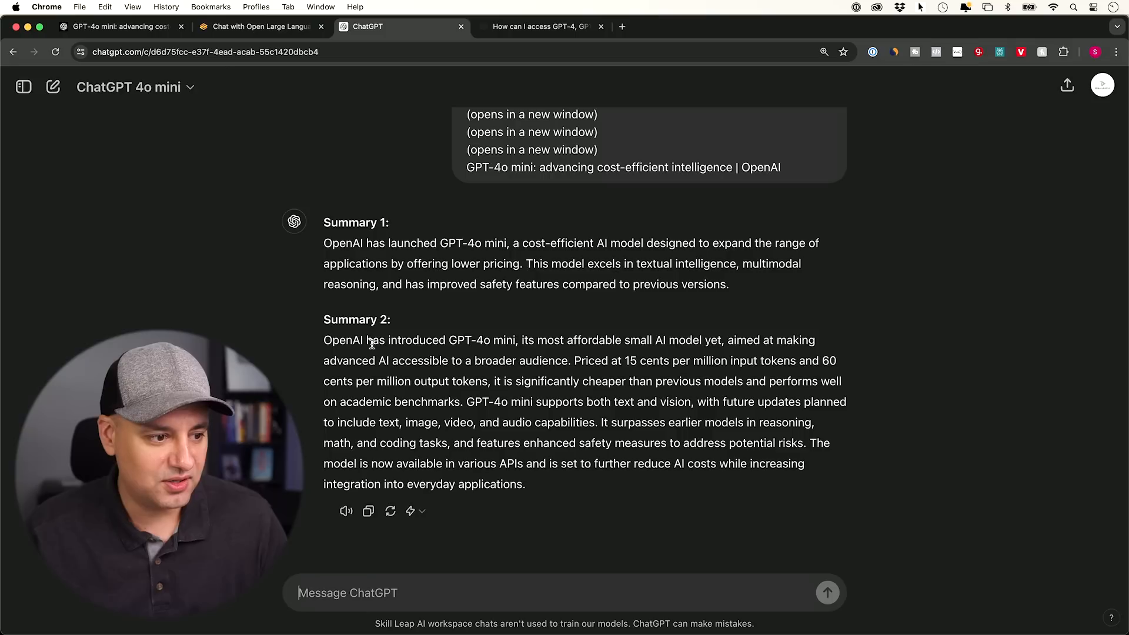
{"action": "mouse_move", "coordinate": [516, 289]}
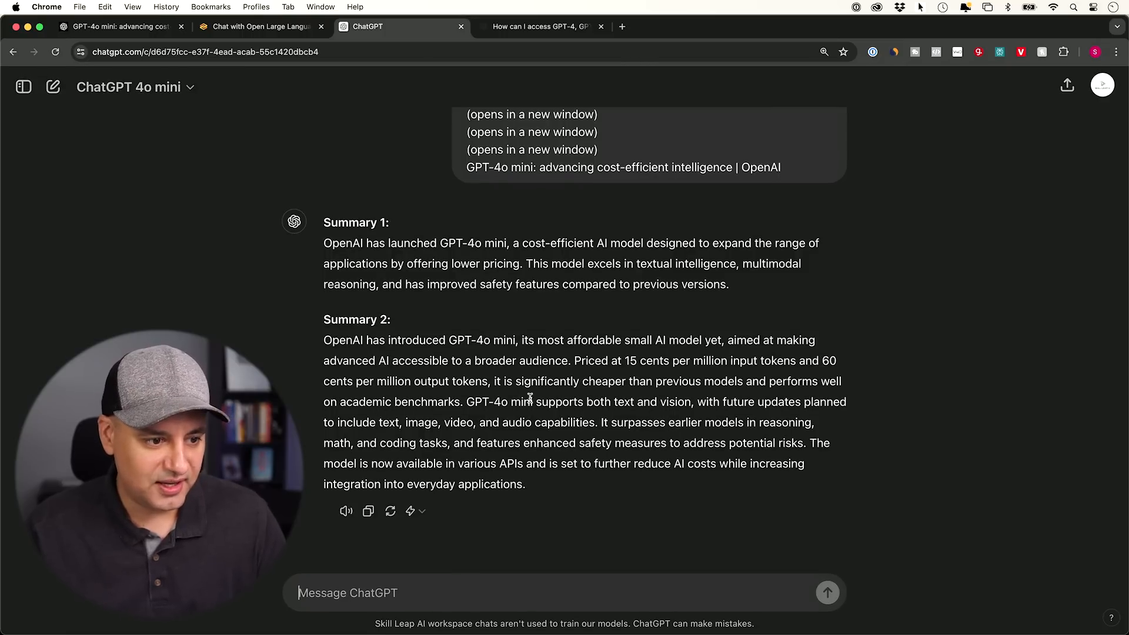
- Regenerate GPT-4o mini's article summaries, then start a fresh chat for the handshake puzzle
{"action": "double_click", "coordinate": [635, 361]}
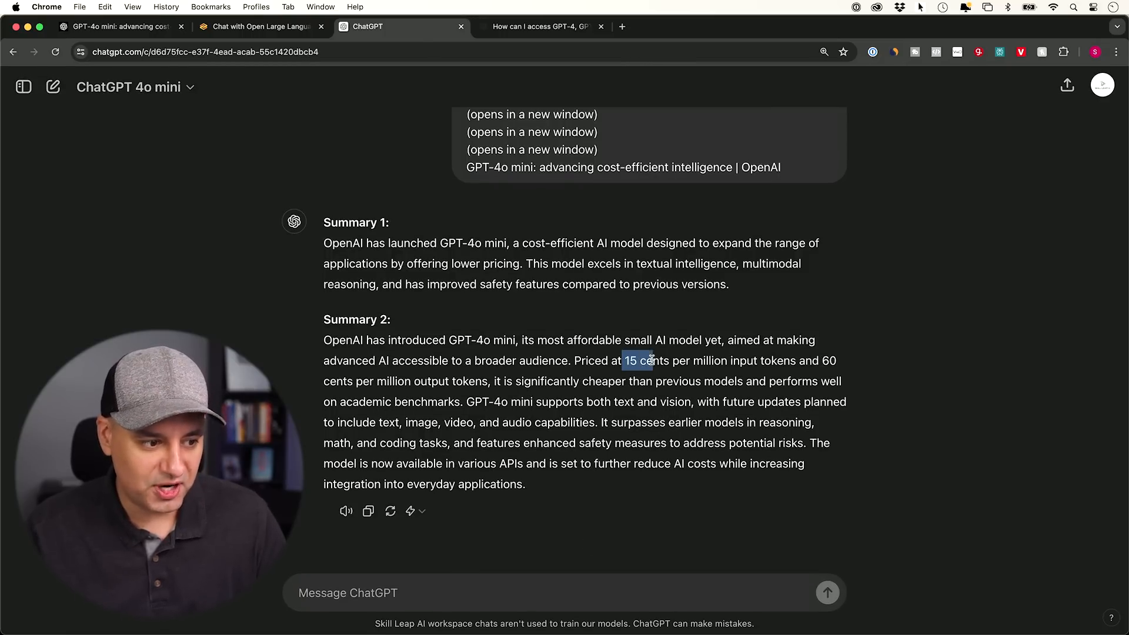
{"action": "left_click", "coordinate": [410, 512]}
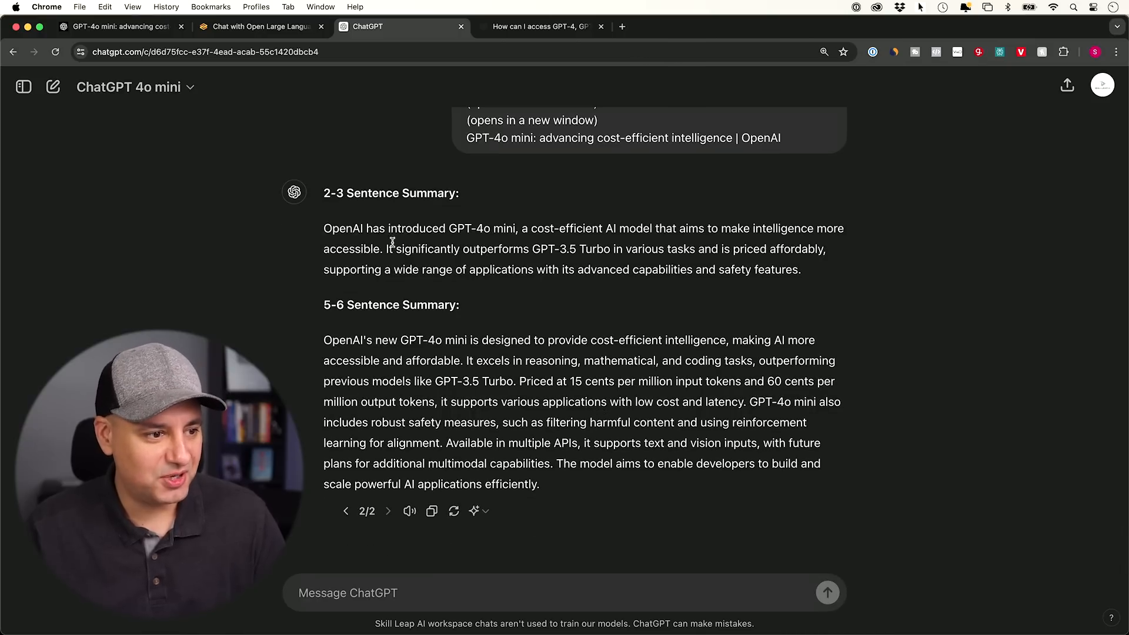
{"action": "mouse_move", "coordinate": [454, 511]}
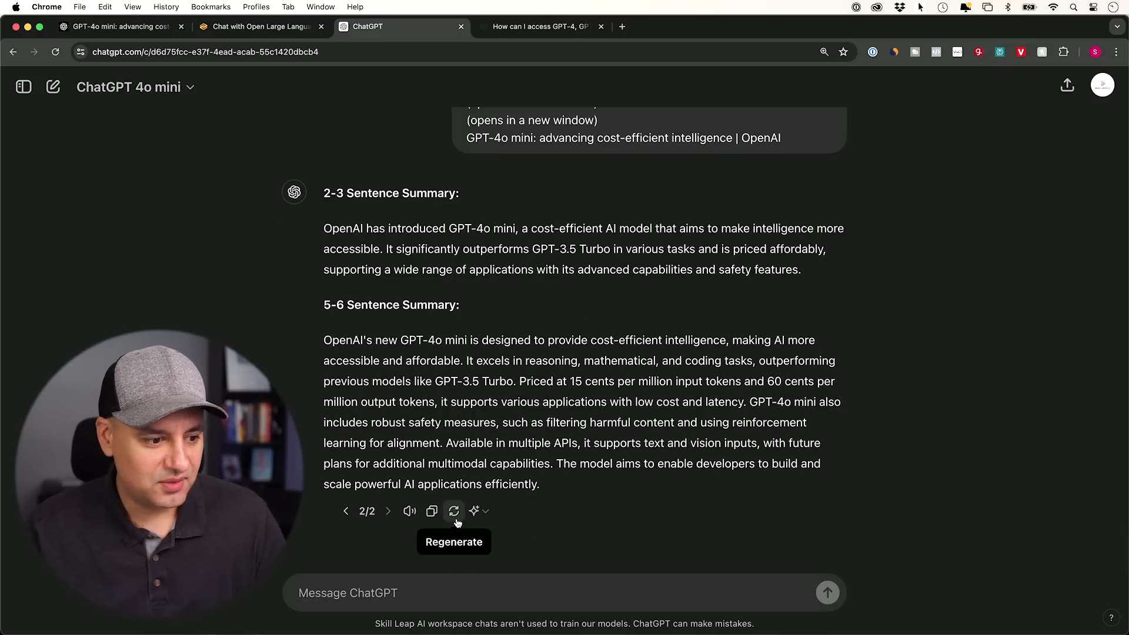
{"action": "mouse_move", "coordinate": [360, 521]}
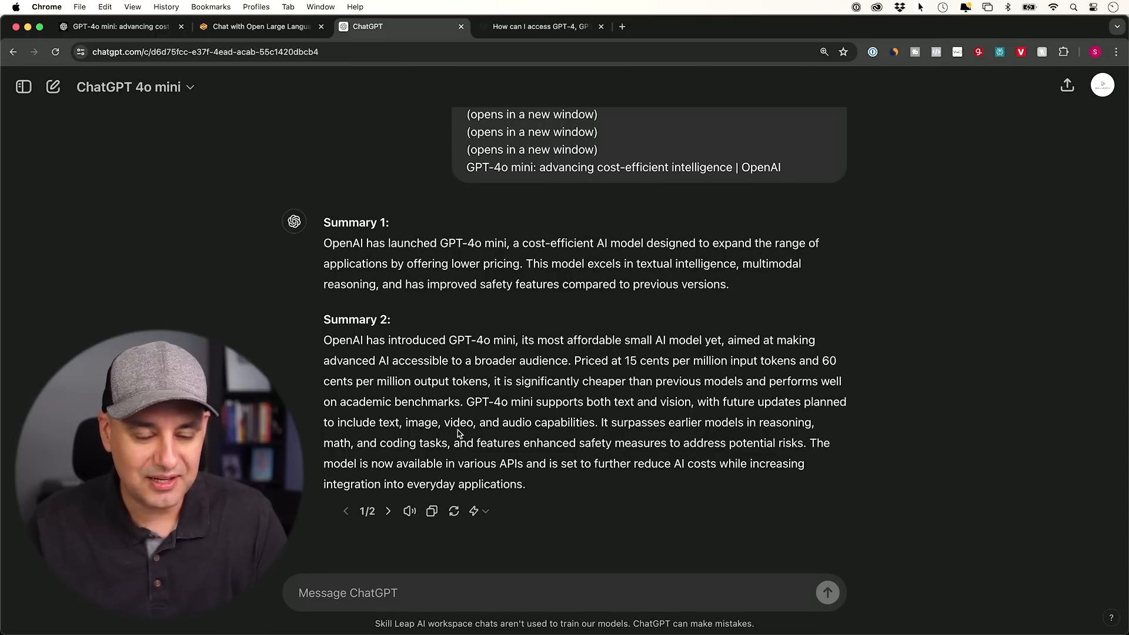
{"action": "mouse_move", "coordinate": [511, 438]}
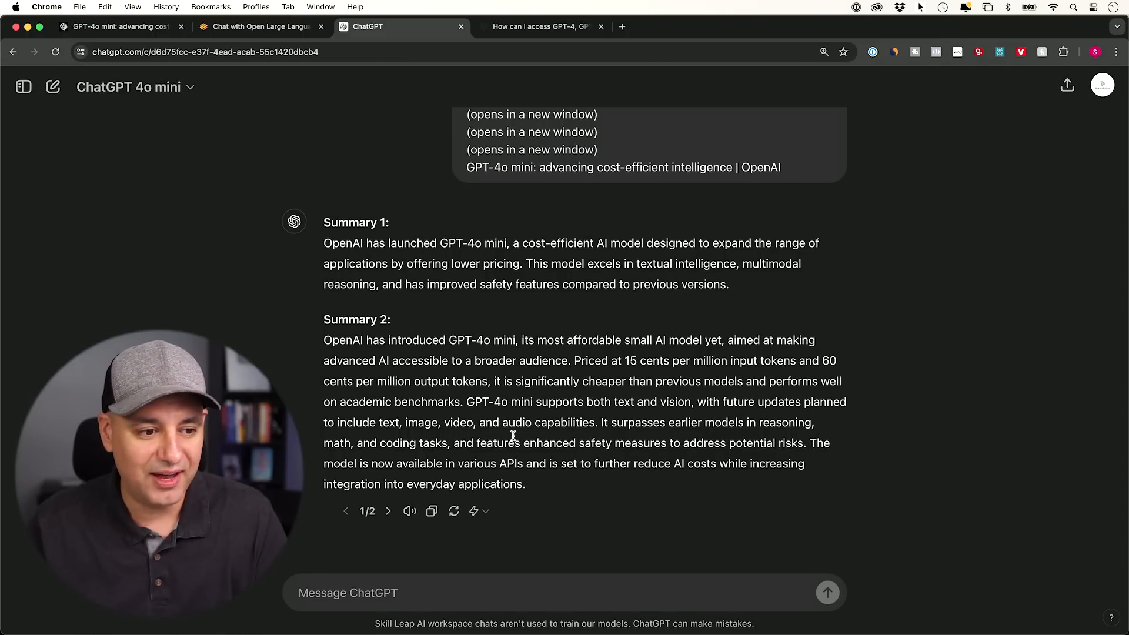
{"action": "left_click", "coordinate": [53, 86]}
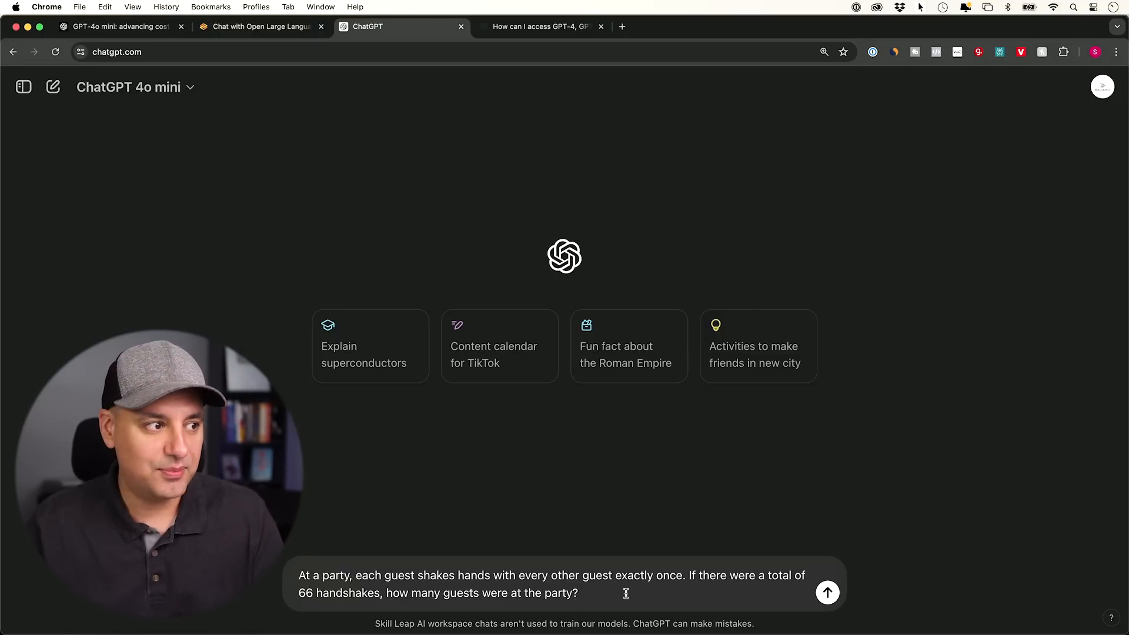
- Submit the 66-handshakes puzzle and read GPT-4o mini's answer of 12 guests
{"action": "left_click", "coordinate": [827, 593]}
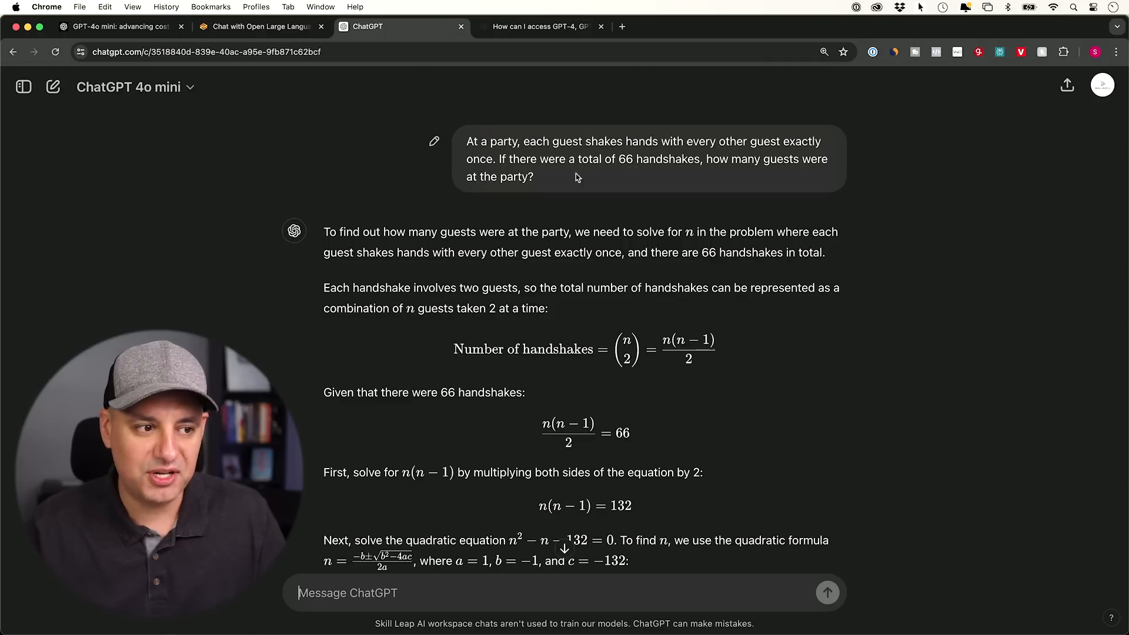
{"action": "mouse_move", "coordinate": [666, 187]}
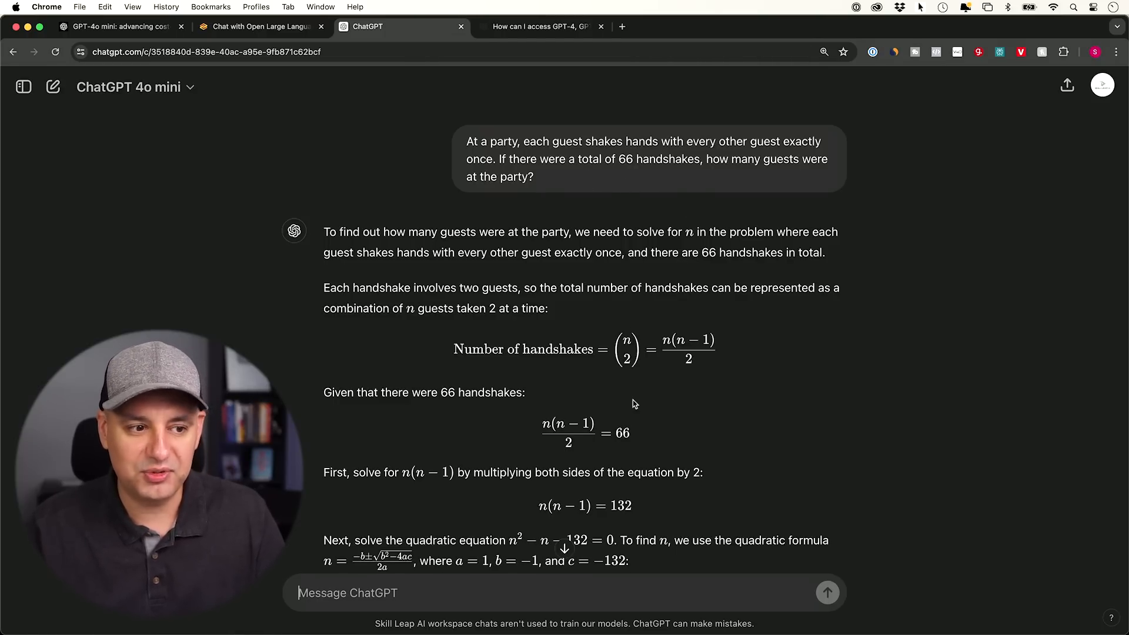
{"action": "scroll", "scroll_direction": "down", "scroll_amount": 3}
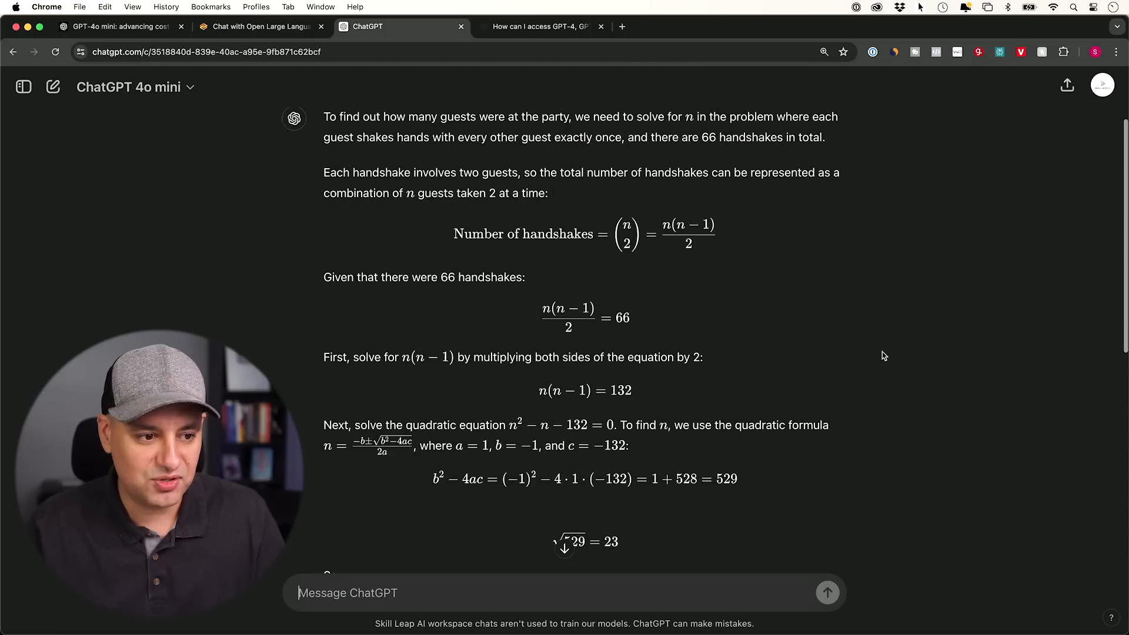
{"action": "scroll", "scroll_direction": "down", "scroll_amount": 3}
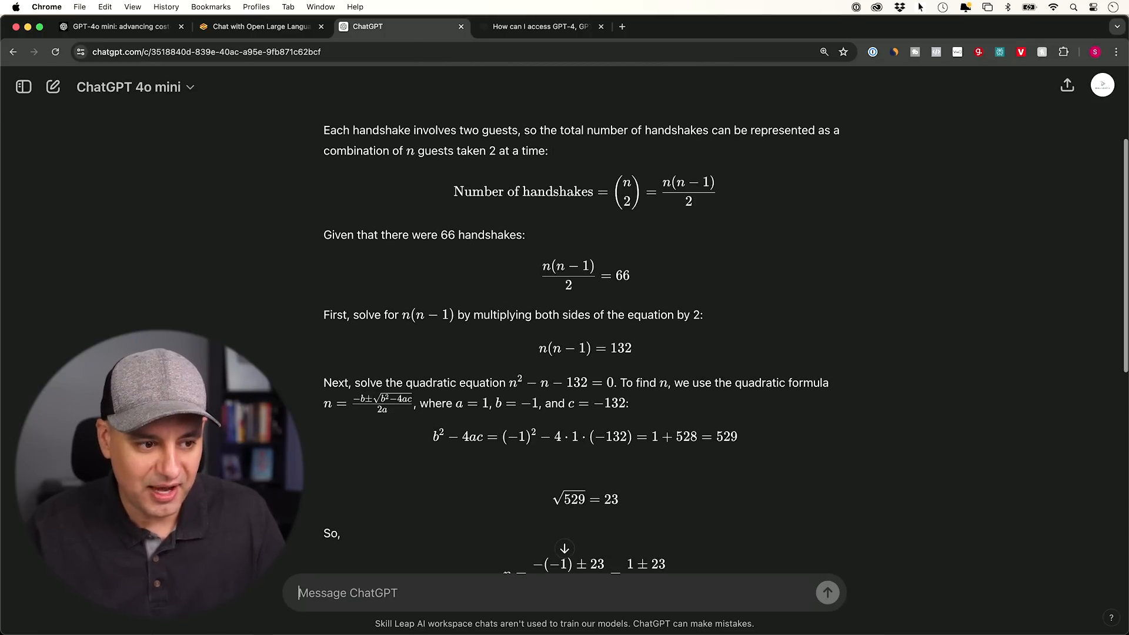
{"action": "scroll", "scroll_direction": "down", "scroll_amount": 3}
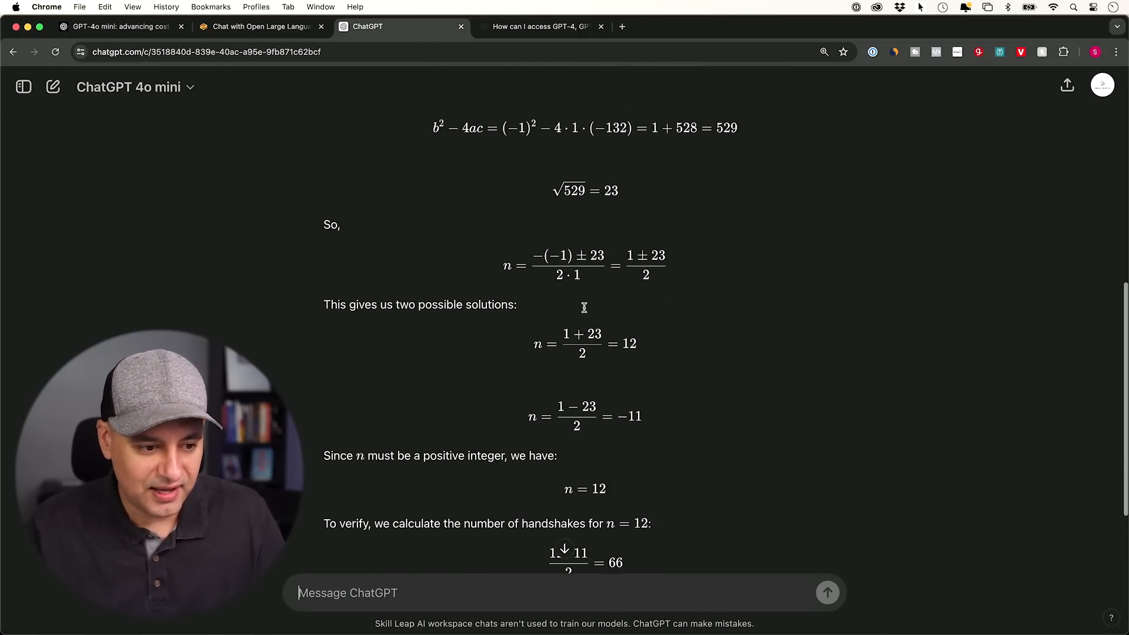
- Regenerate the handshake answer with GPT-4o from the model switcher, also giving 12 guests
{"action": "left_click", "coordinate": [433, 512]}
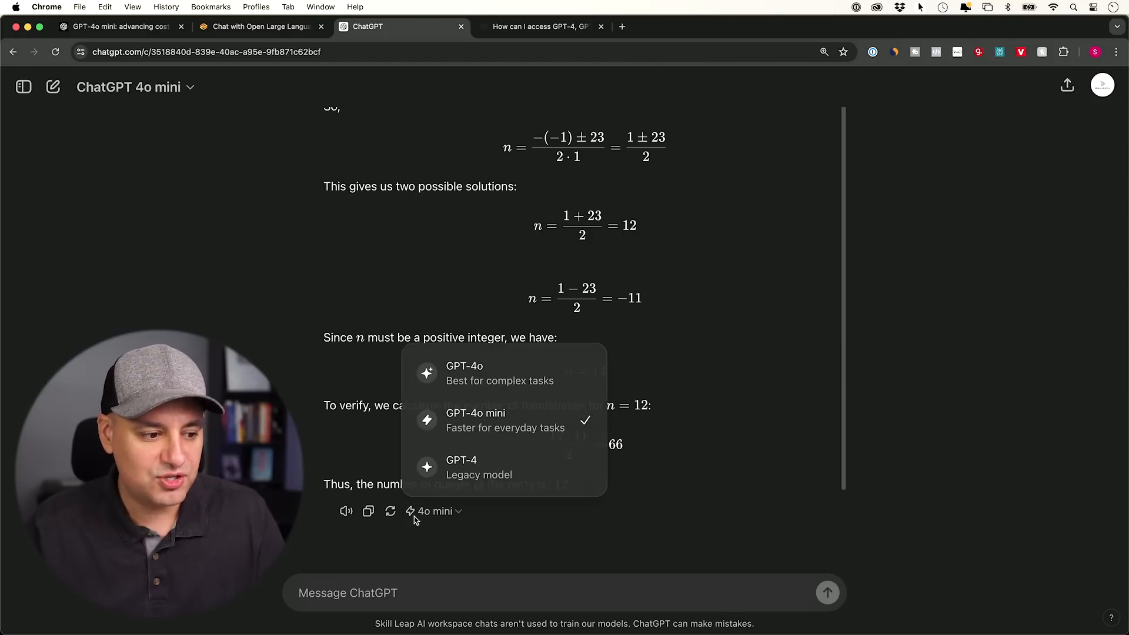
{"action": "left_click", "coordinate": [464, 365]}
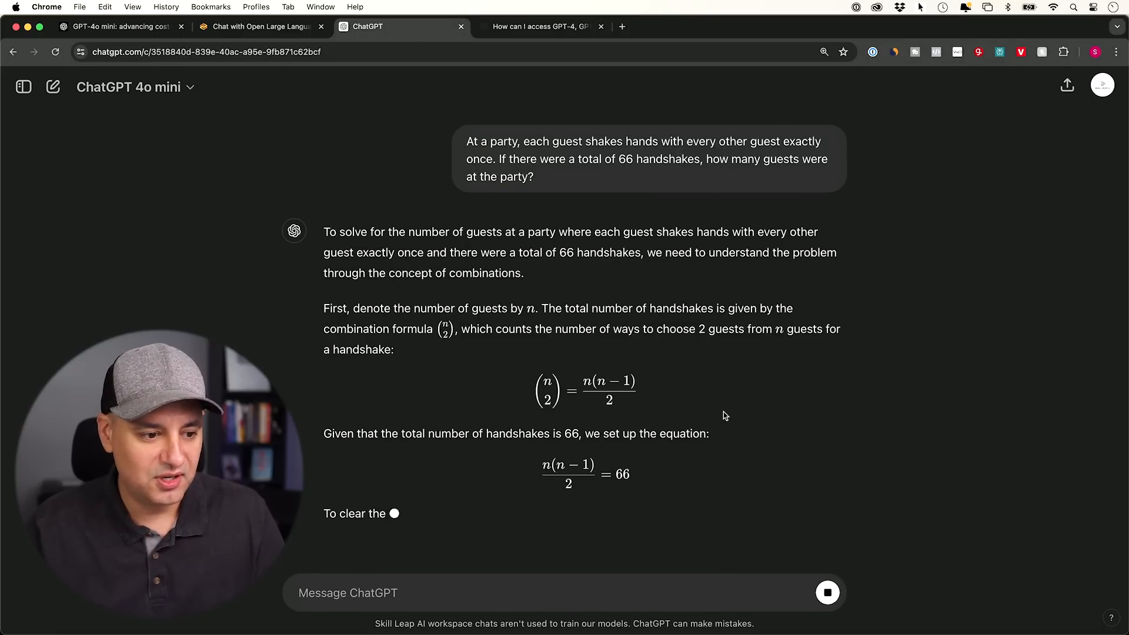
{"action": "scroll", "scroll_direction": "down", "scroll_amount": 3}
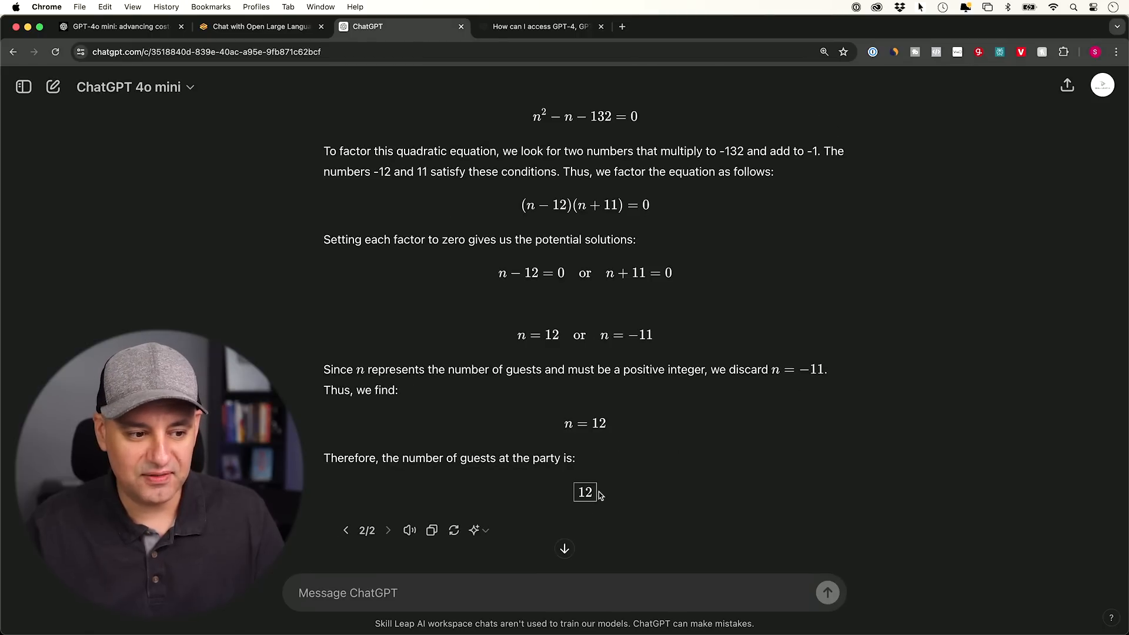
{"action": "mouse_move", "coordinate": [788, 381]}
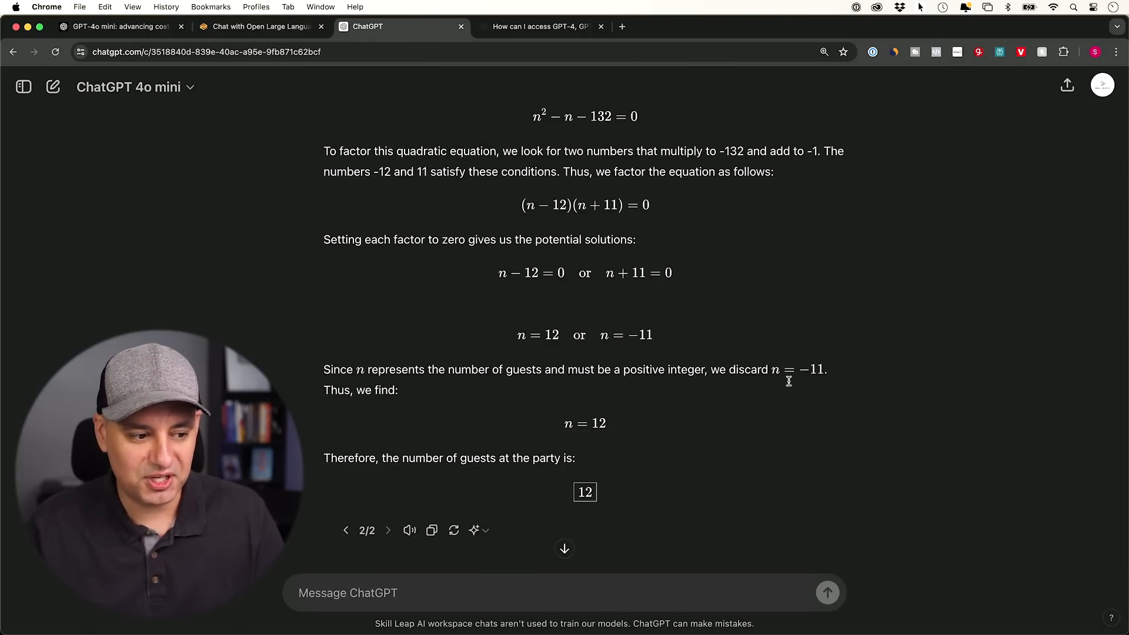
{"action": "scroll", "scroll_direction": "down", "scroll_amount": 3}
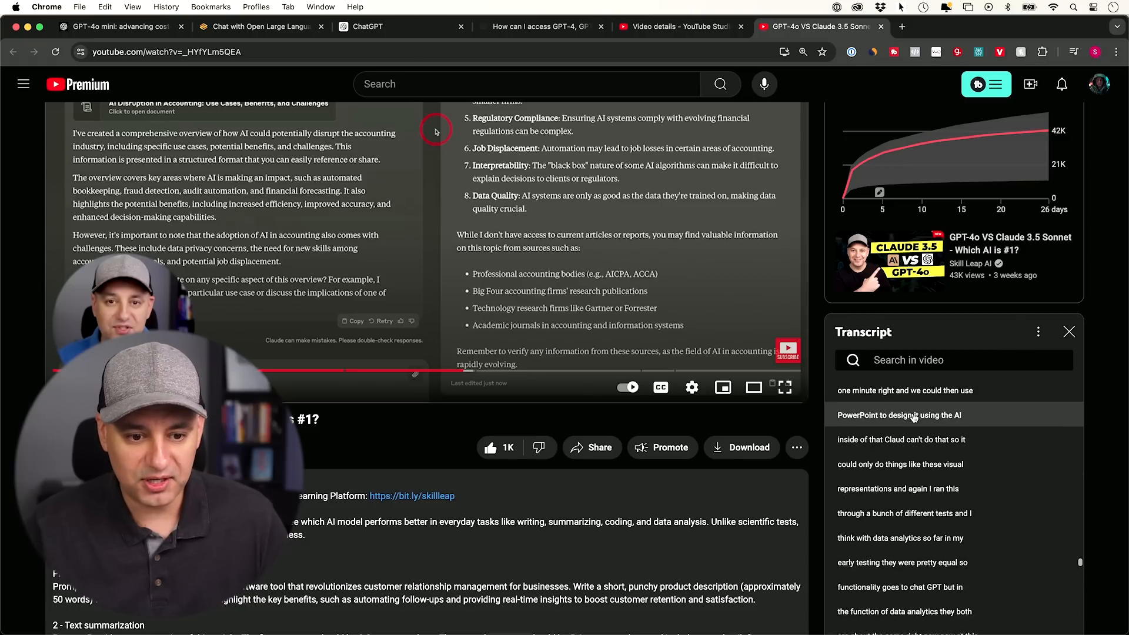
- Return to the transcript chat and read the generated 'AI Showdown: GPT-4 vs. Claude 3.5' post
{"action": "scroll", "scroll_direction": "down", "scroll_amount": 3}
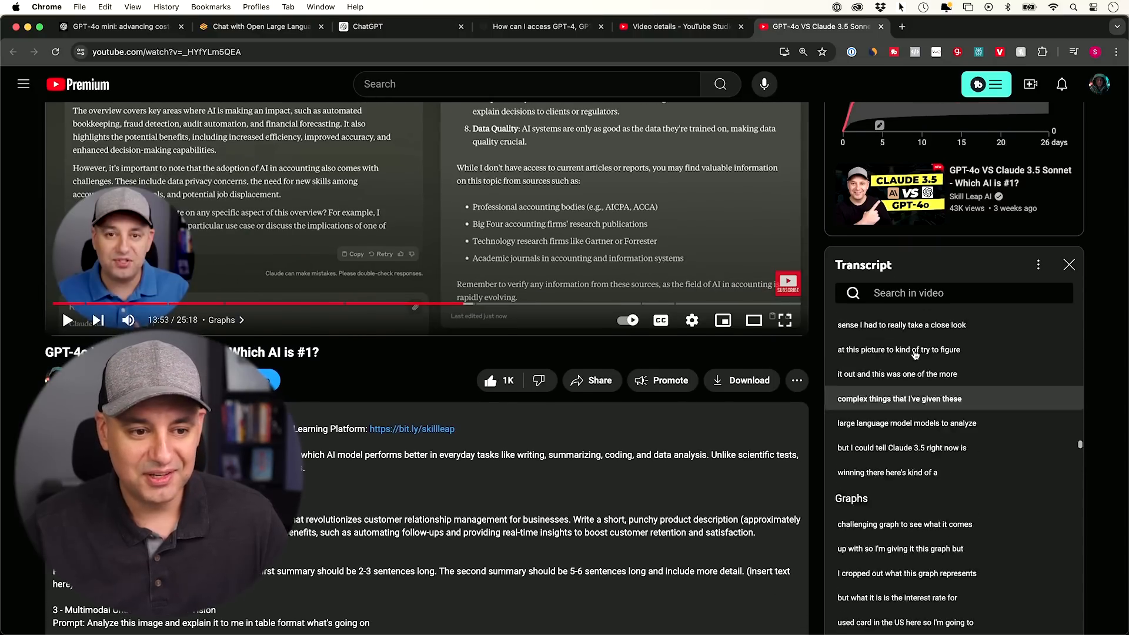
{"action": "left_click", "coordinate": [367, 27]}
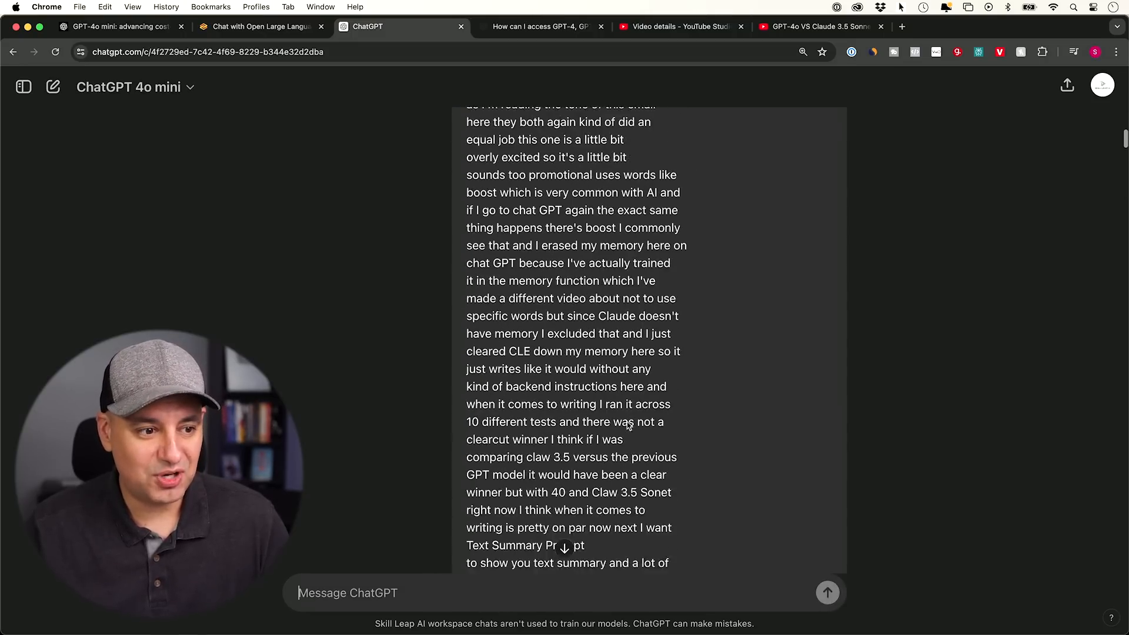
{"action": "scroll", "scroll_direction": "down", "scroll_amount": 3}
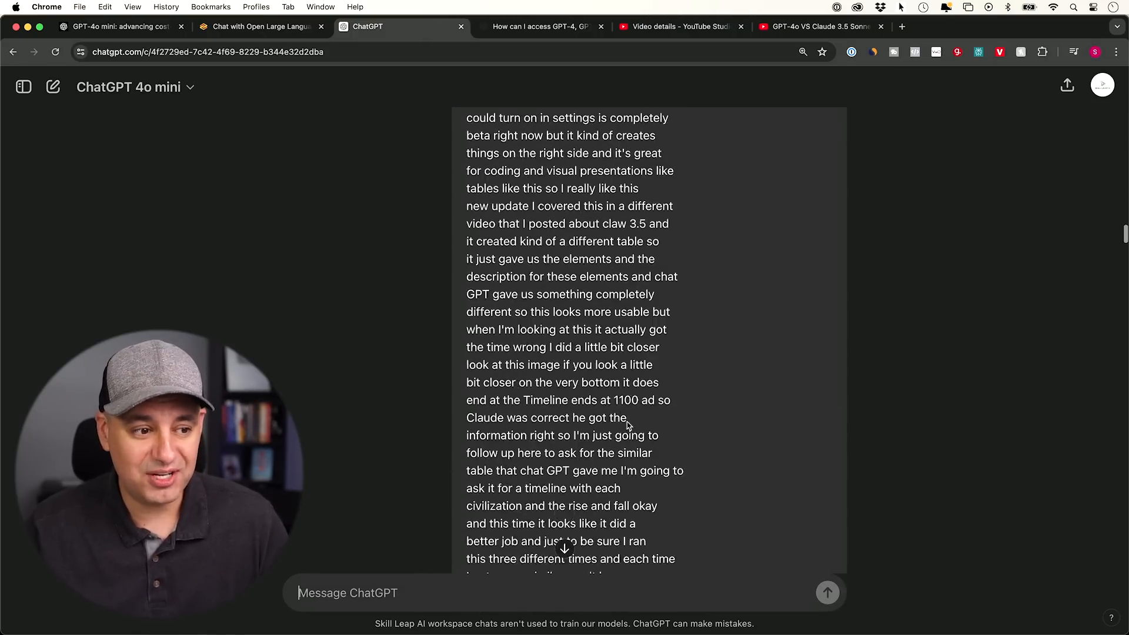
{"action": "scroll", "scroll_direction": "down", "scroll_amount": 3}
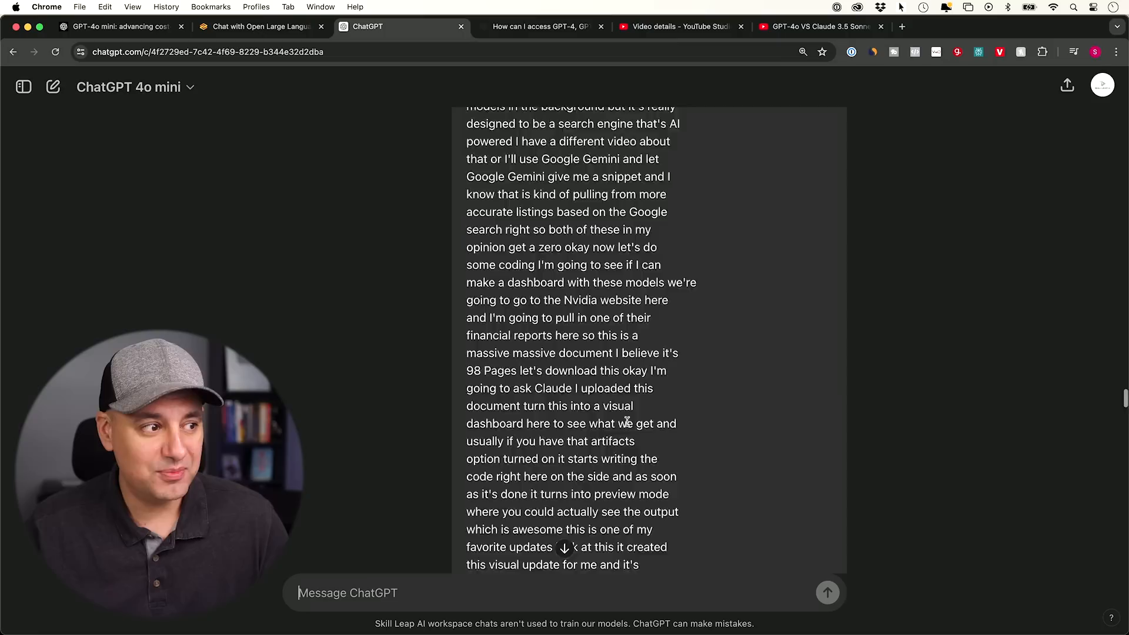
{"action": "scroll", "scroll_direction": "down", "scroll_amount": 3}
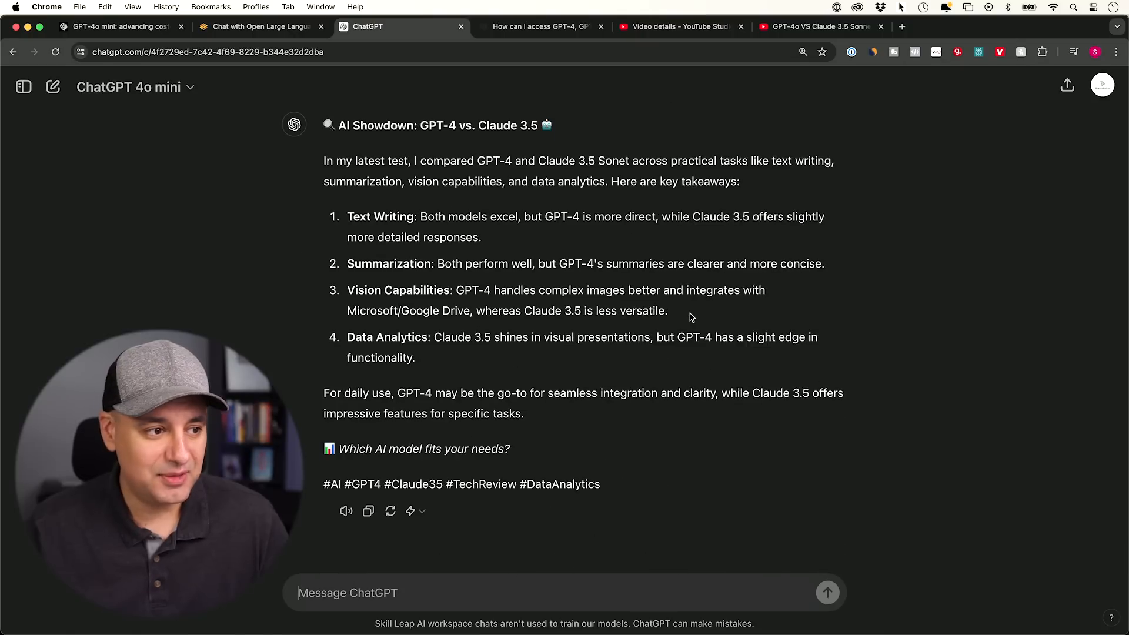
{"action": "mouse_move", "coordinate": [509, 173]}
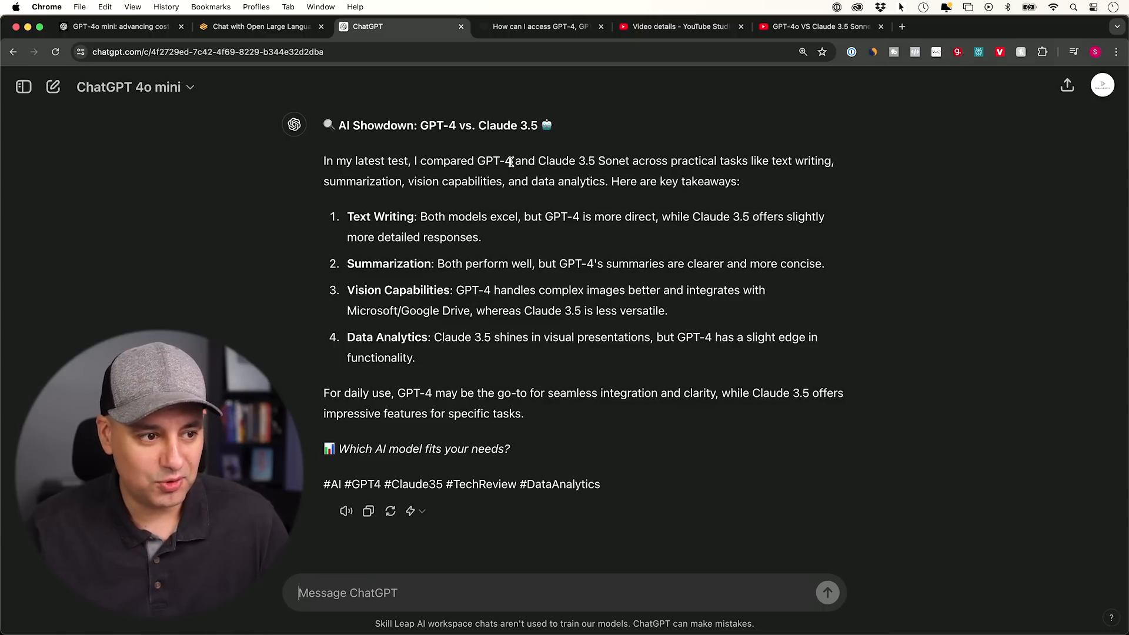
{"action": "mouse_move", "coordinate": [505, 163]}
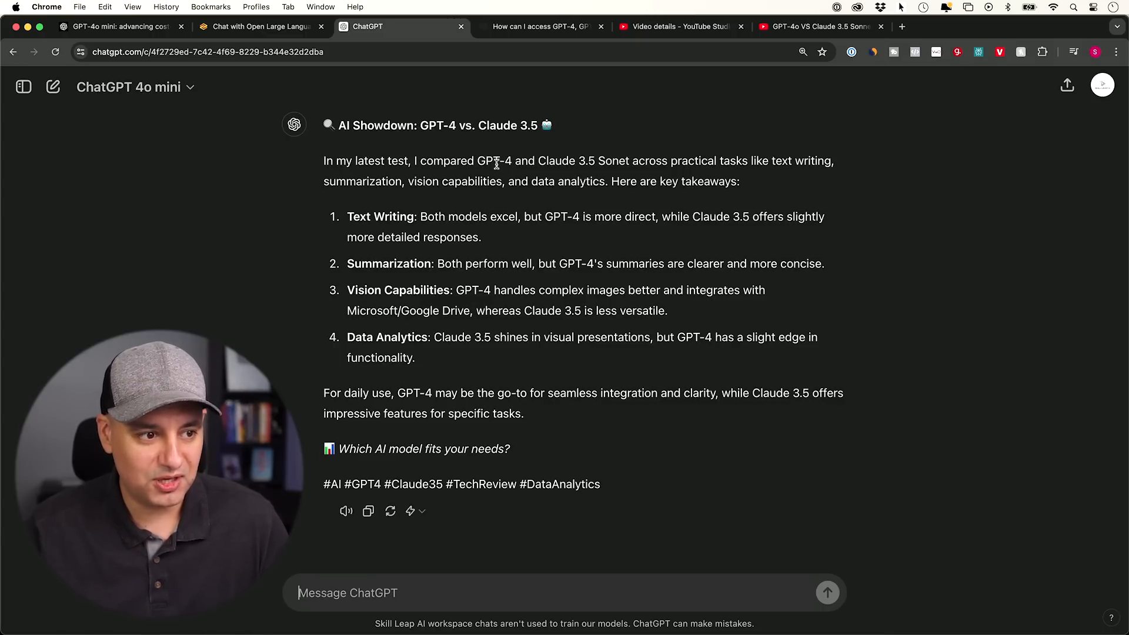
{"action": "mouse_move", "coordinate": [616, 166]}
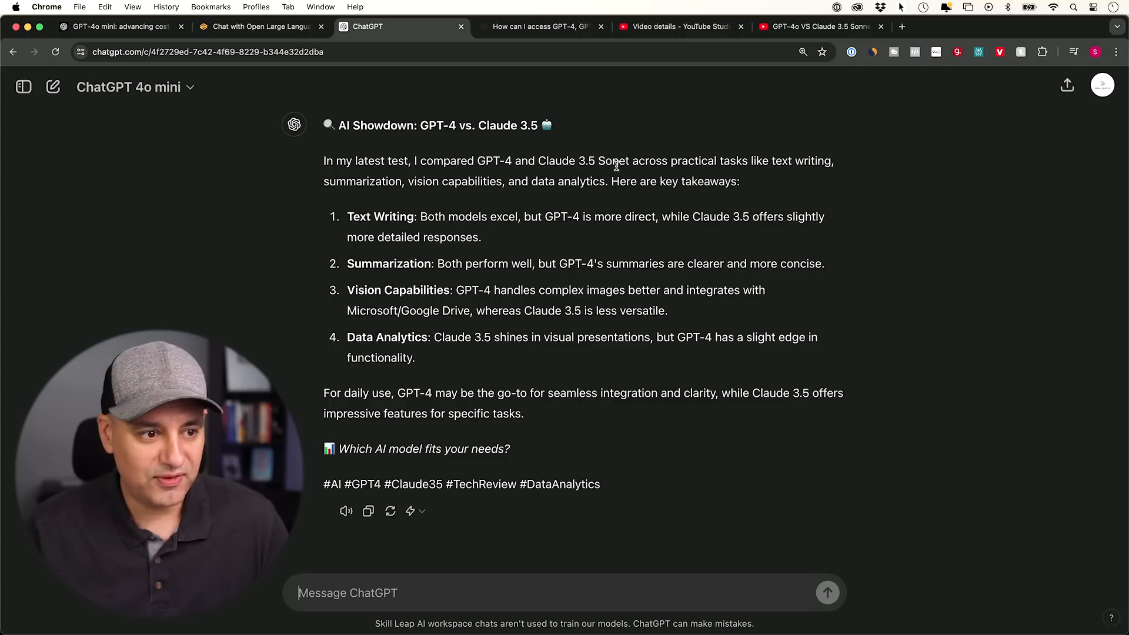
{"action": "double_click", "coordinate": [613, 161]}
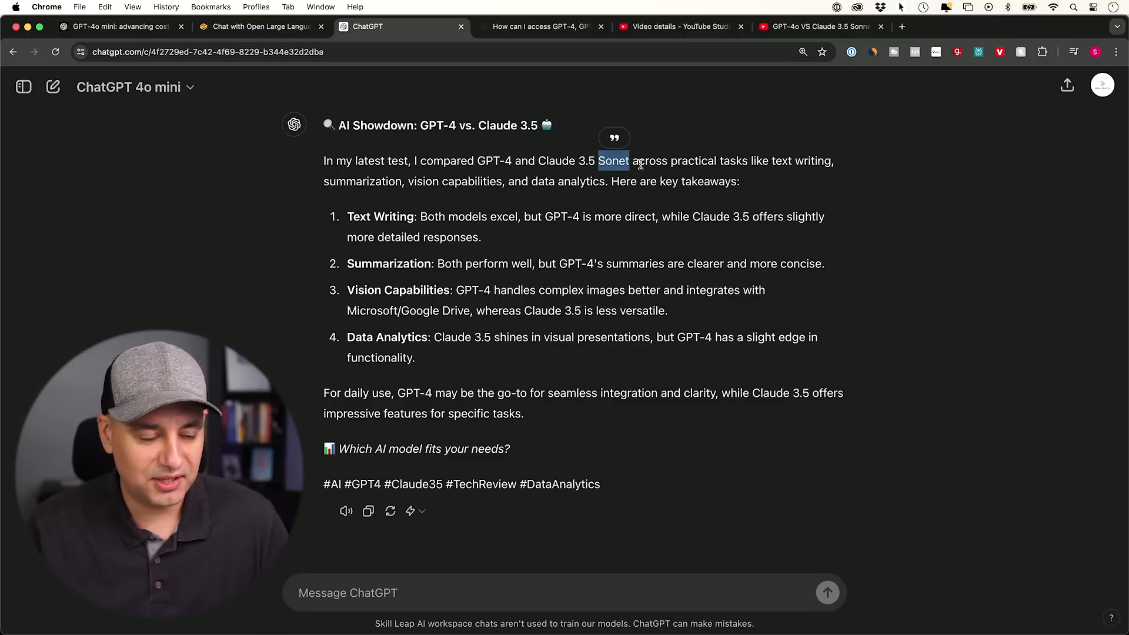
{"action": "mouse_move", "coordinate": [772, 173]}
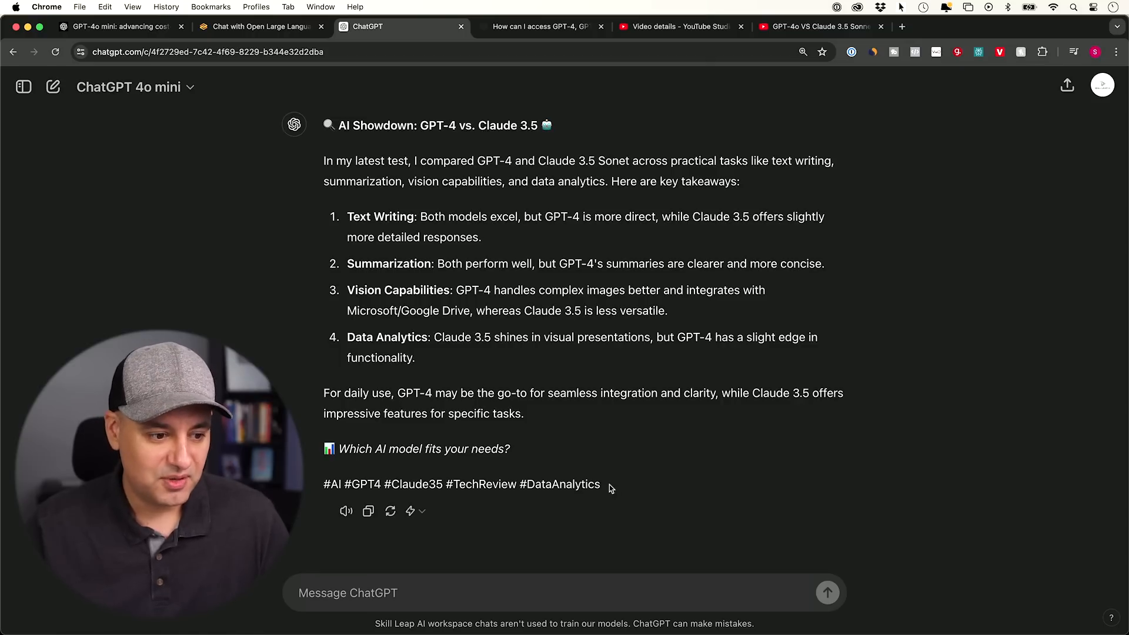
{"action": "mouse_move", "coordinate": [493, 483]}
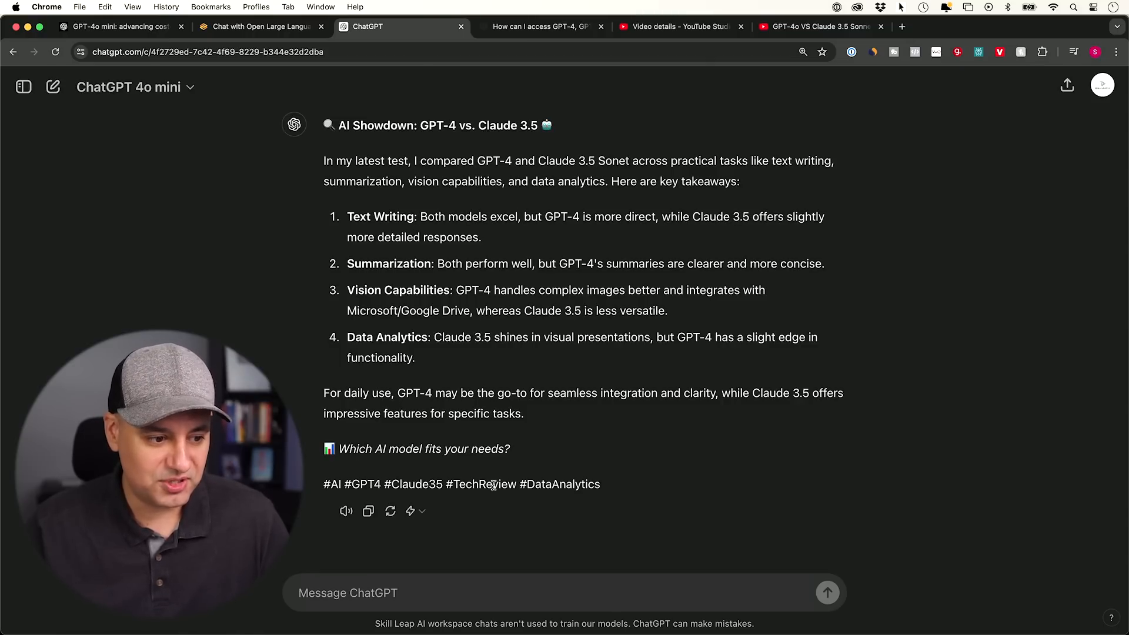
{"action": "left_click", "coordinate": [421, 511]}
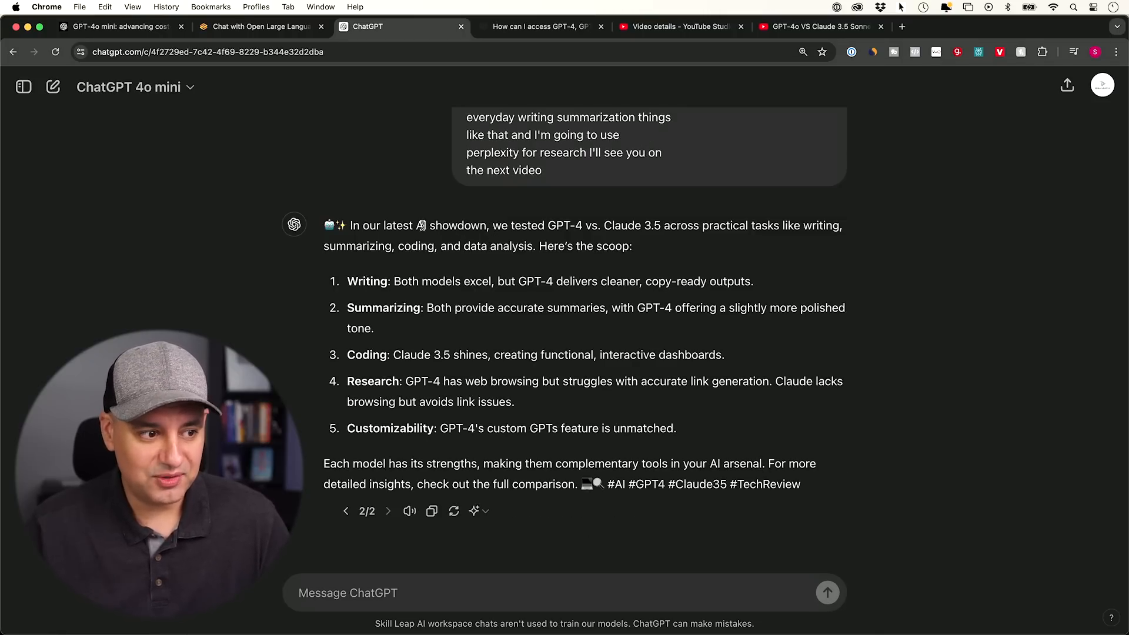
- Highlight the model names in the post and flip between response versions 1/2 and 2/2
{"action": "double_click", "coordinate": [496, 225]}
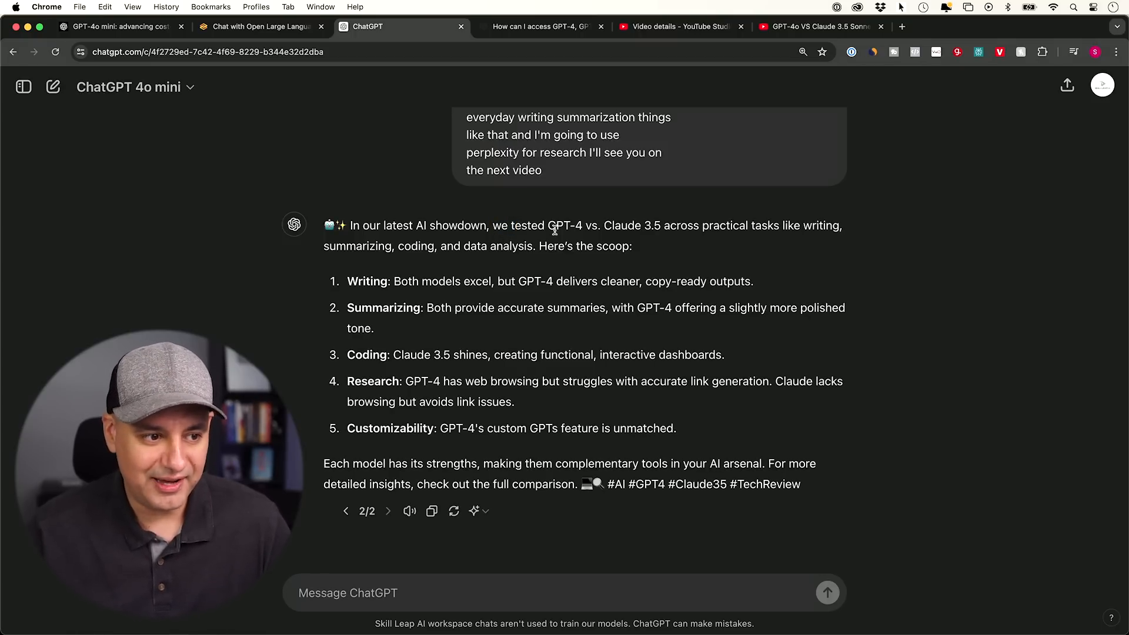
{"action": "double_click", "coordinate": [554, 226]}
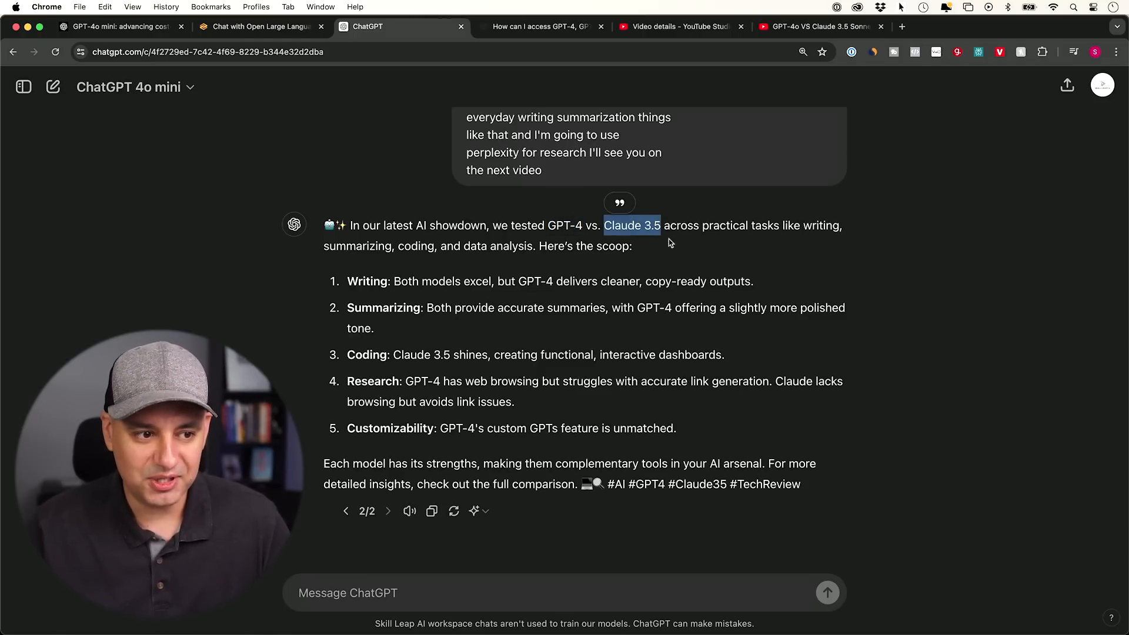
{"action": "mouse_move", "coordinate": [690, 239]}
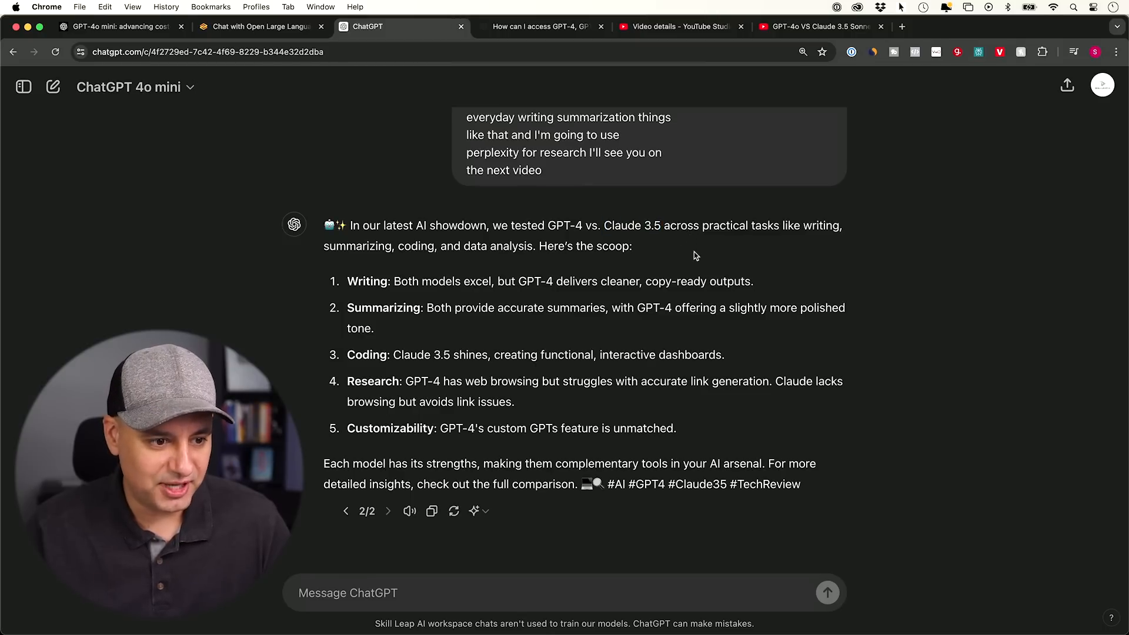
{"action": "mouse_move", "coordinate": [457, 373]}
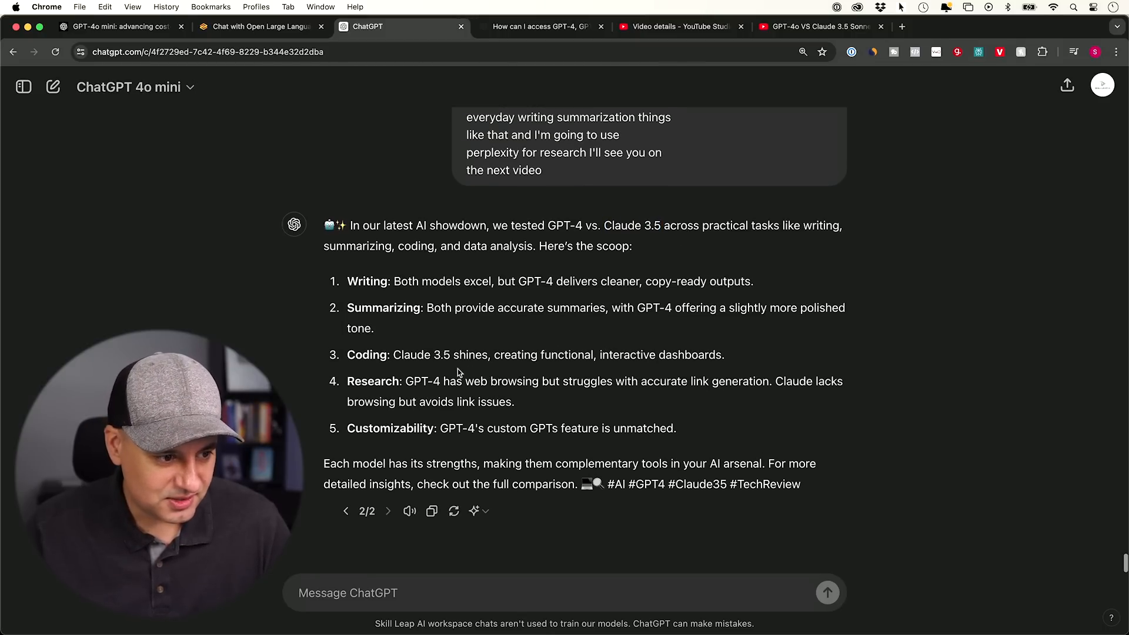
{"action": "mouse_move", "coordinate": [508, 411]}
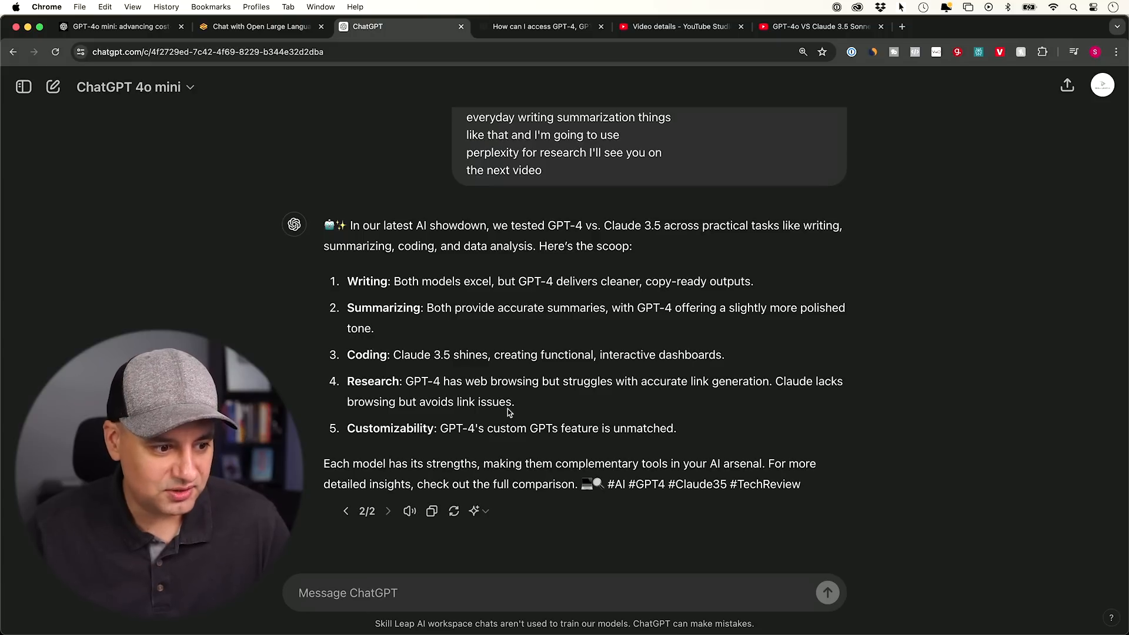
{"action": "mouse_move", "coordinate": [374, 261]}
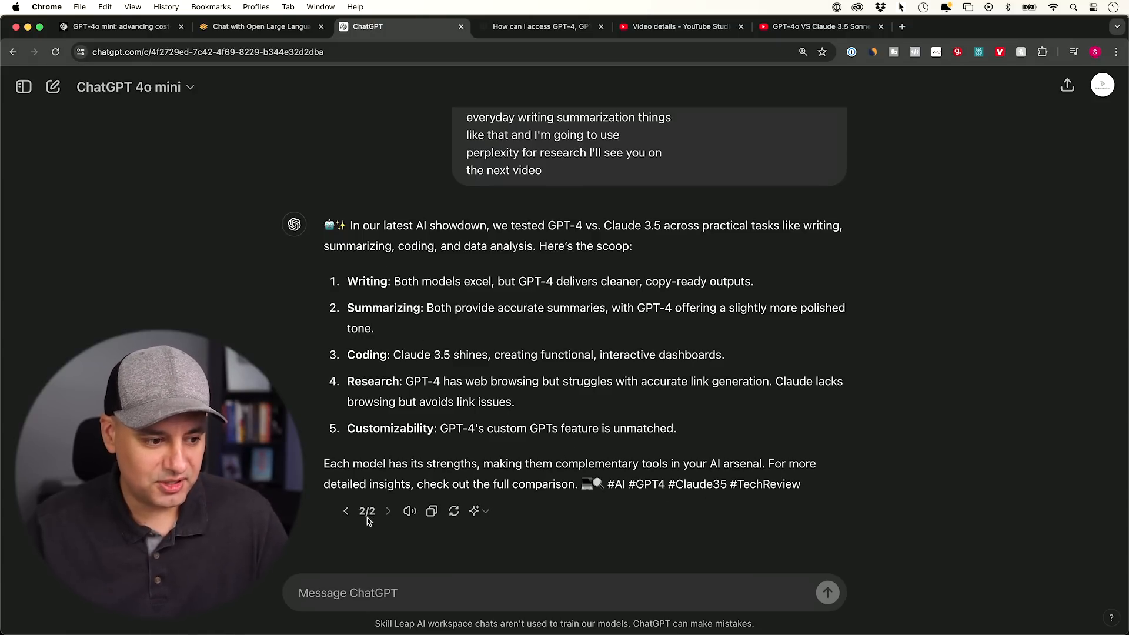
{"action": "left_click", "coordinate": [346, 511]}
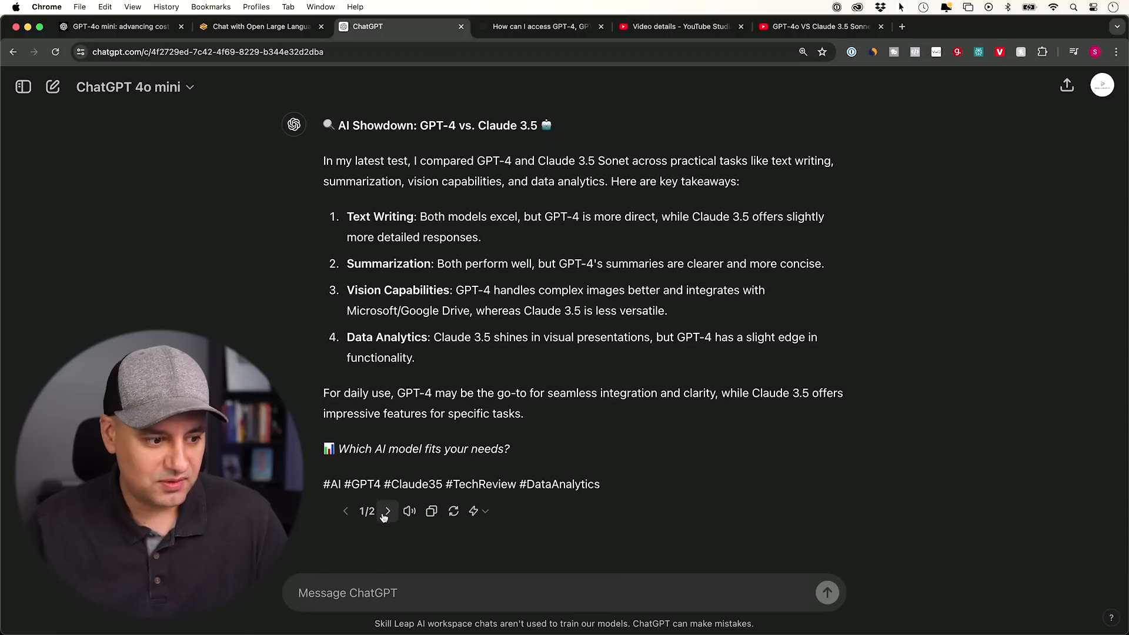
{"action": "left_click", "coordinate": [387, 512]}
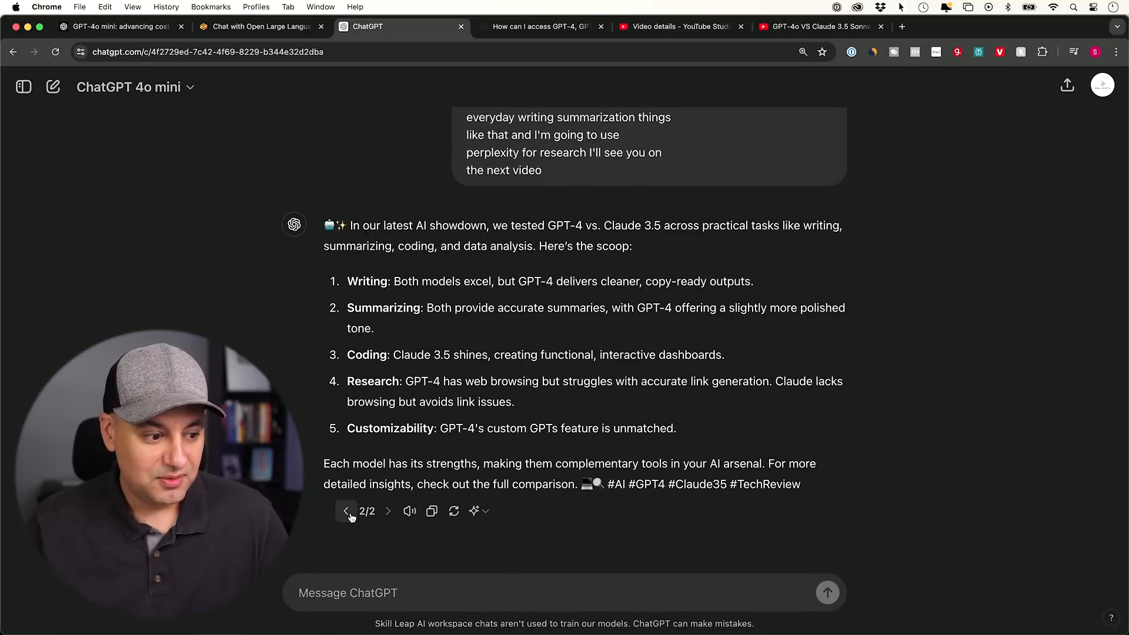
{"action": "left_click", "coordinate": [346, 510]}
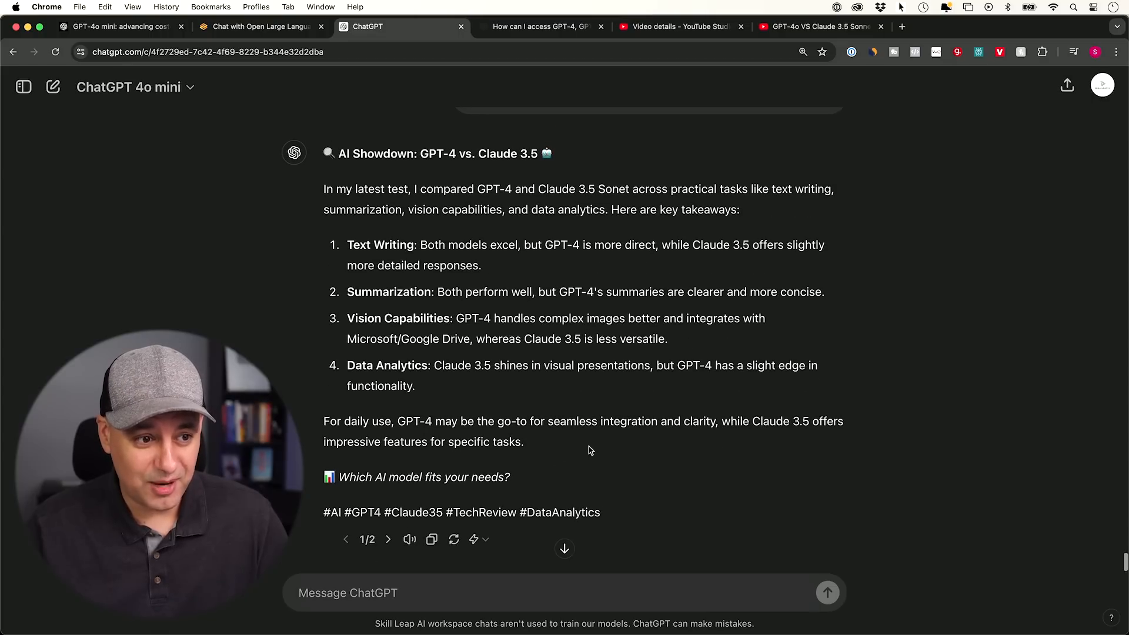
- Check the word 'Sonet' in version 1, review version 2, and settle back on version 1/2
{"action": "double_click", "coordinate": [616, 188]}
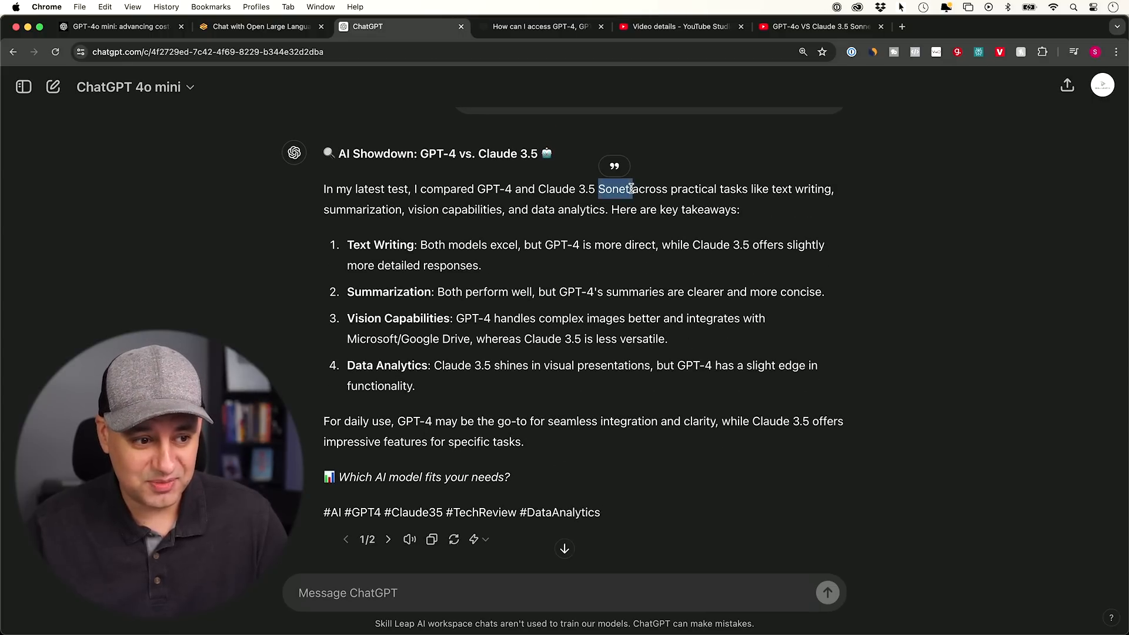
{"action": "left_click", "coordinate": [387, 539]}
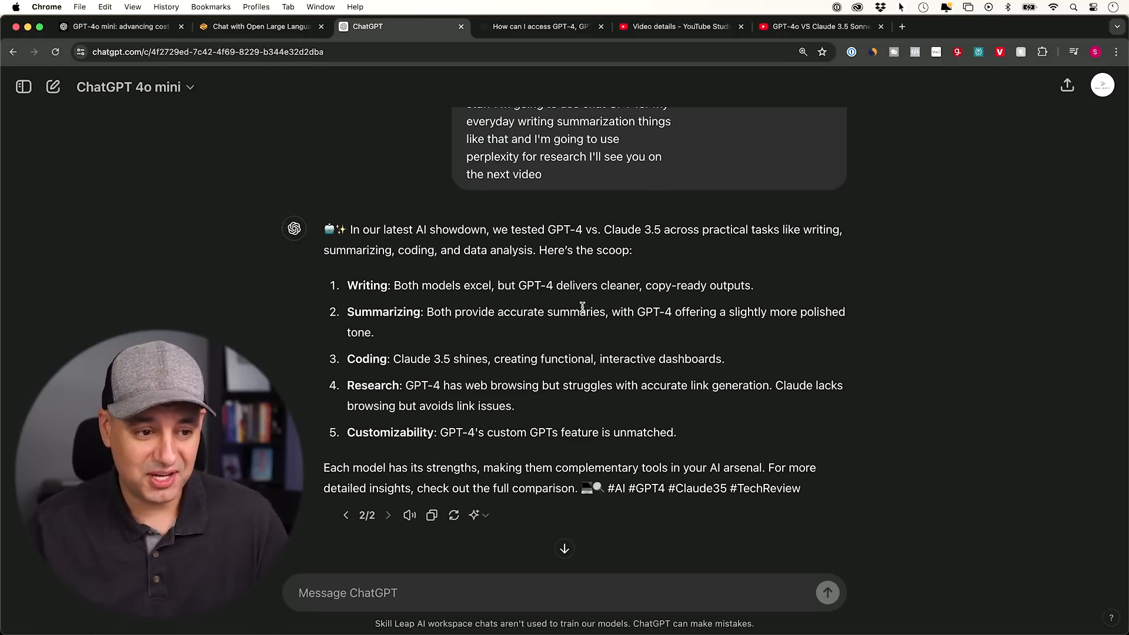
{"action": "scroll", "scroll_direction": "up", "scroll_amount": 3}
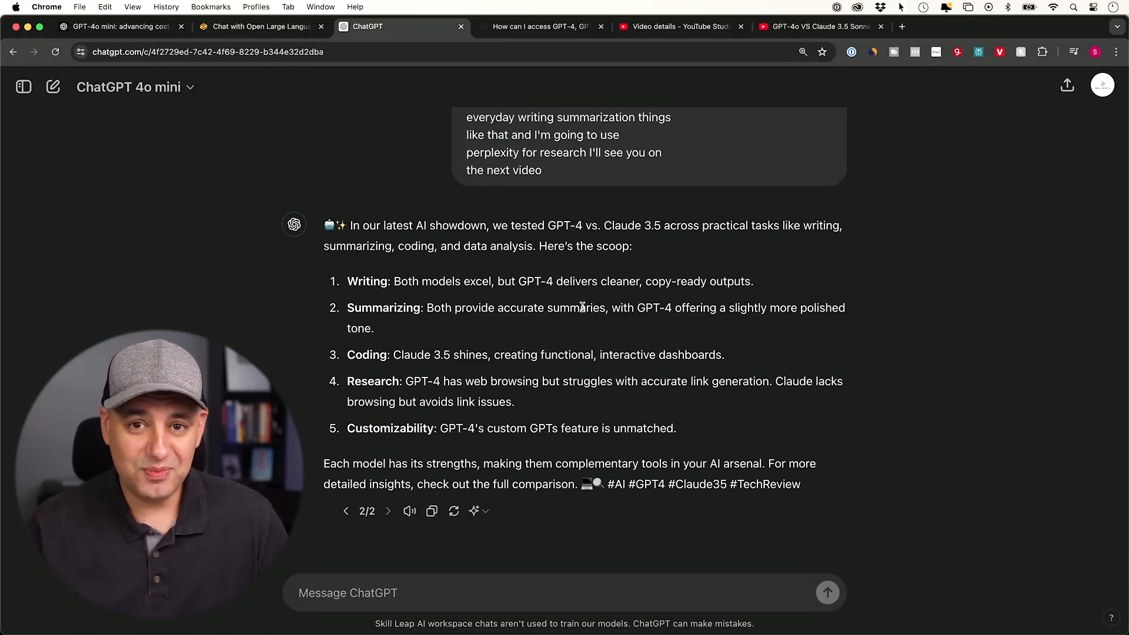
{"action": "mouse_move", "coordinate": [575, 339]}
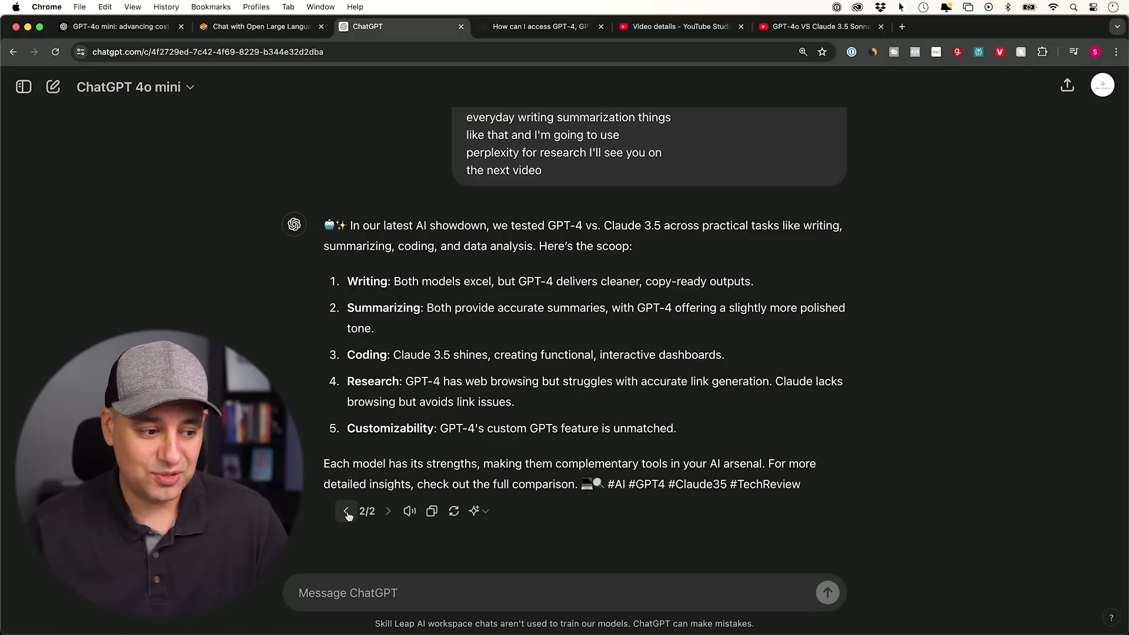
{"action": "left_click", "coordinate": [346, 511]}
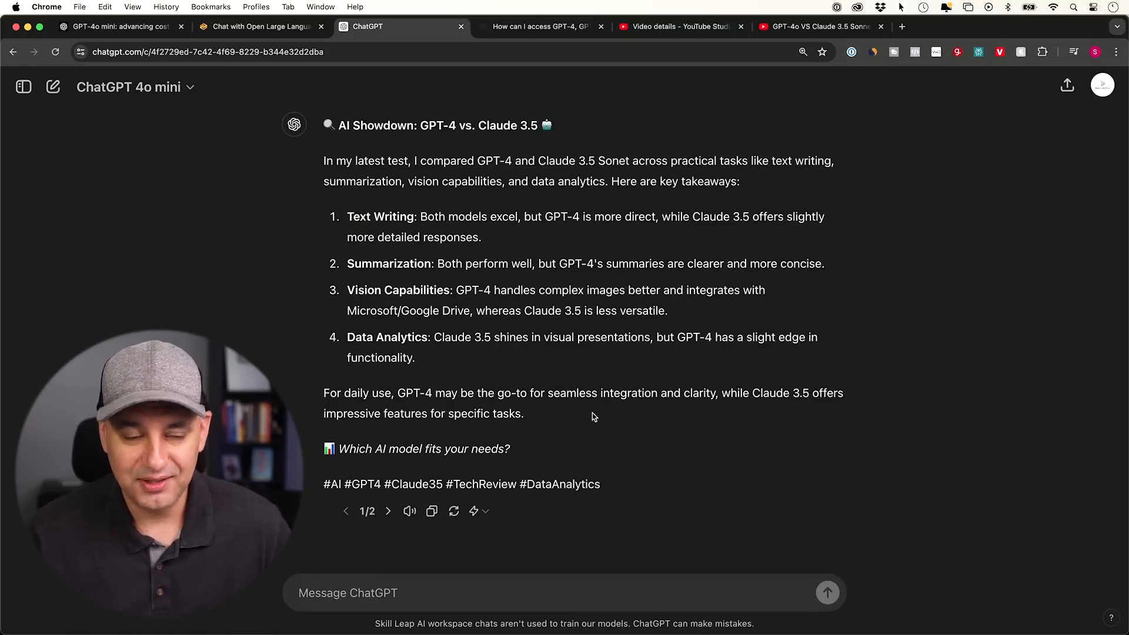
- Start a new empty chat and set its model to GPT-4o
{"action": "left_click", "coordinate": [53, 86]}
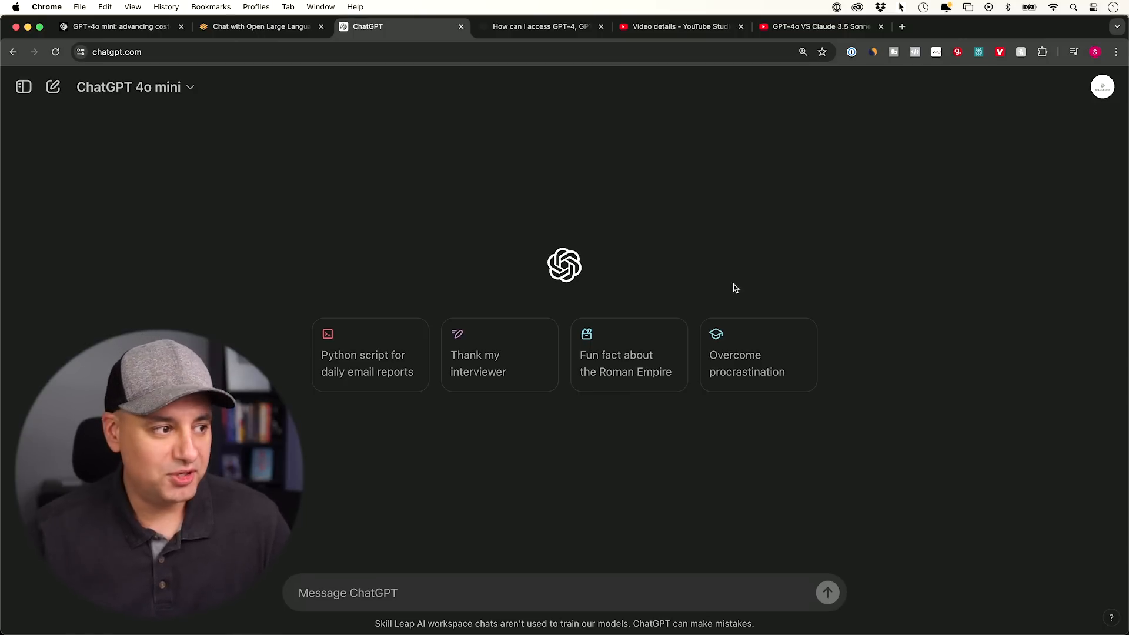
{"action": "mouse_move", "coordinate": [650, 274]}
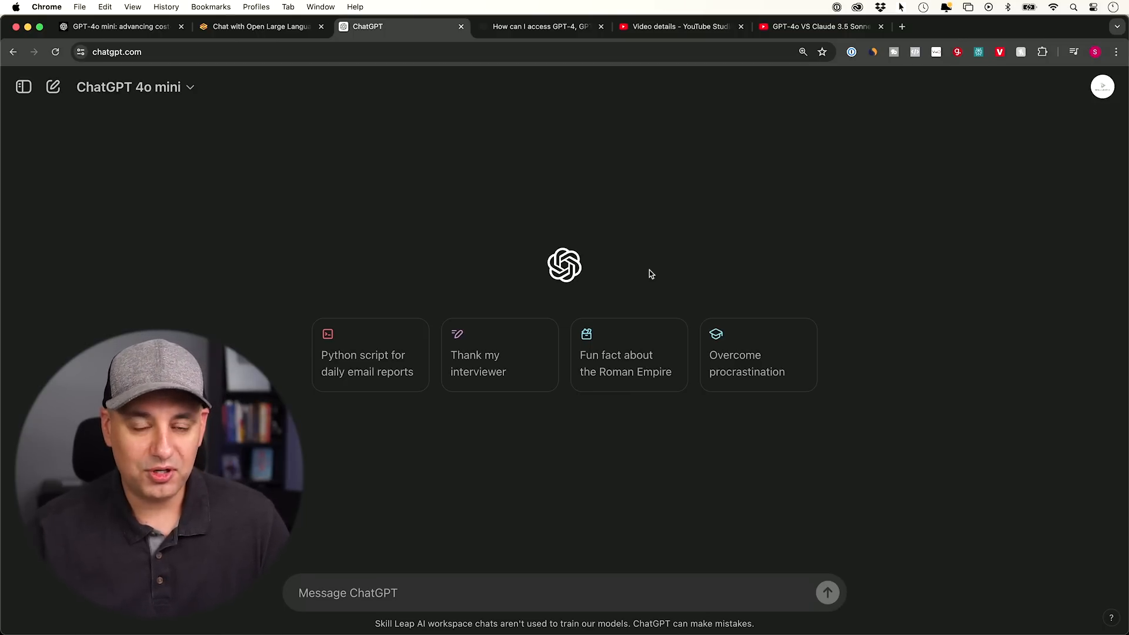
{"action": "left_click", "coordinate": [135, 87]}
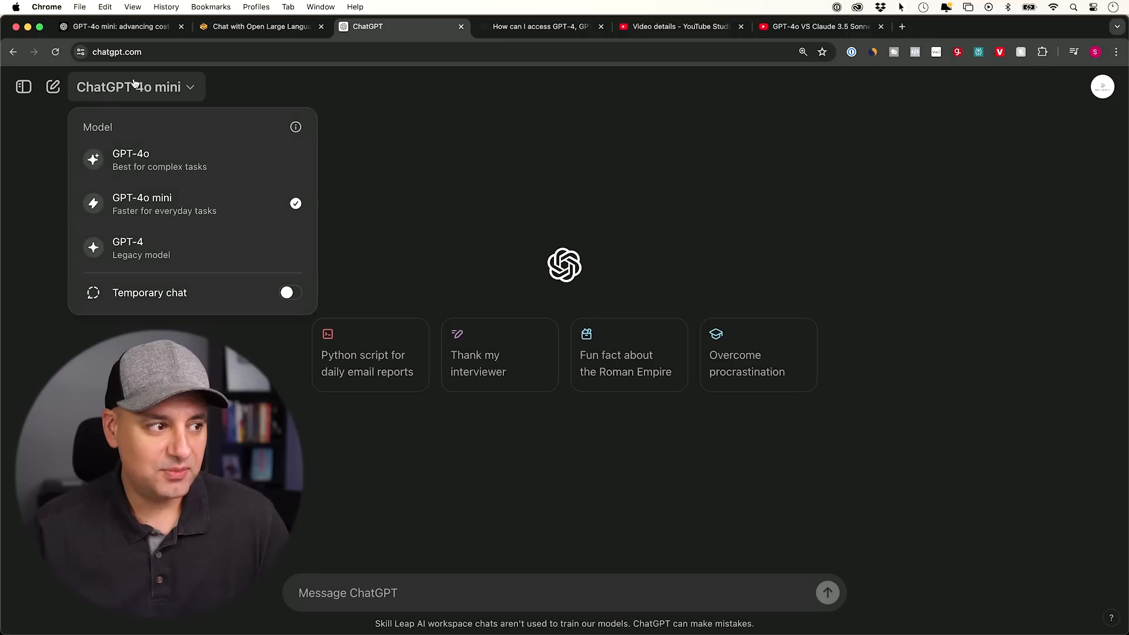
{"action": "mouse_move", "coordinate": [167, 98]}
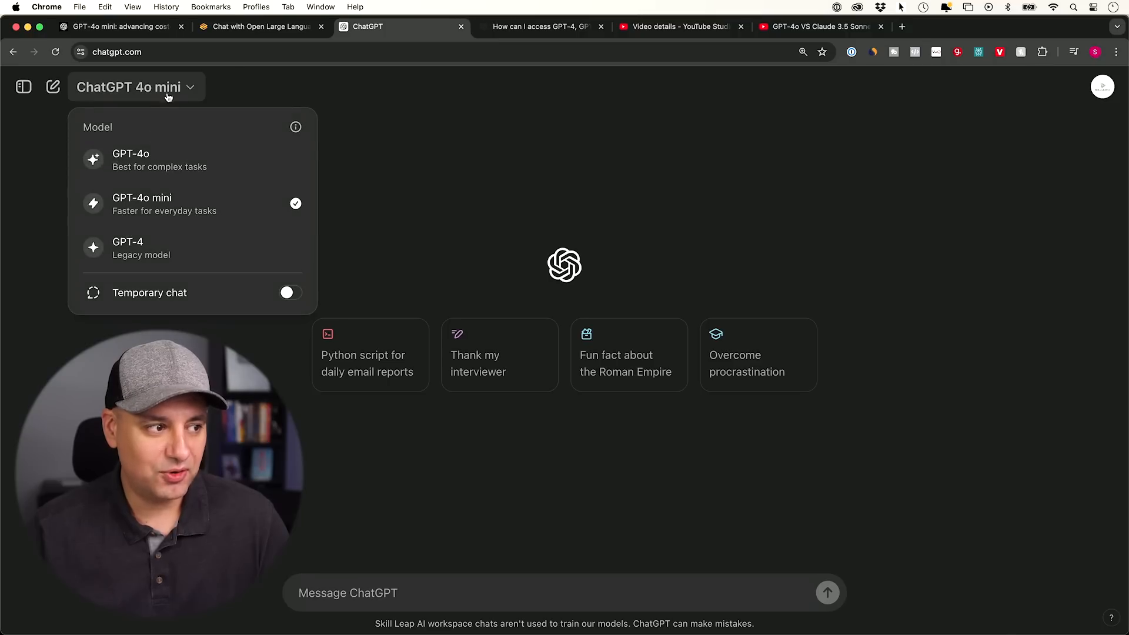
{"action": "left_click", "coordinate": [344, 171]}
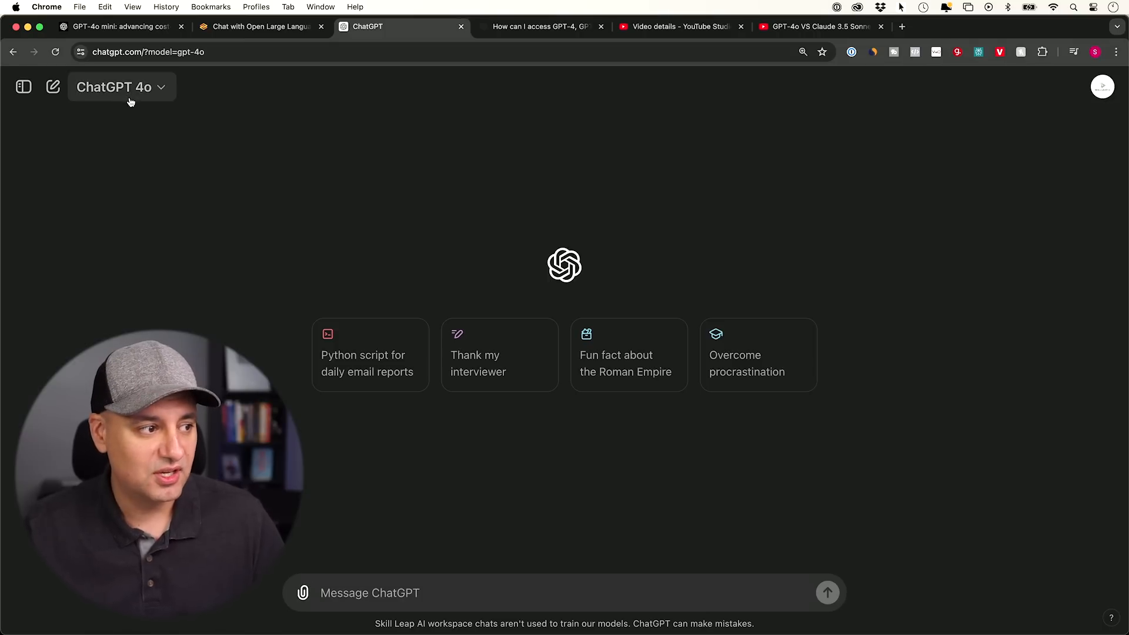
- Switch the chat to GPT-4o mini, then to the legacy GPT-4 model
{"action": "left_click", "coordinate": [121, 86]}
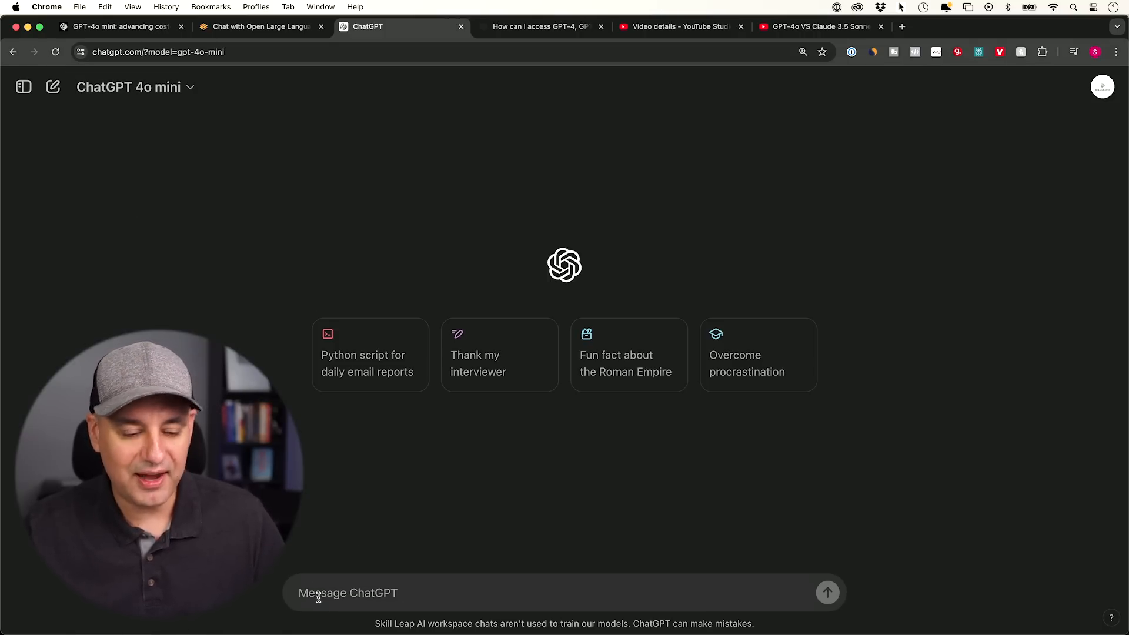
{"action": "mouse_move", "coordinate": [288, 584]}
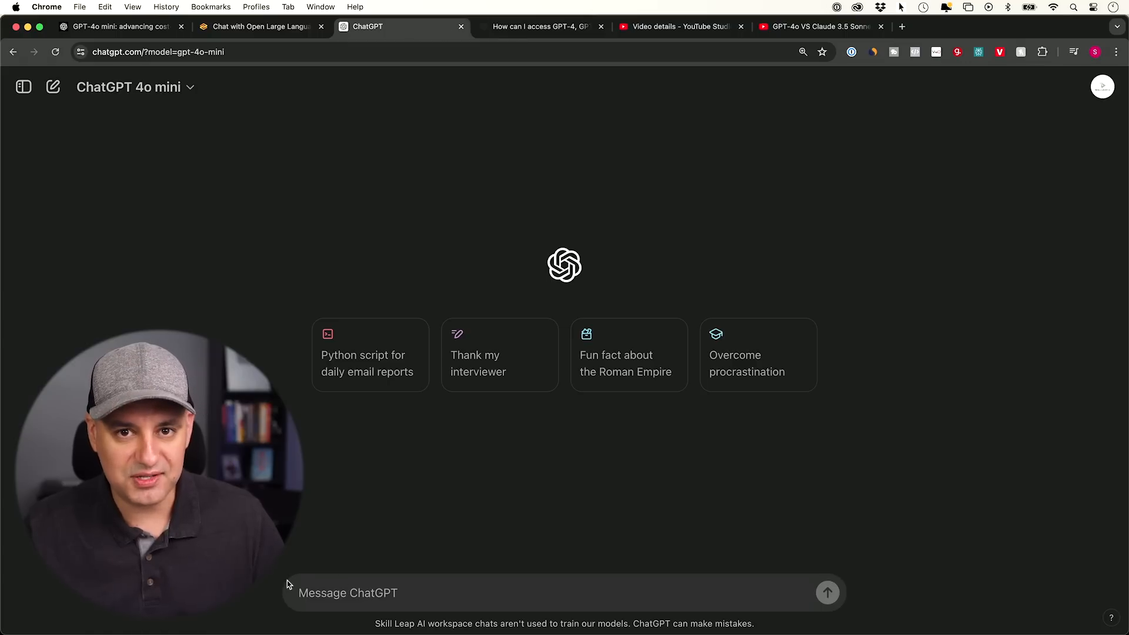
{"action": "mouse_move", "coordinate": [403, 468]}
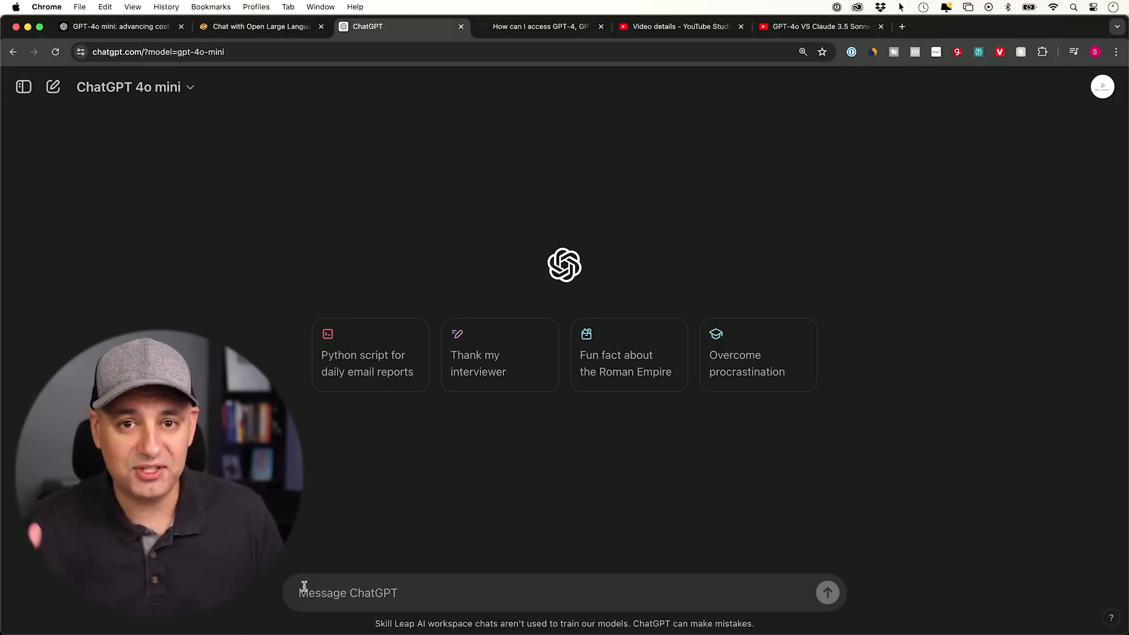
{"action": "mouse_move", "coordinate": [389, 454]}
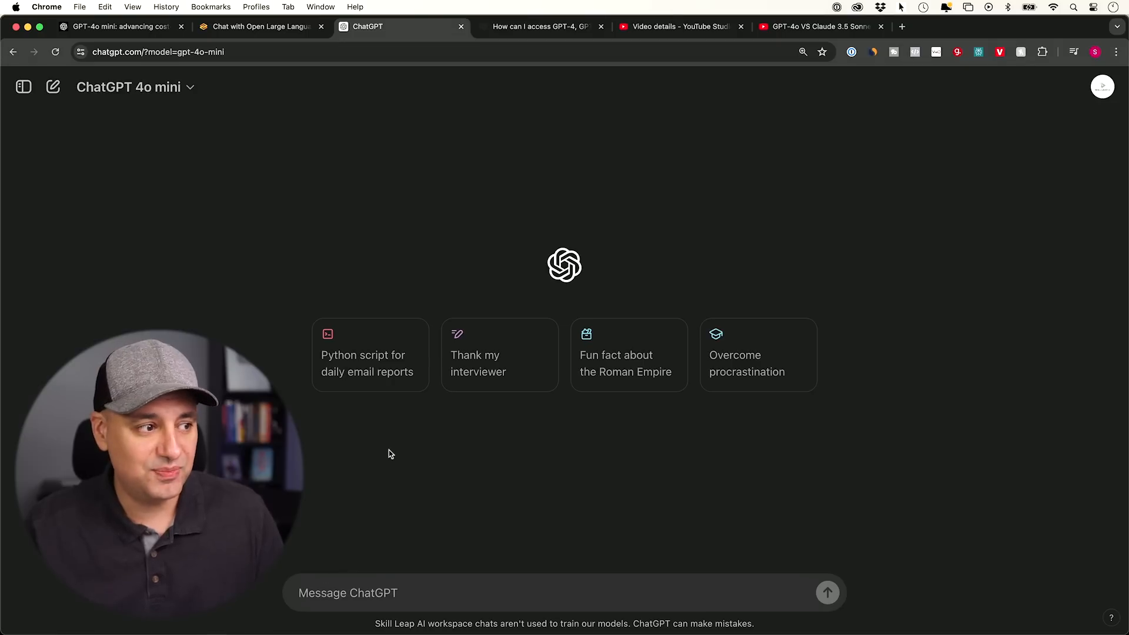
{"action": "left_click", "coordinate": [134, 87]}
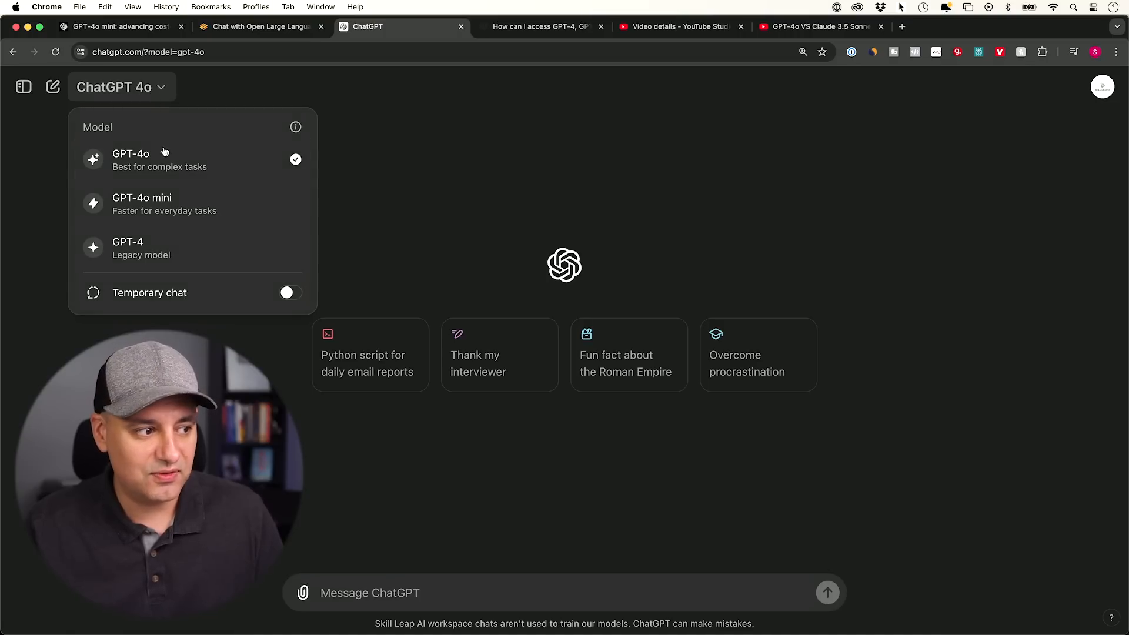
{"action": "mouse_move", "coordinate": [142, 204]}
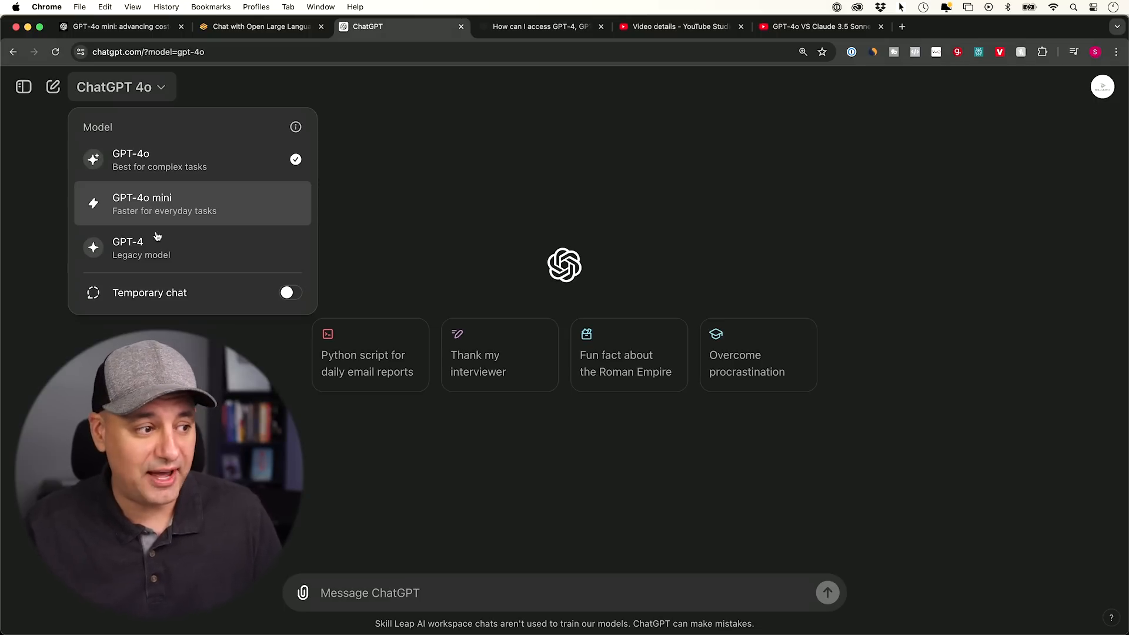
{"action": "left_click", "coordinate": [127, 248]}
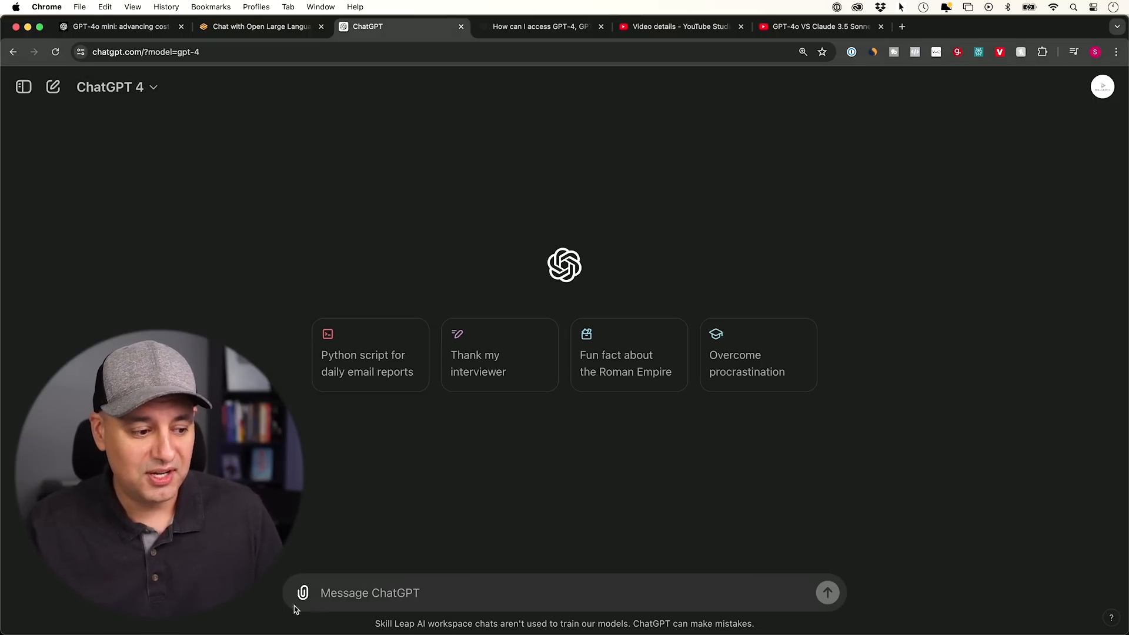
- Reopen and close the model list, then move on to the Skill Leap AI course catalog
{"action": "left_click", "coordinate": [111, 87]}
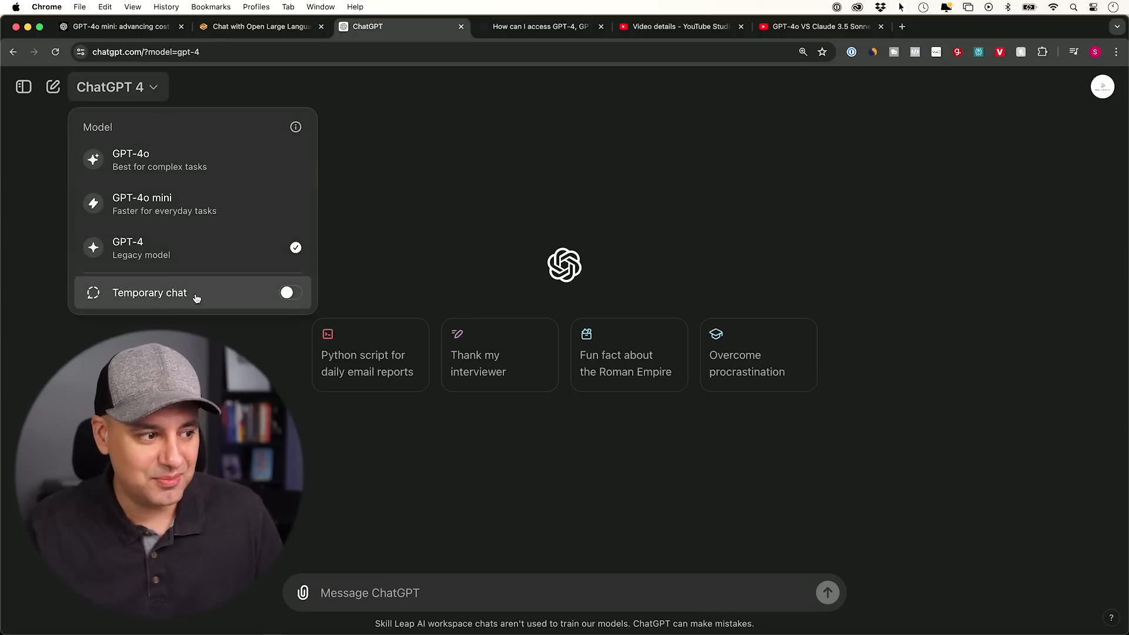
{"action": "left_click", "coordinate": [350, 485]}
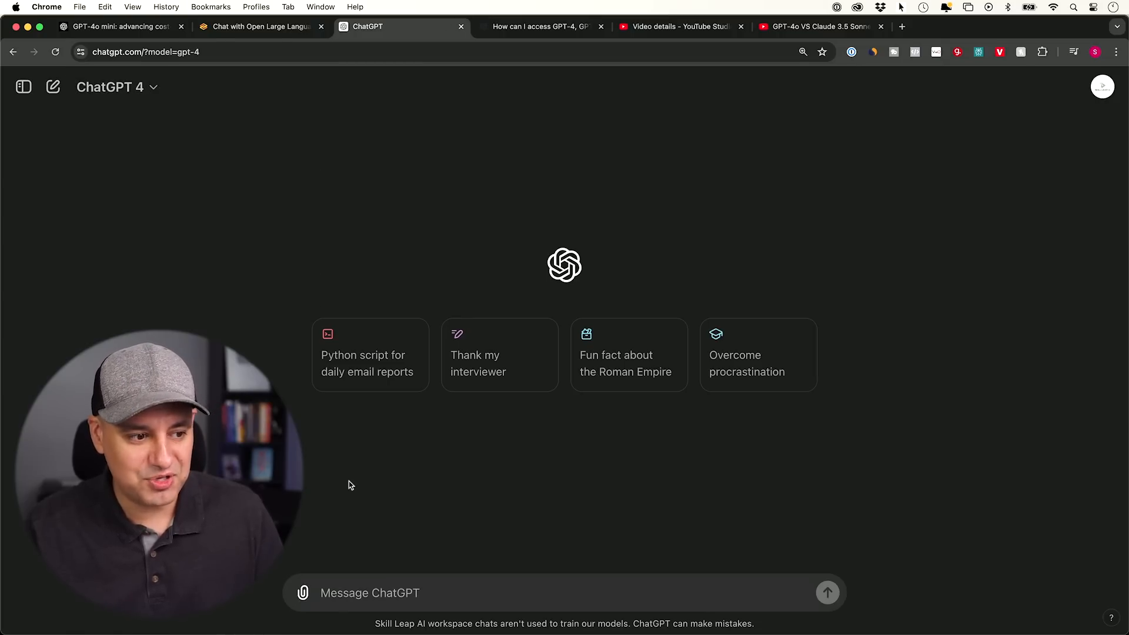
{"action": "left_click", "coordinate": [498, 363]}
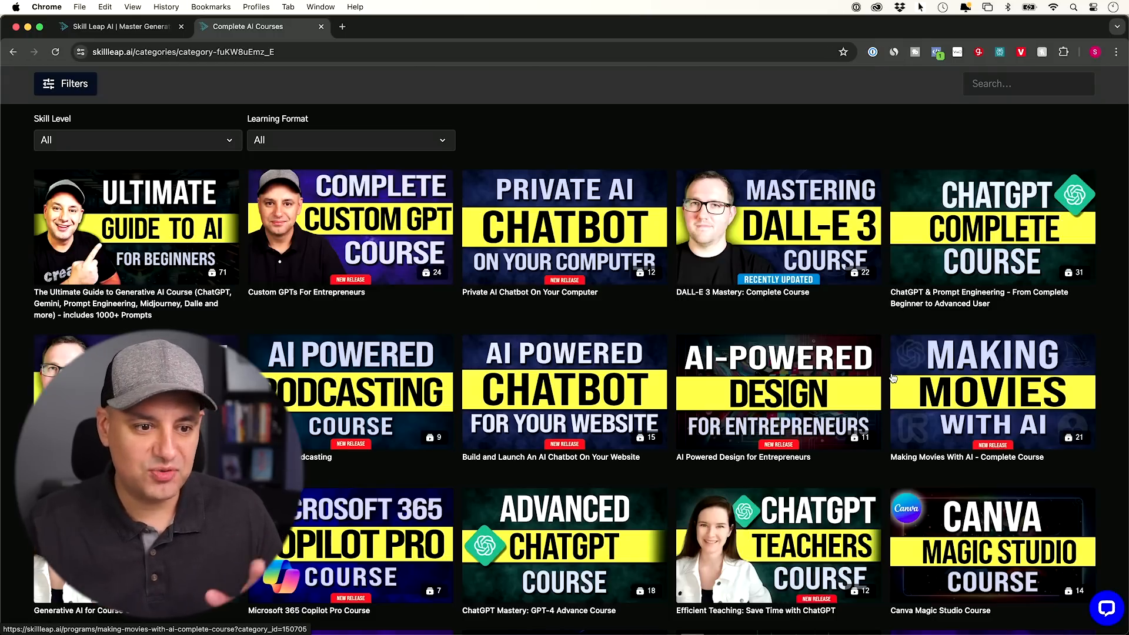
{"action": "mouse_move", "coordinate": [374, 353]}
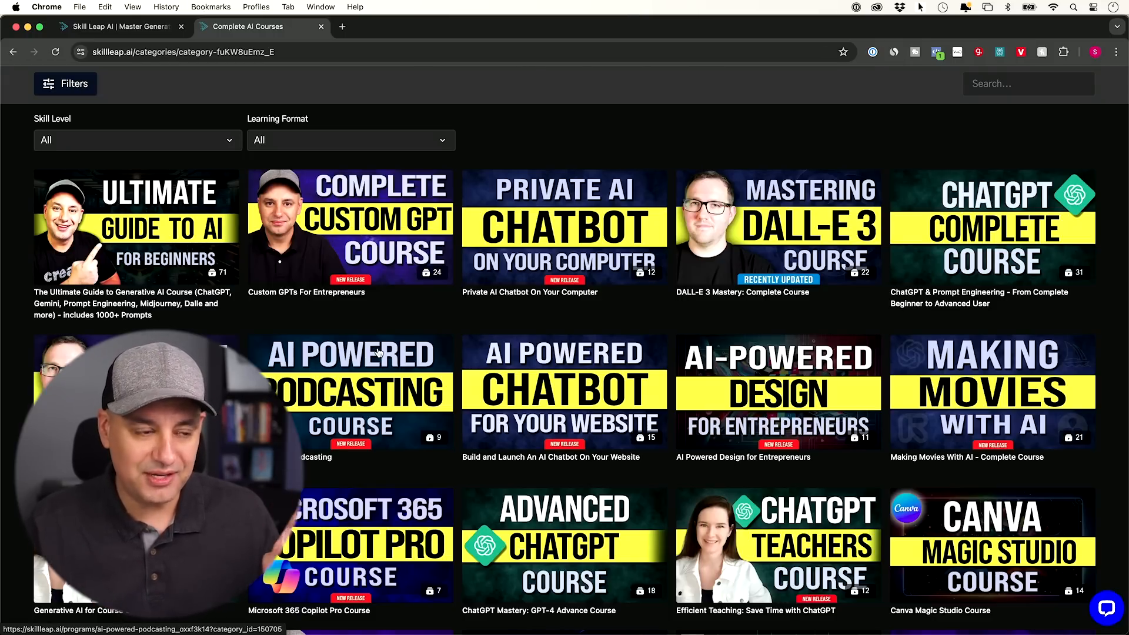
{"action": "mouse_move", "coordinate": [160, 306]}
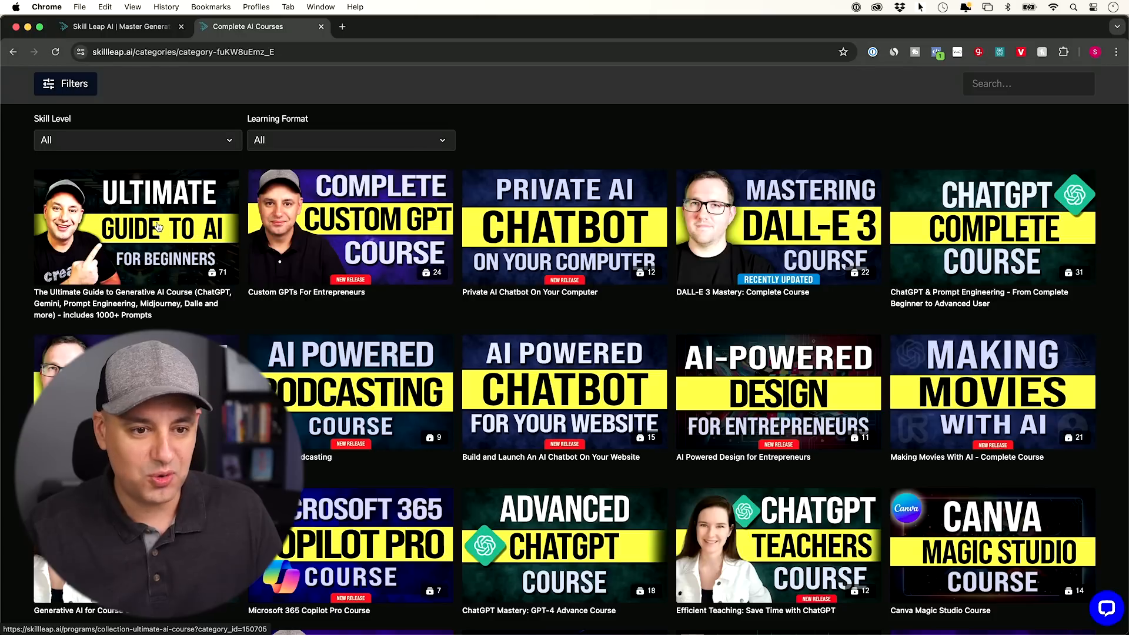
{"action": "mouse_move", "coordinate": [987, 258]}
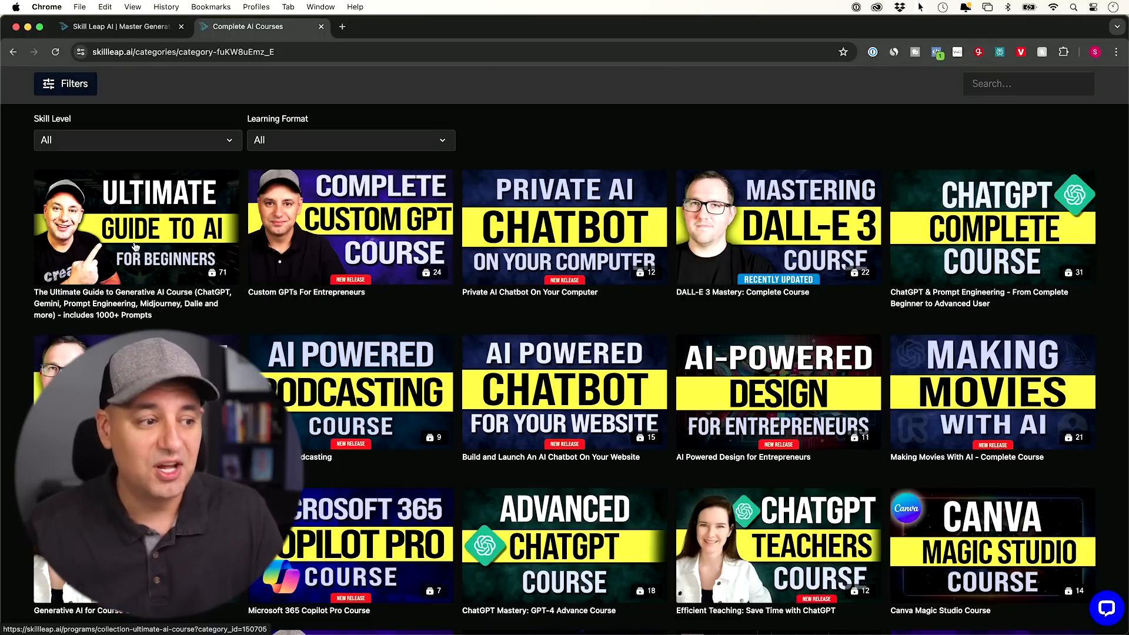
{"action": "mouse_move", "coordinate": [166, 239]}
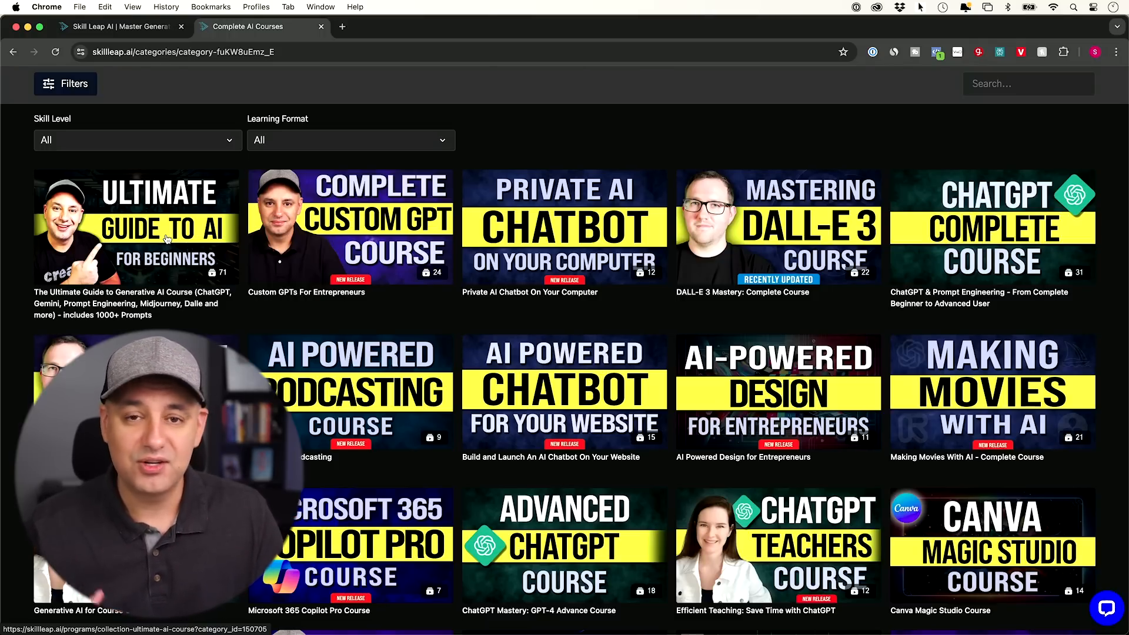